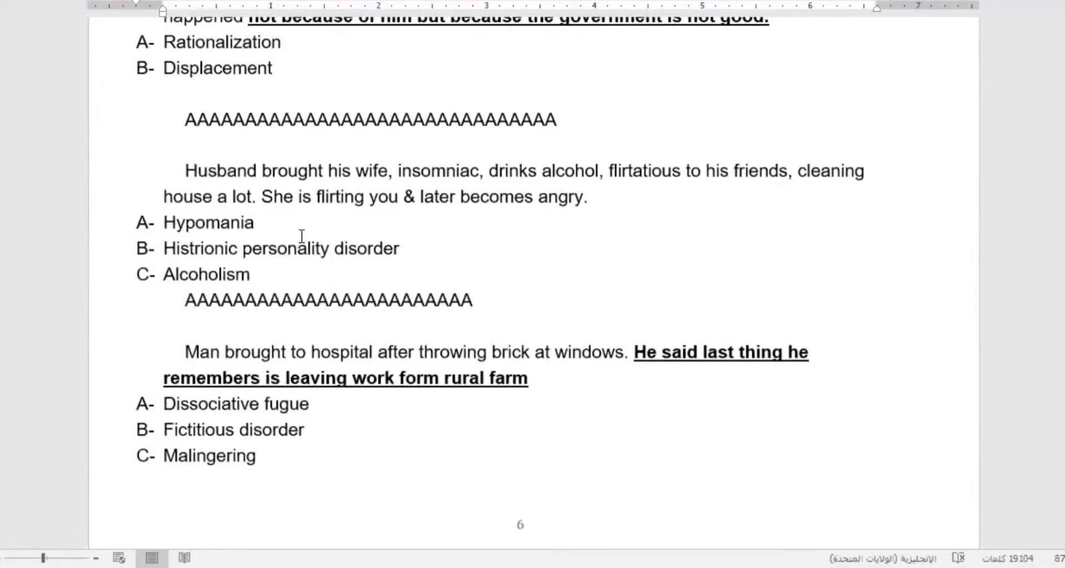
mouse_move(493, 172)
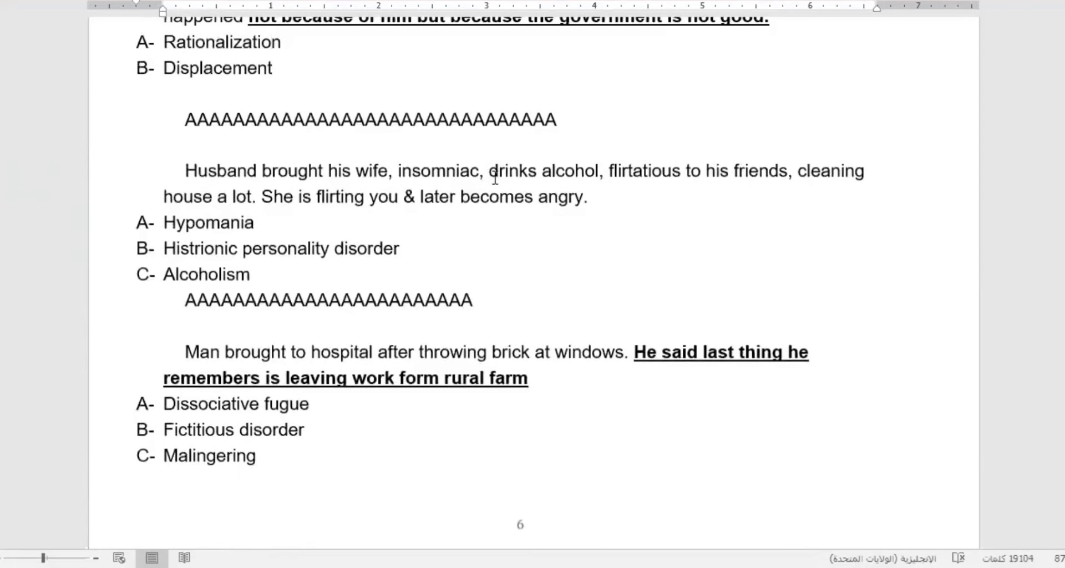
mouse_move(597, 177)
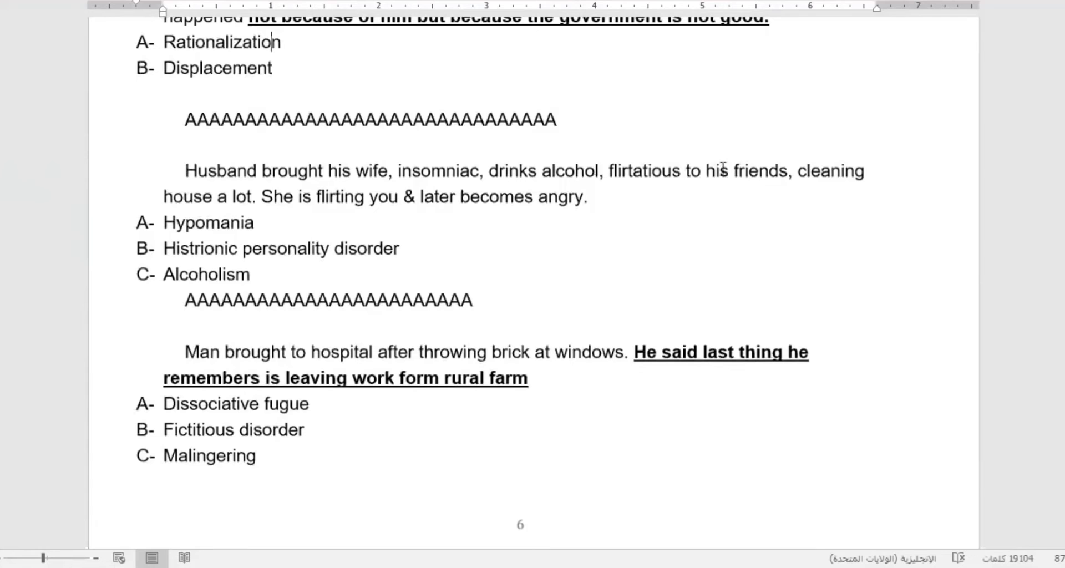
mouse_move(733, 185)
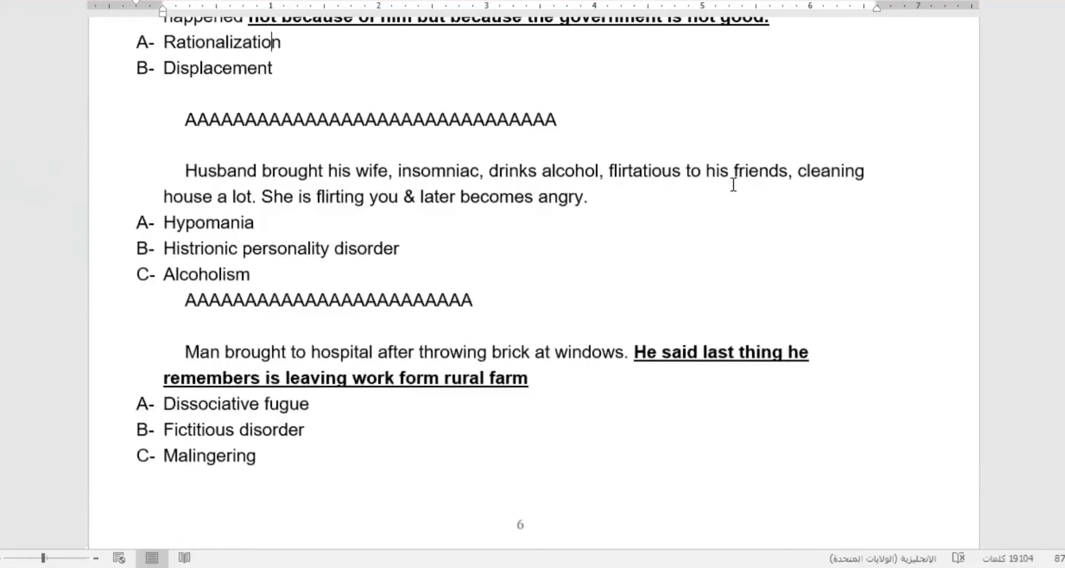
mouse_move(184, 213)
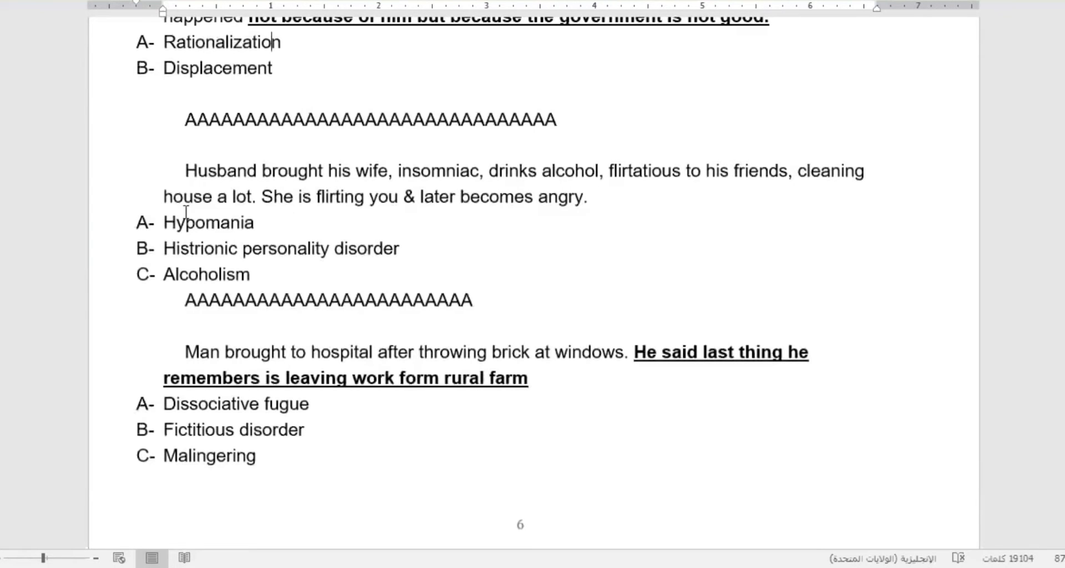
mouse_move(266, 219)
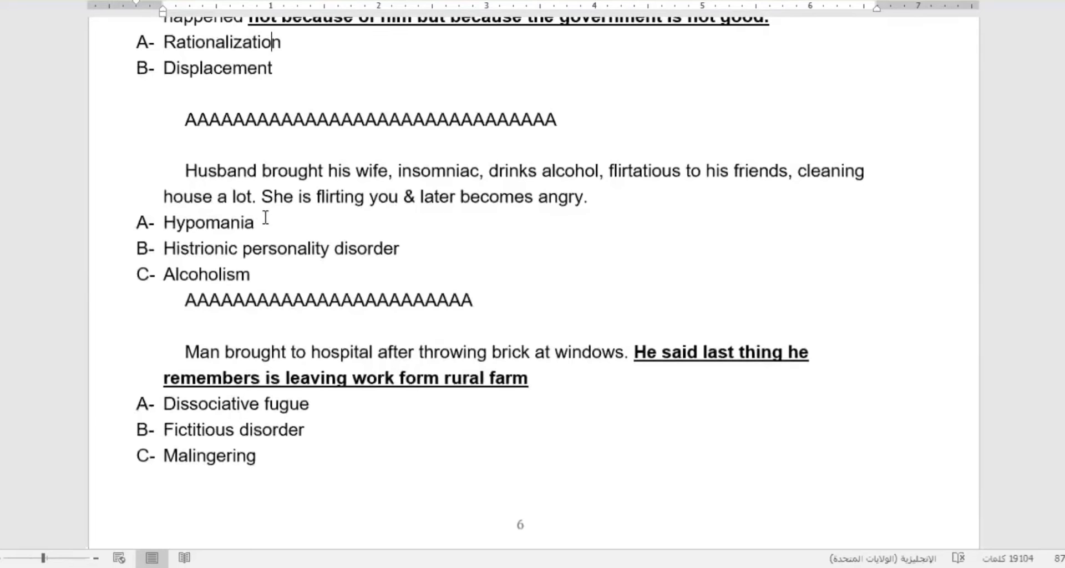
Trial-select 'She is flirting' and the husband question paragraph, then clear the selection.
double_click(278, 197)
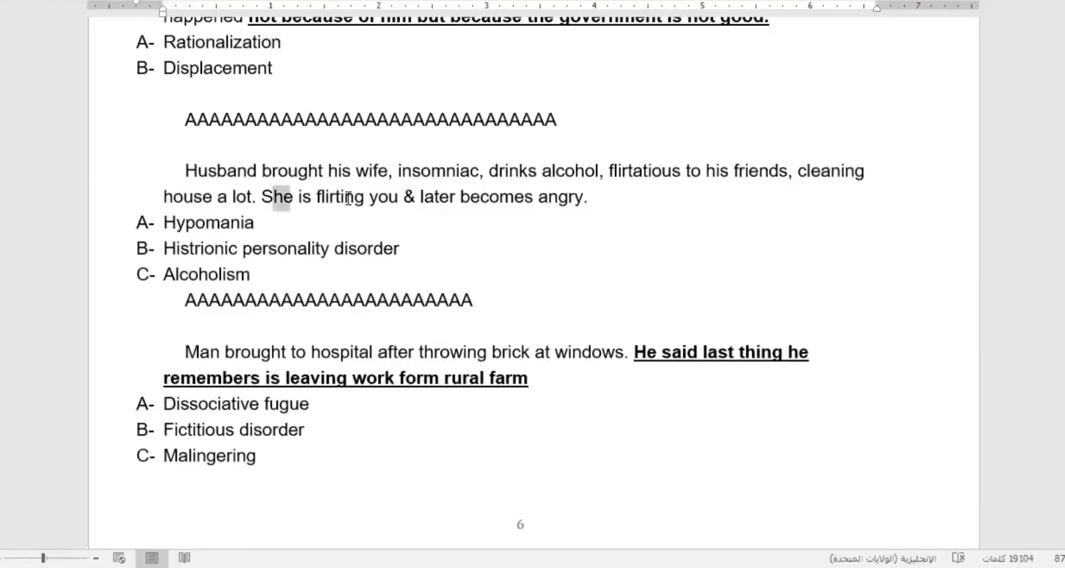
drag(262, 196, 366, 197)
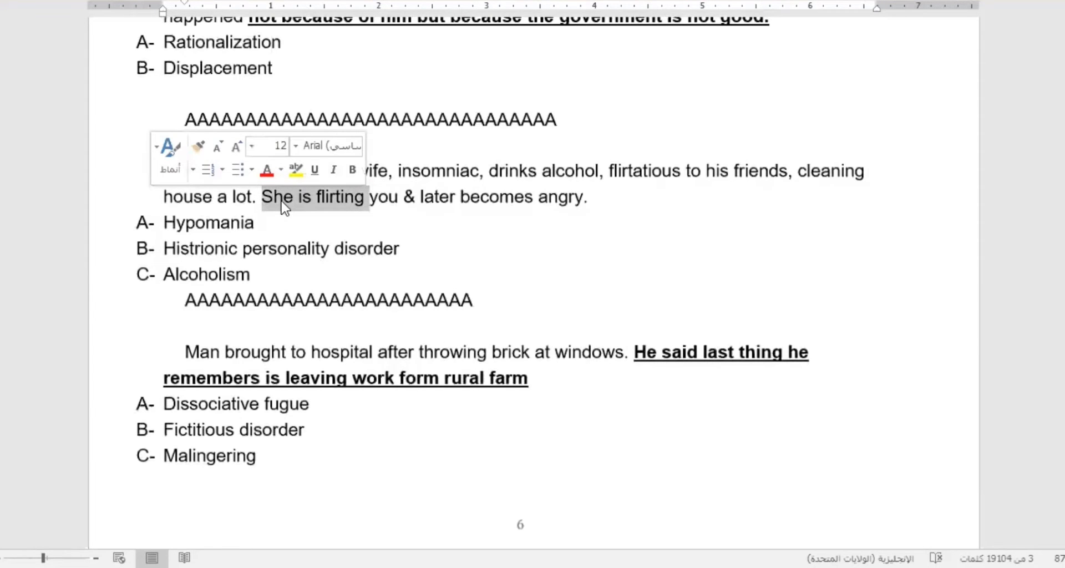
click(414, 196)
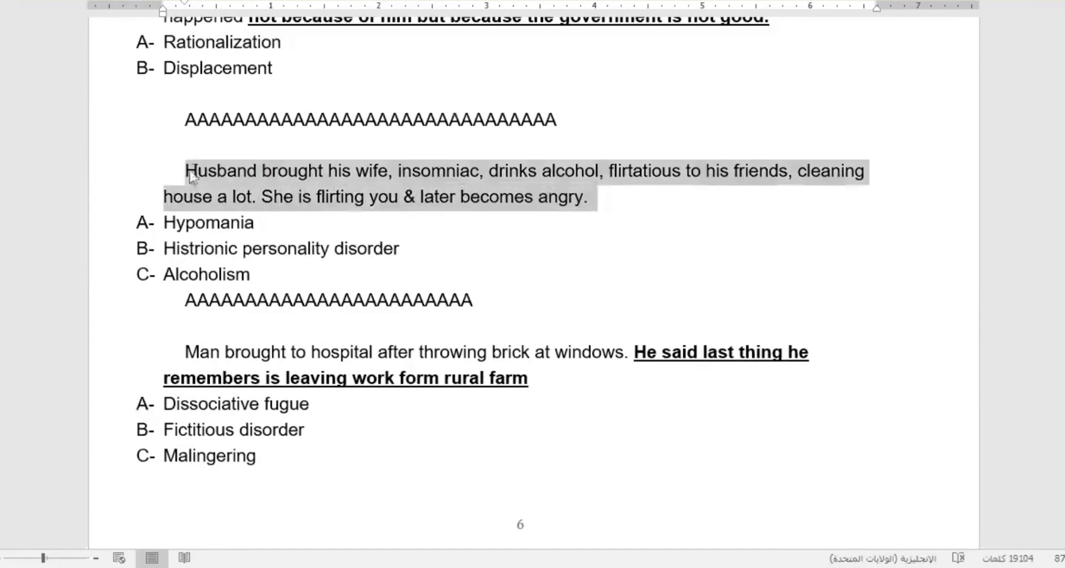
double_click(209, 223)
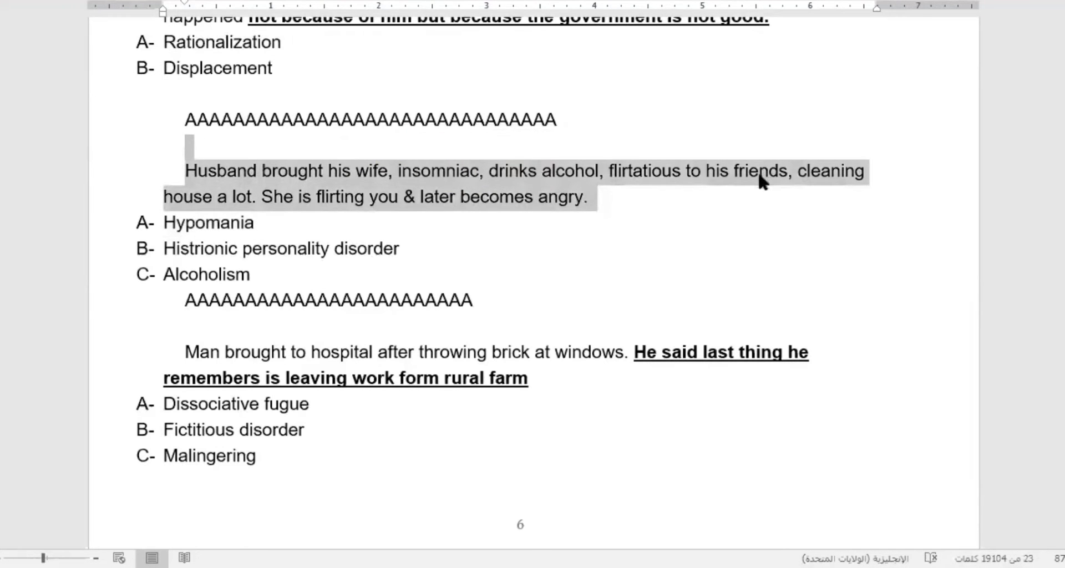
mouse_move(416, 214)
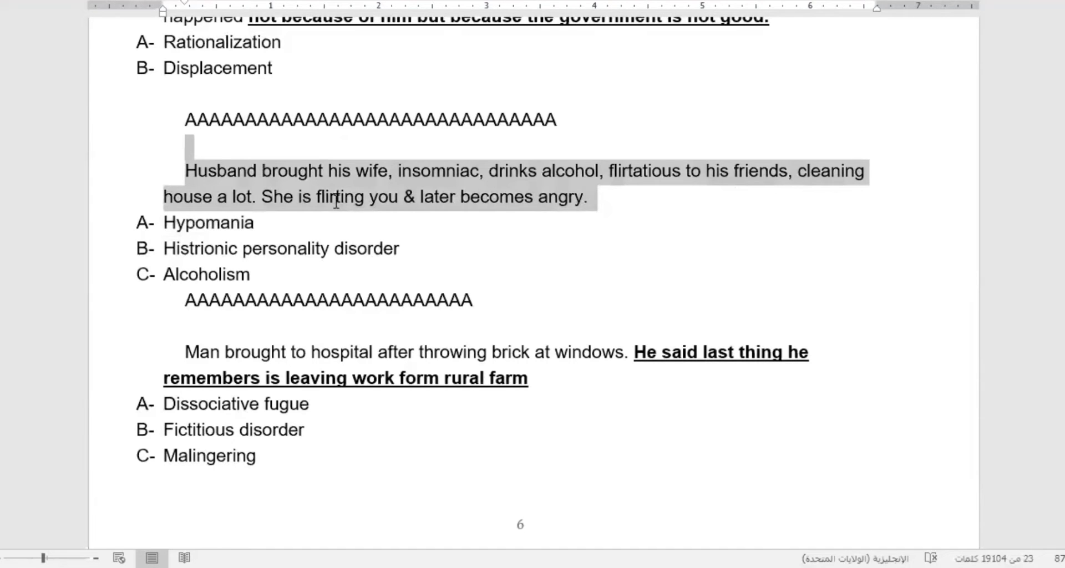
click(369, 199)
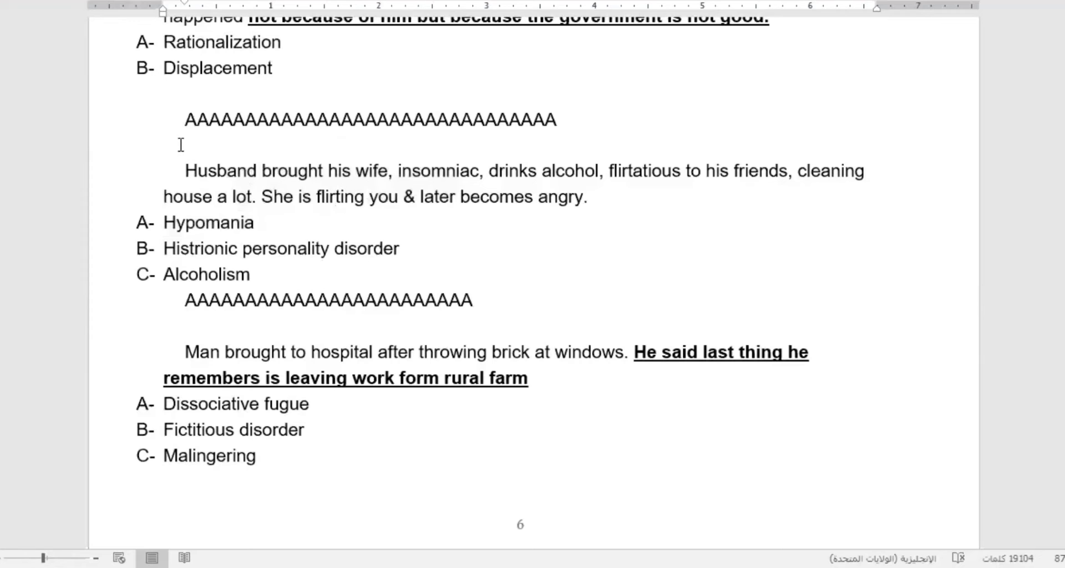
drag(180, 145, 611, 197)
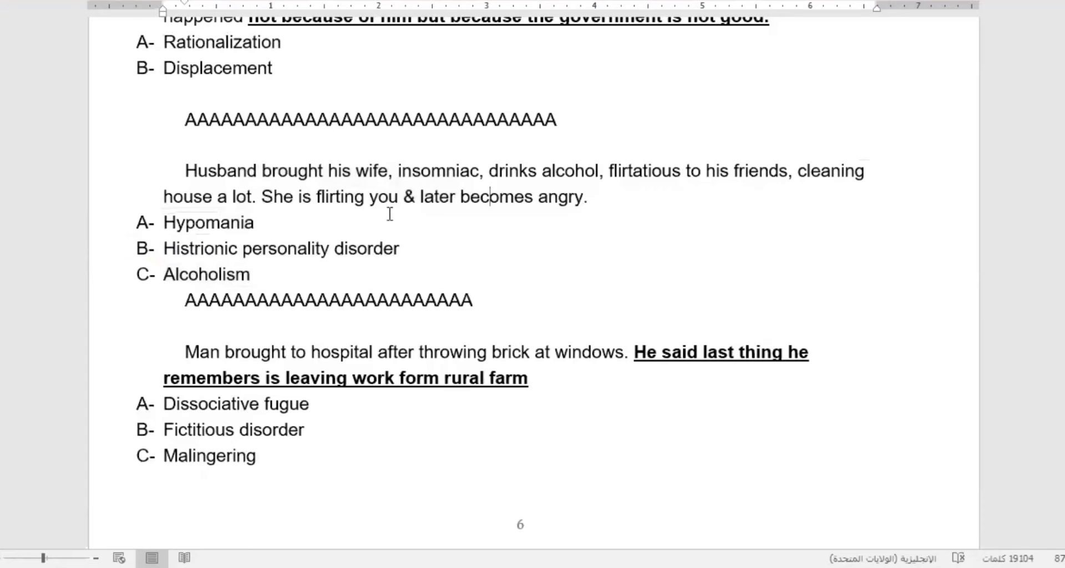
mouse_move(454, 224)
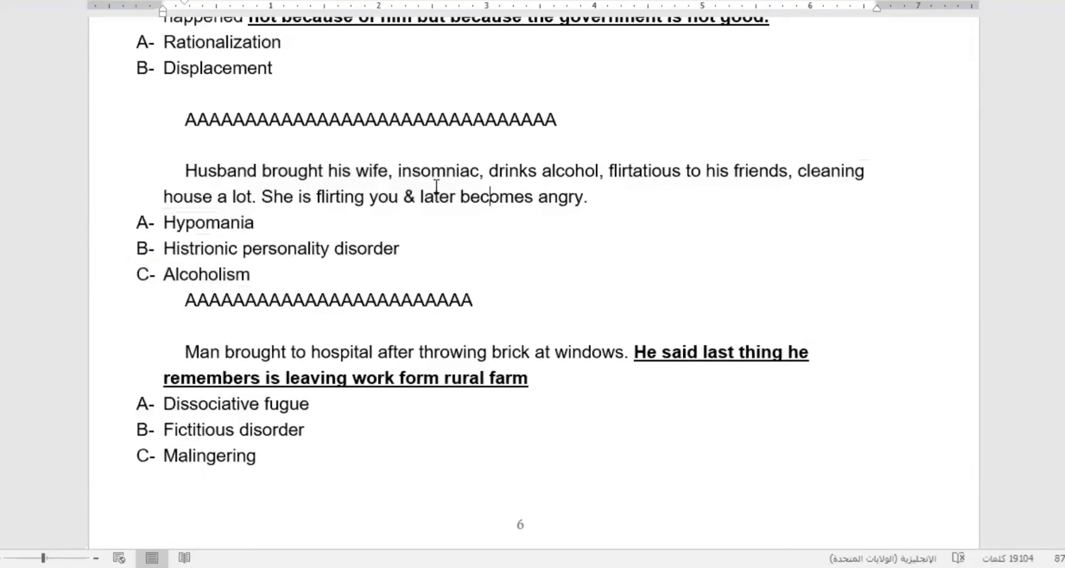
Make 'insomniac' red and bold and select the 'cleaning house a lot' clue.
double_click(438, 170)
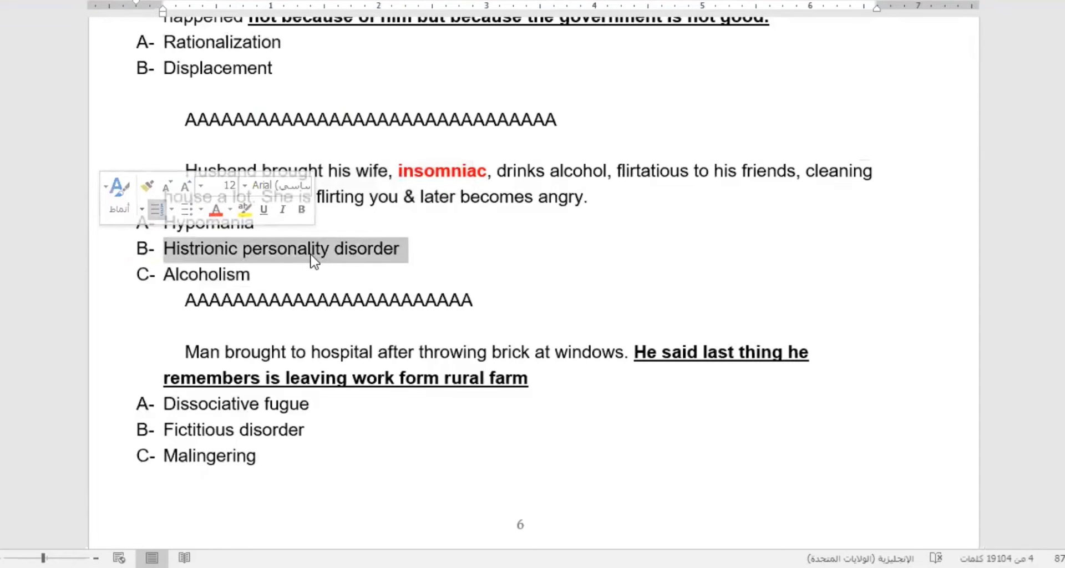
mouse_move(331, 269)
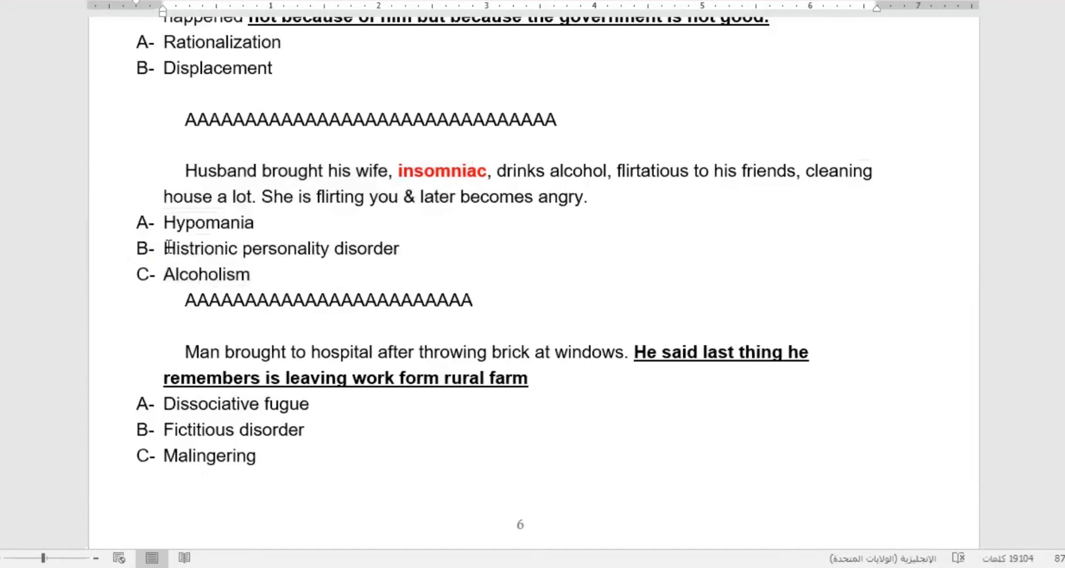
drag(163, 248, 399, 248)
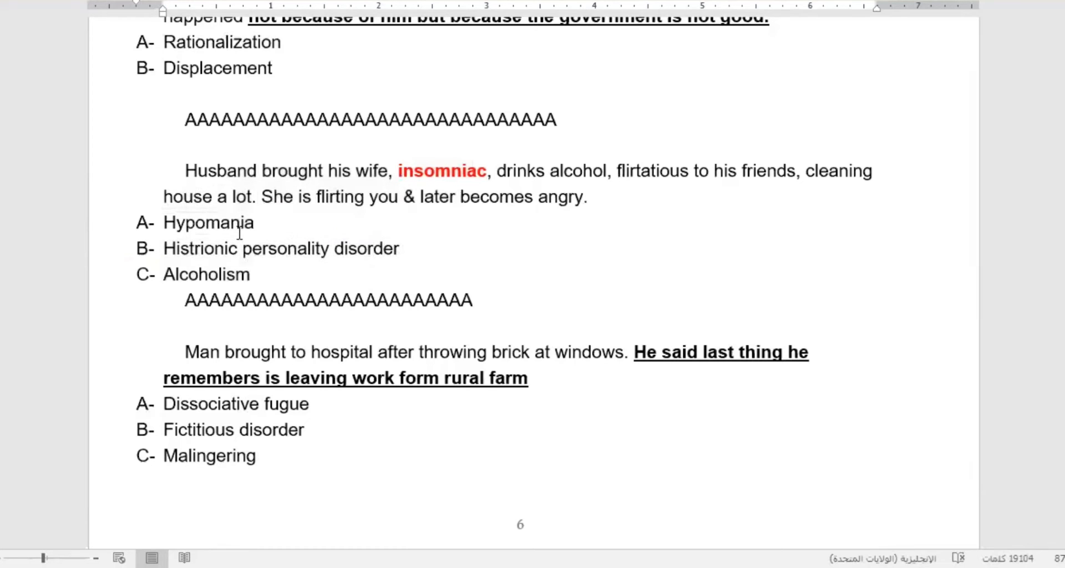
click(373, 248)
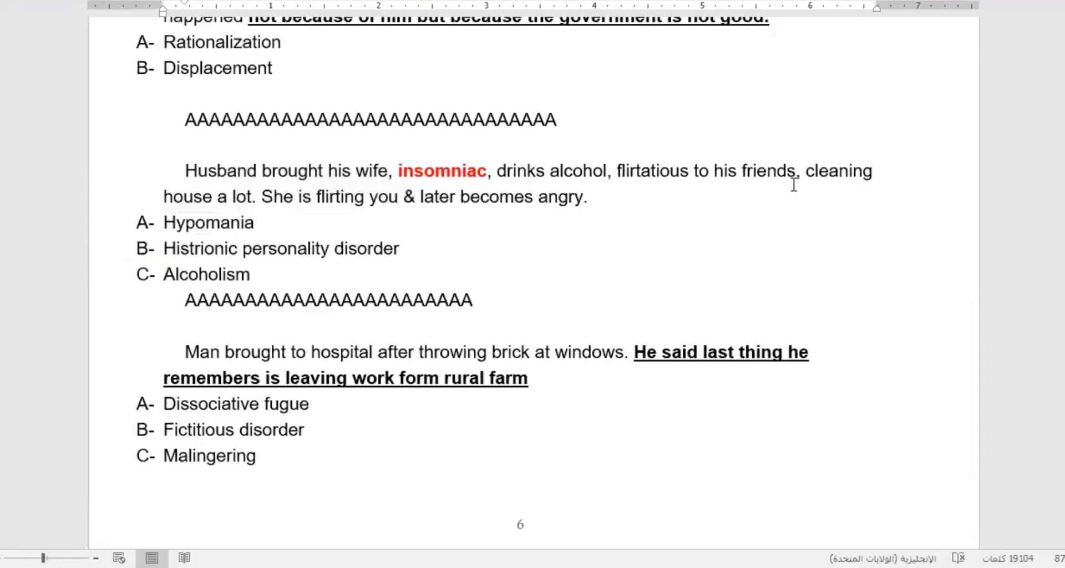
double_click(837, 170)
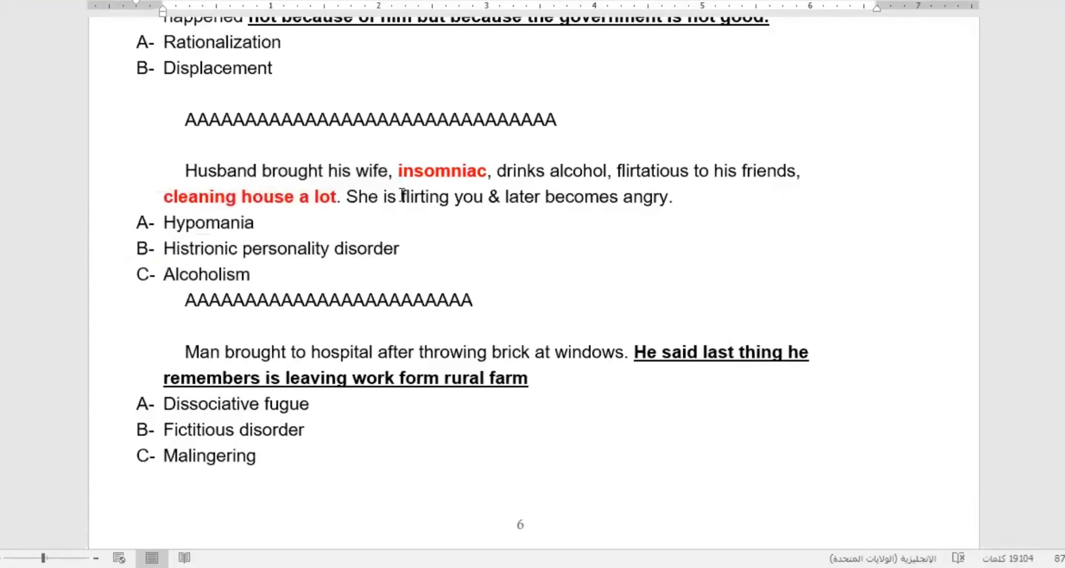
Make 'flirting' and 'flirtatious to his friends' red and bold, then select 'angry'.
double_click(423, 197)
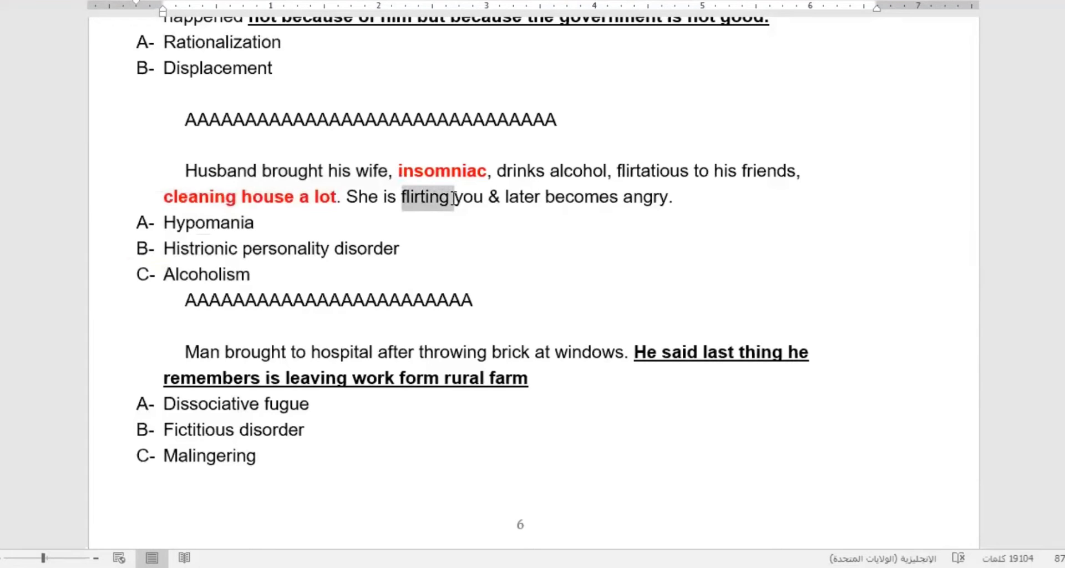
click(440, 169)
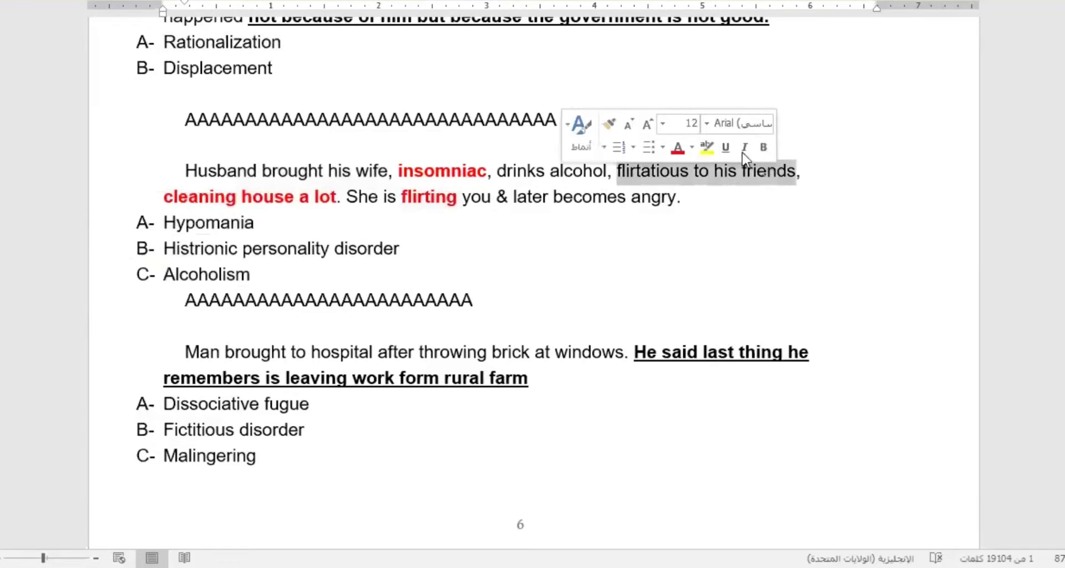
click(744, 147)
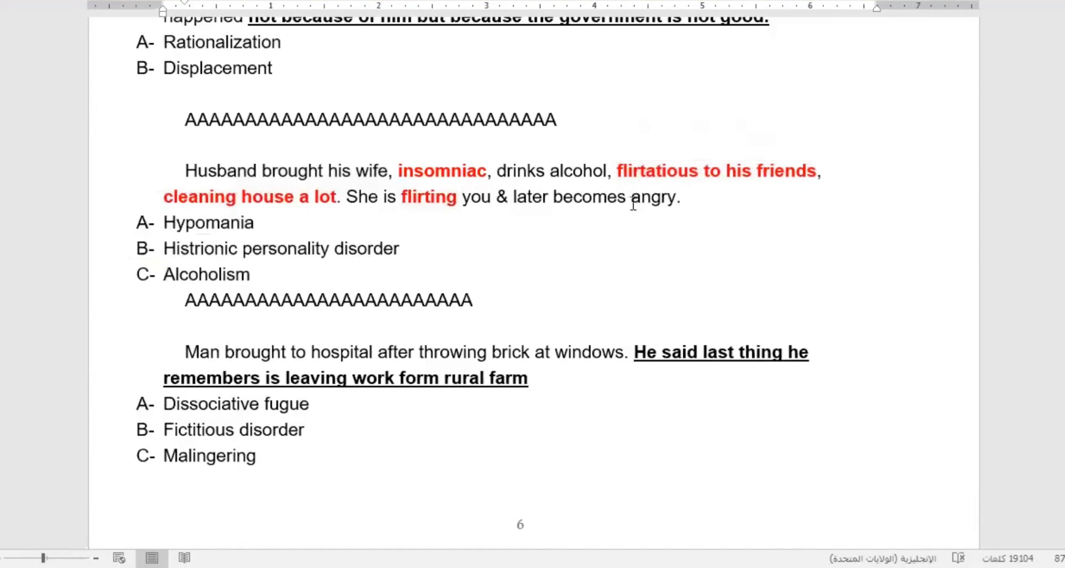
double_click(655, 198)
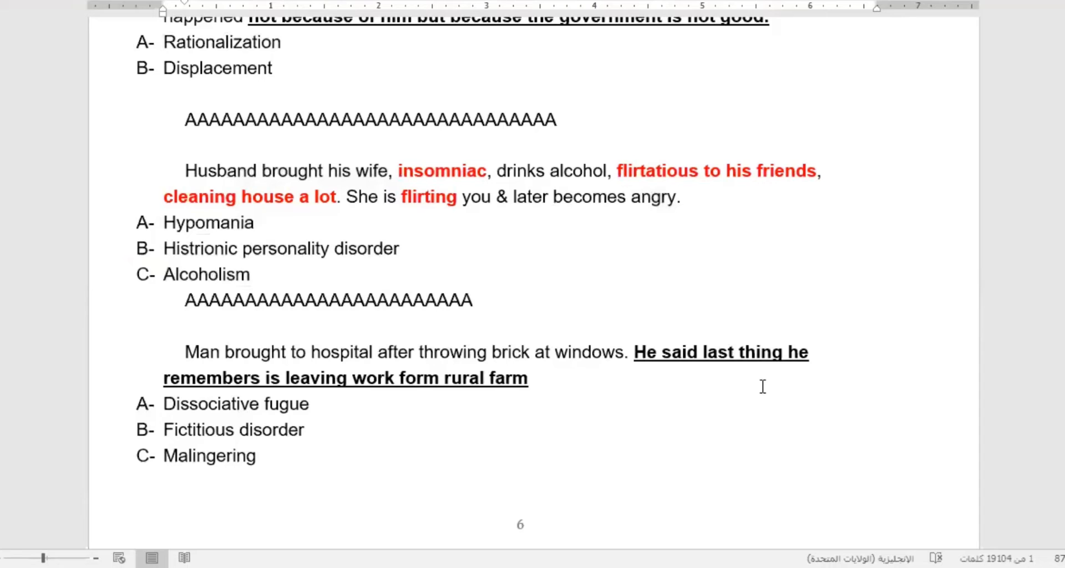
double_click(654, 197)
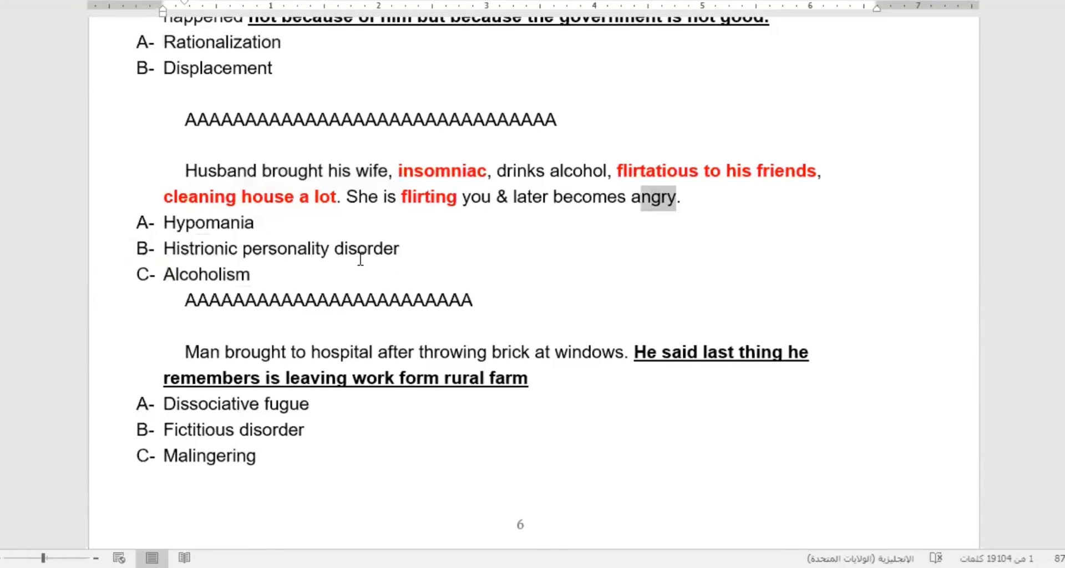
scroll(down, 3)
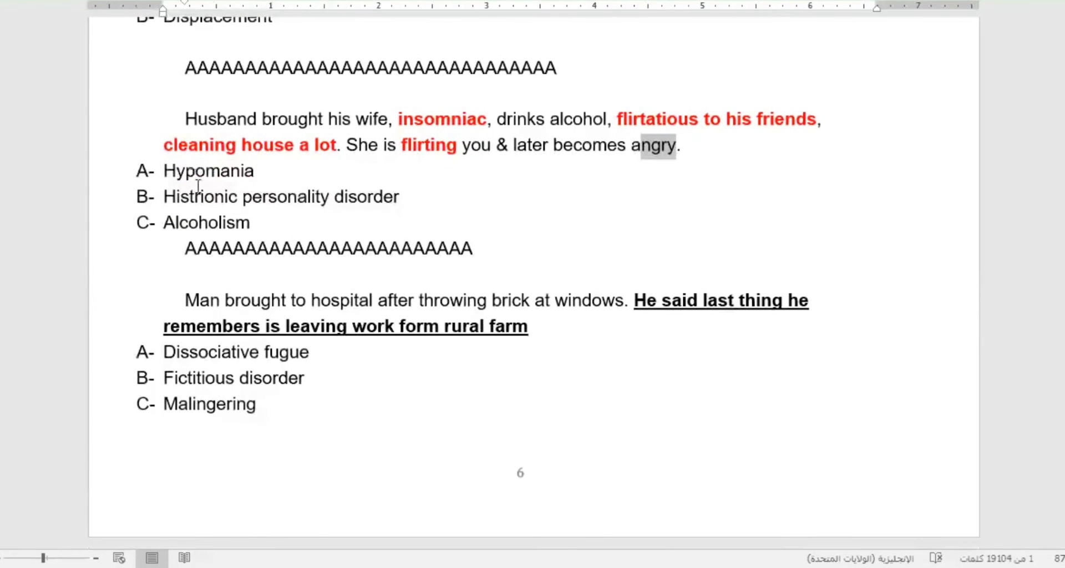
double_click(207, 171)
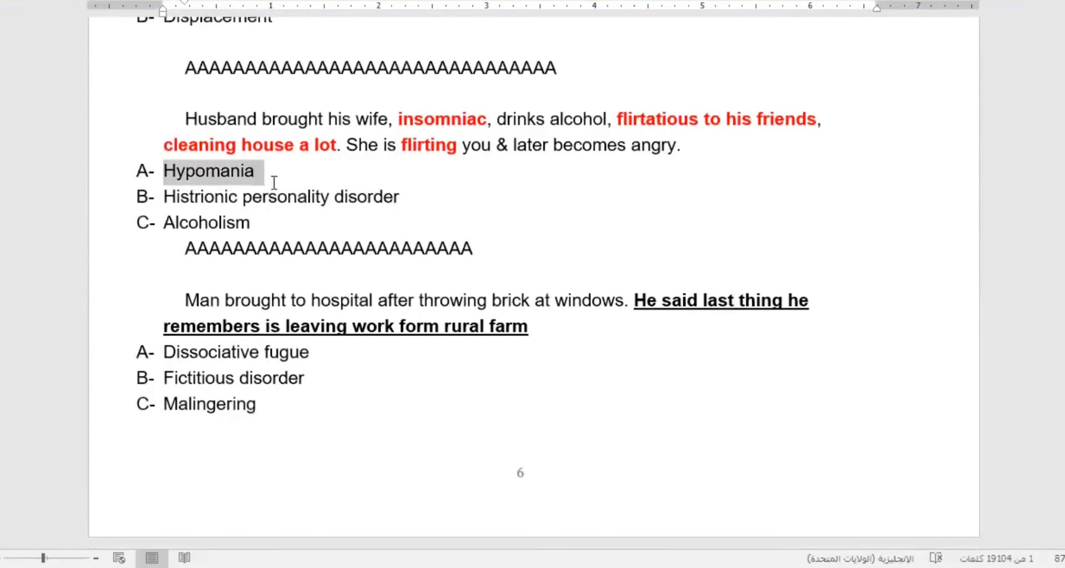
drag(254, 172, 407, 197)
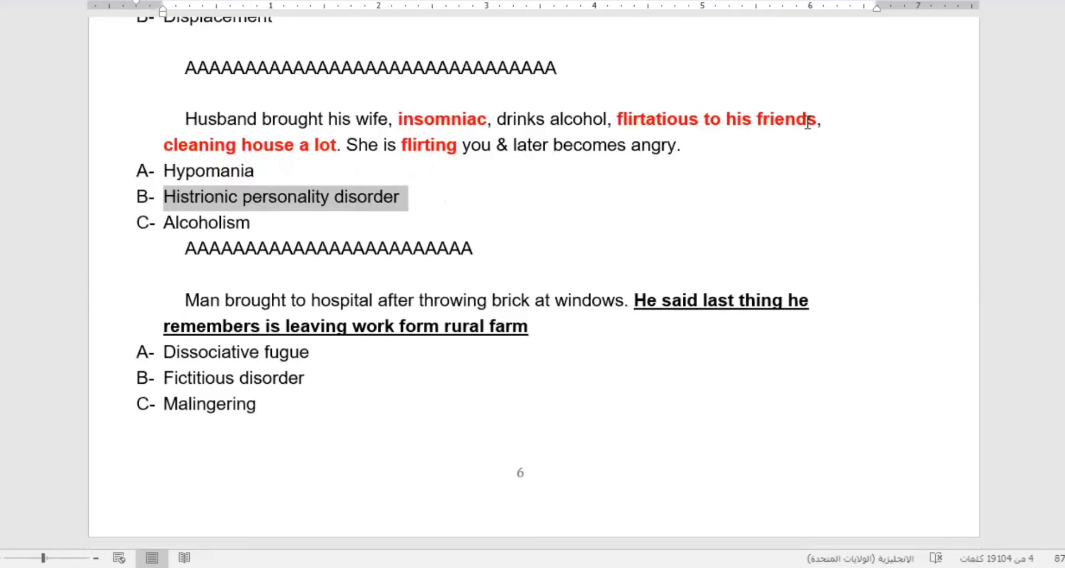
mouse_move(622, 168)
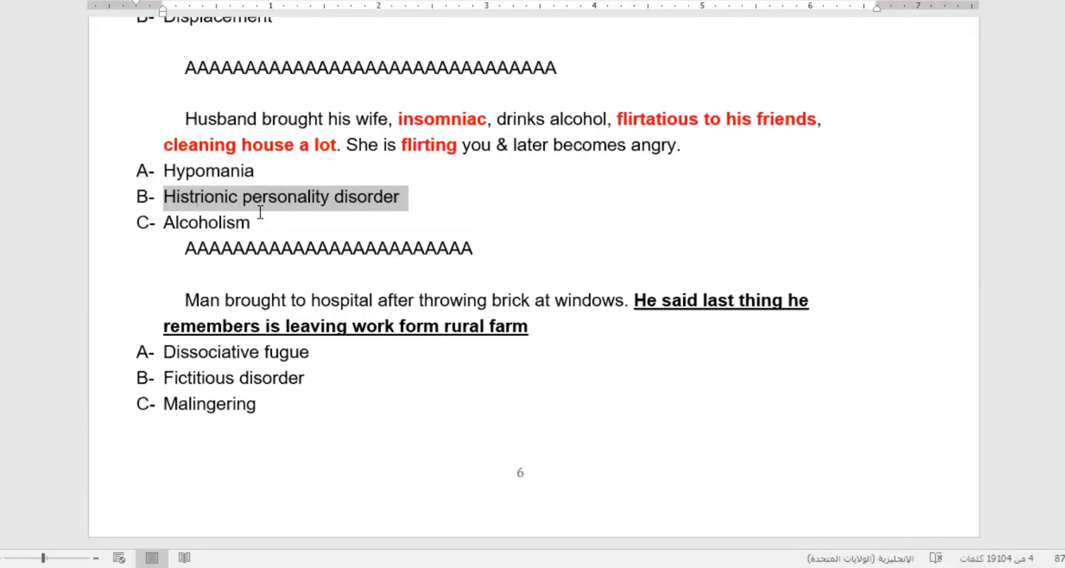
mouse_move(254, 206)
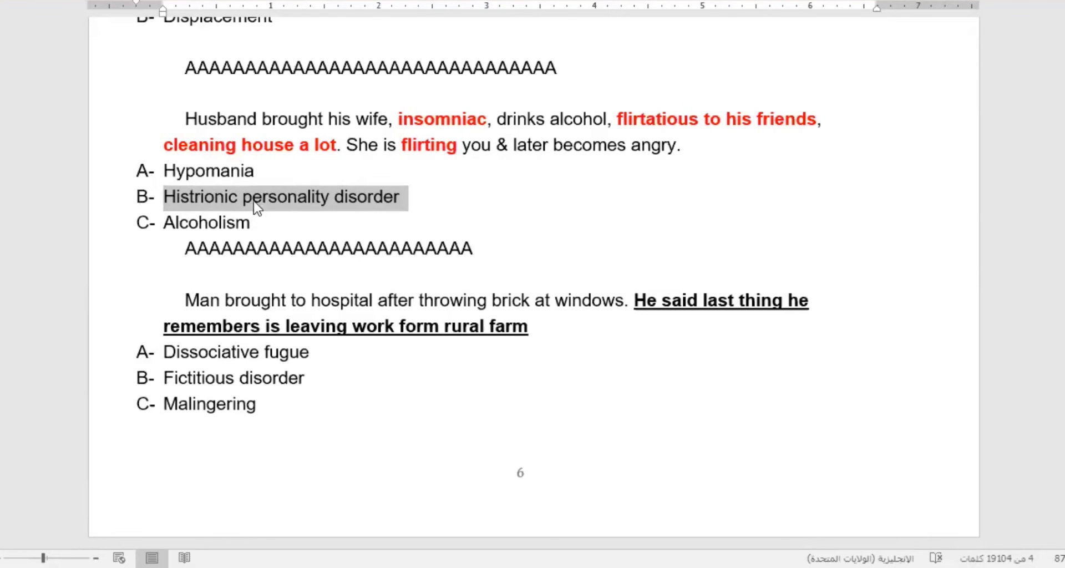
click(162, 197)
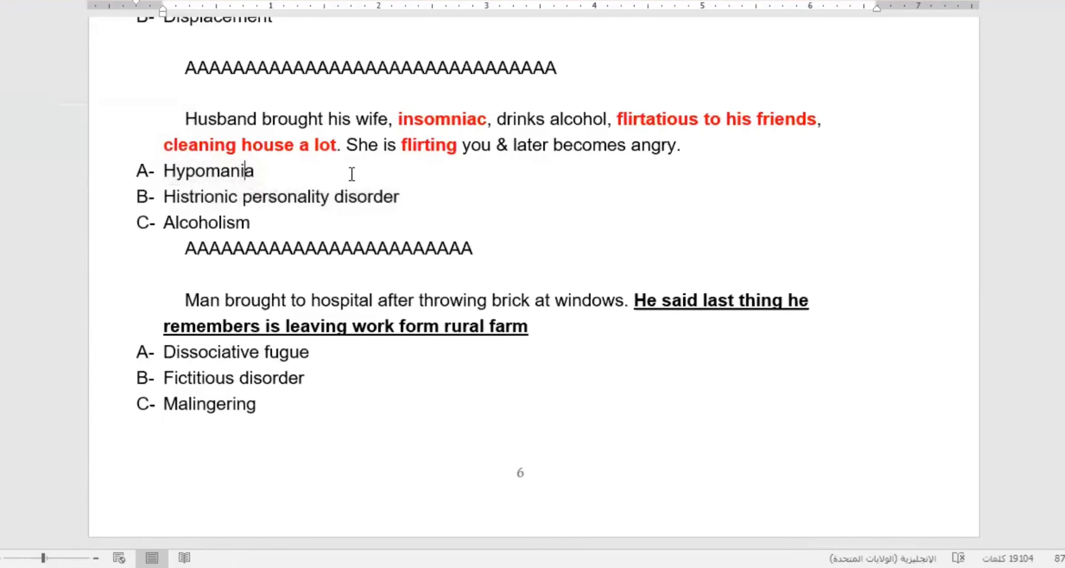
double_click(207, 171)
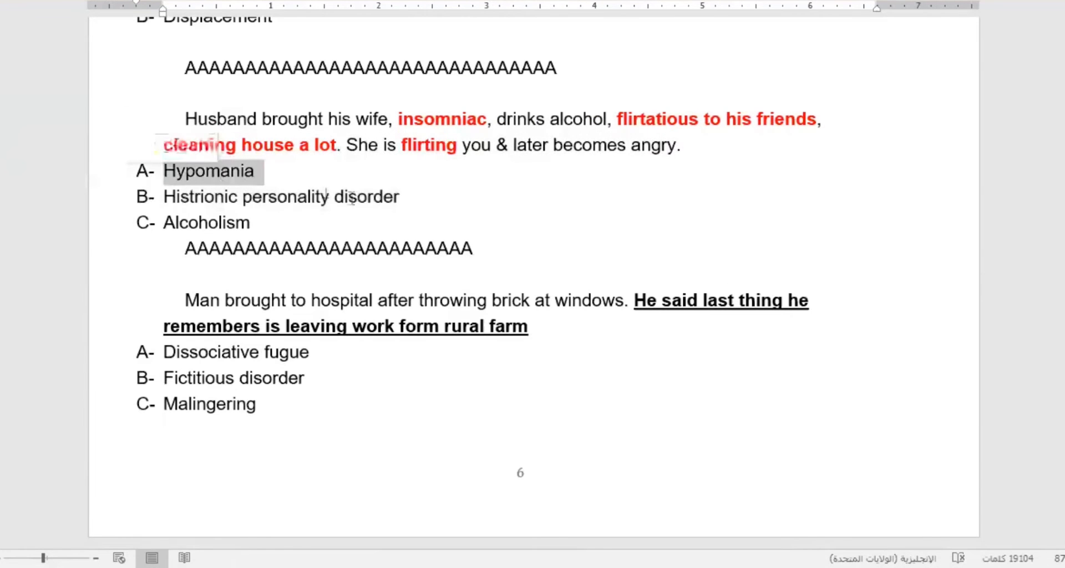
scroll(down, 3)
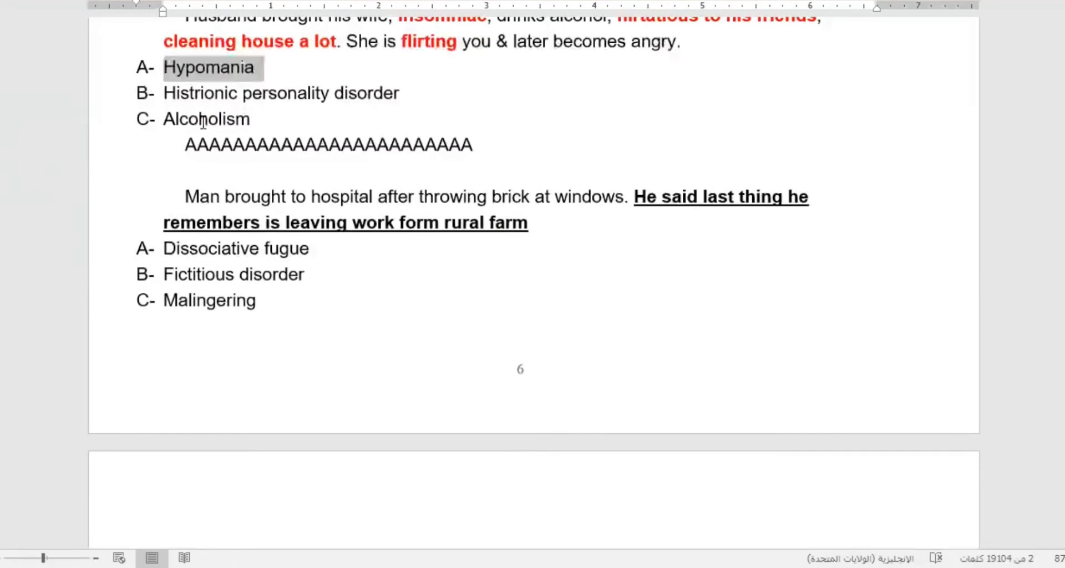
double_click(206, 120)
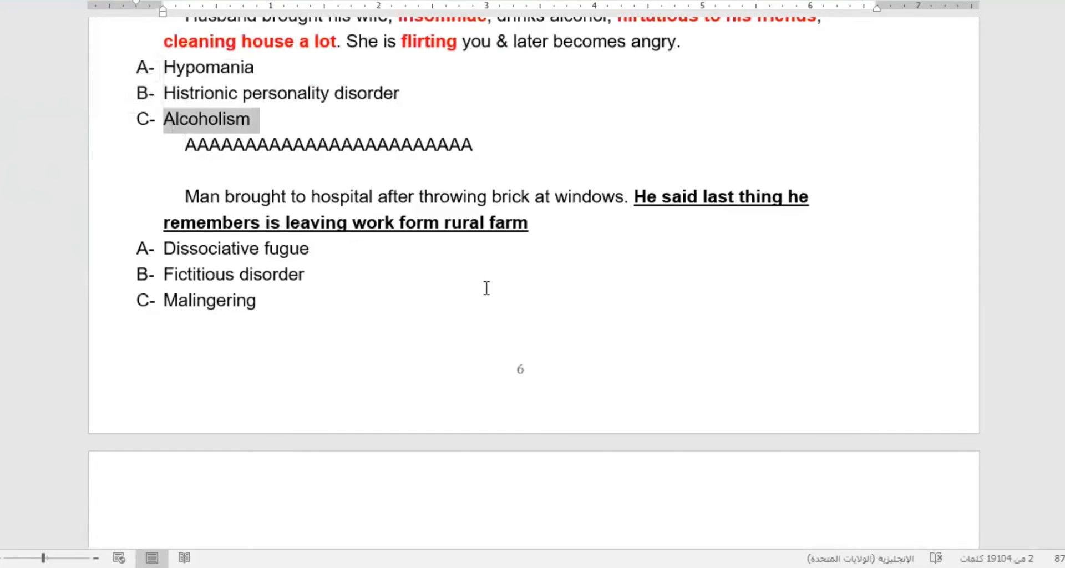
scroll(down, 3)
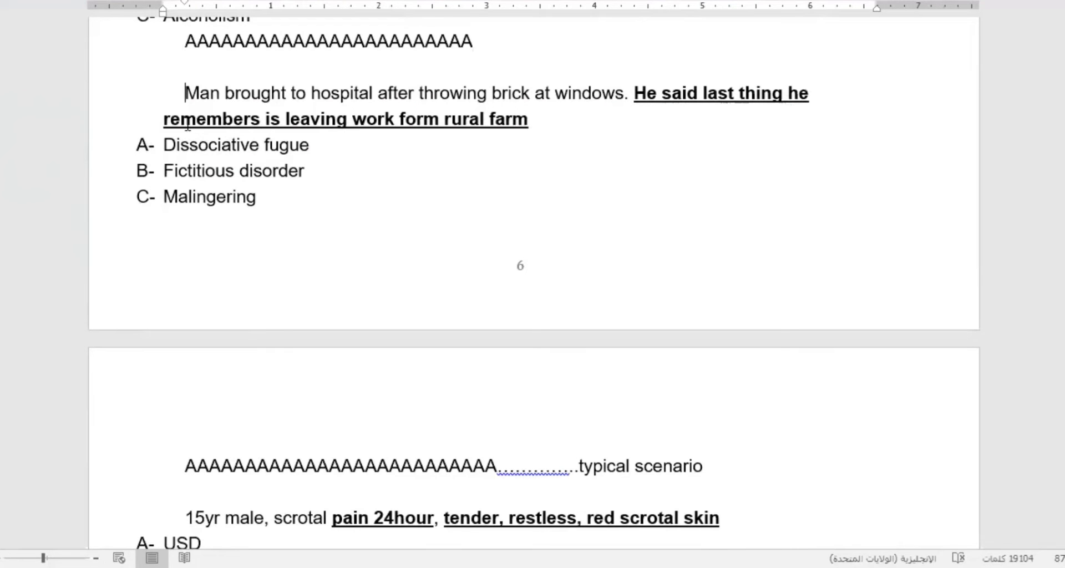
mouse_move(281, 127)
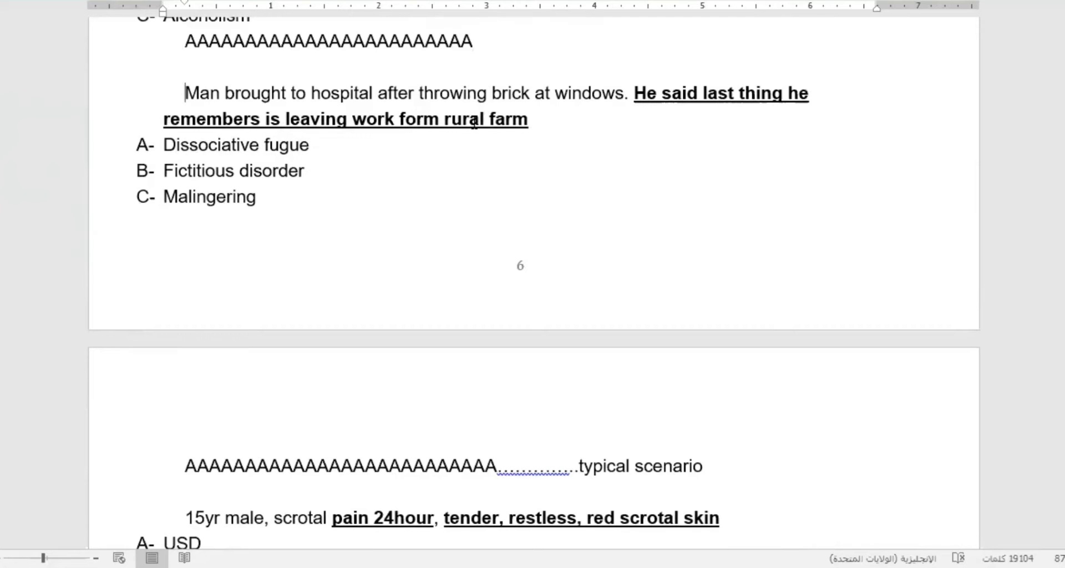
mouse_move(501, 183)
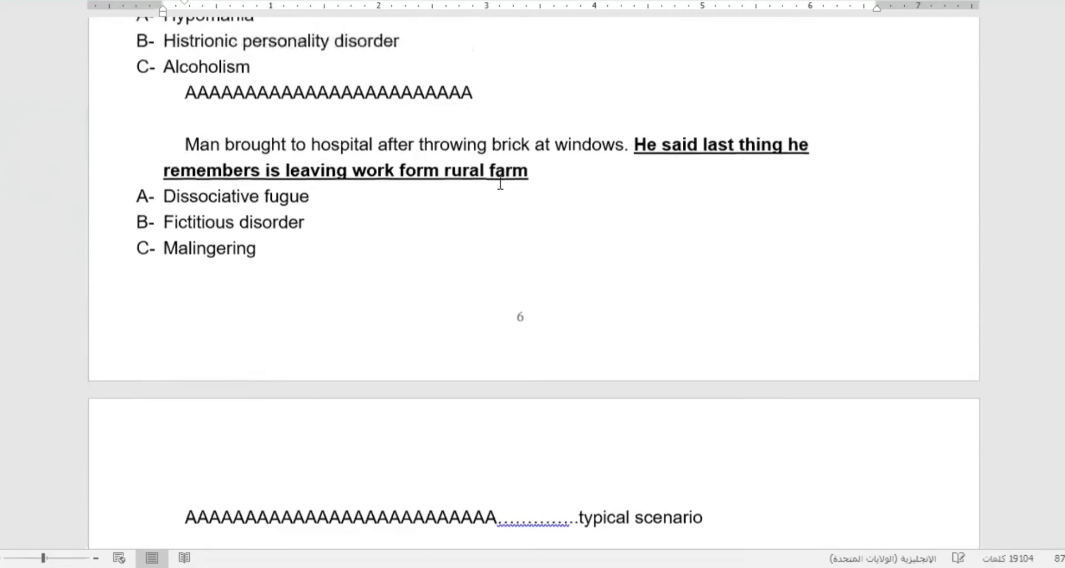
double_click(209, 248)
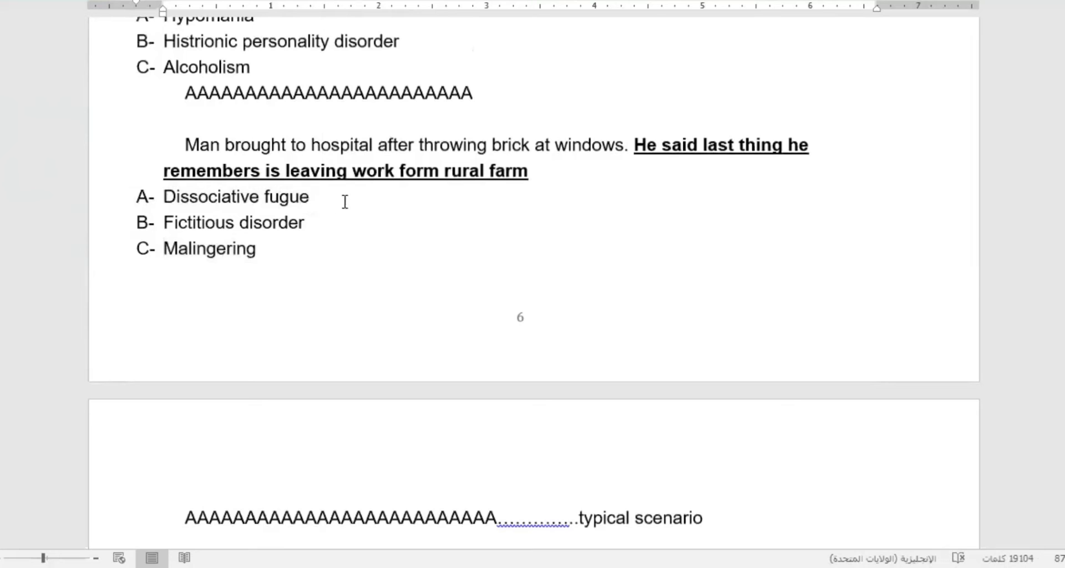
double_click(234, 197)
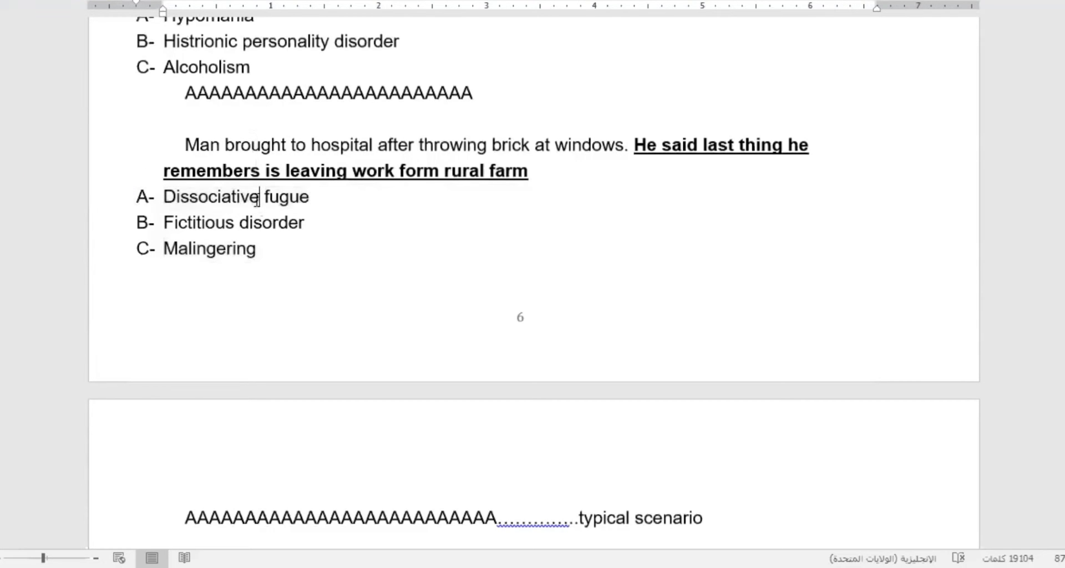
drag(163, 197, 309, 196)
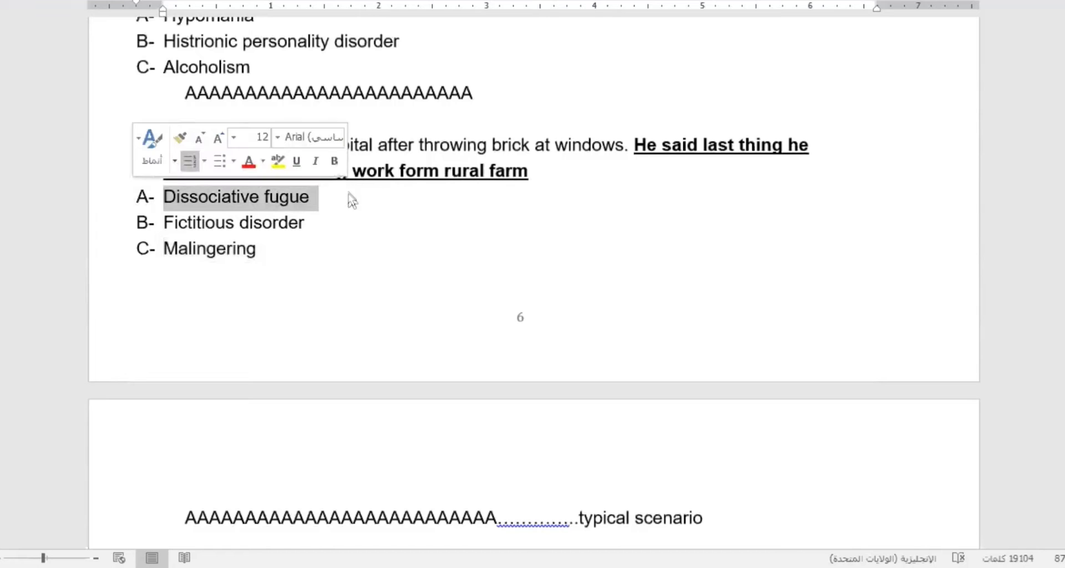
click(360, 203)
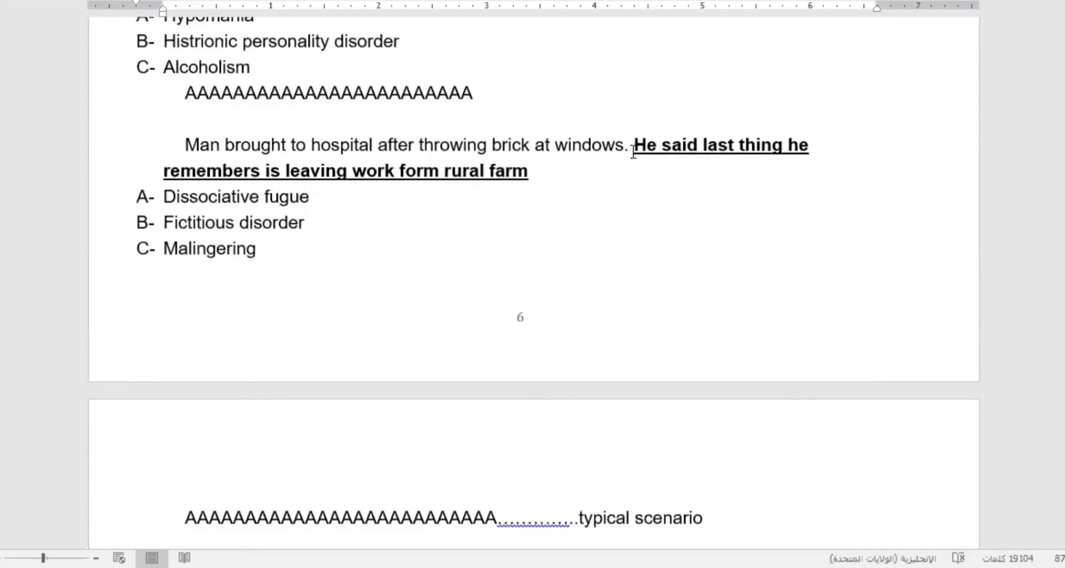
click(682, 145)
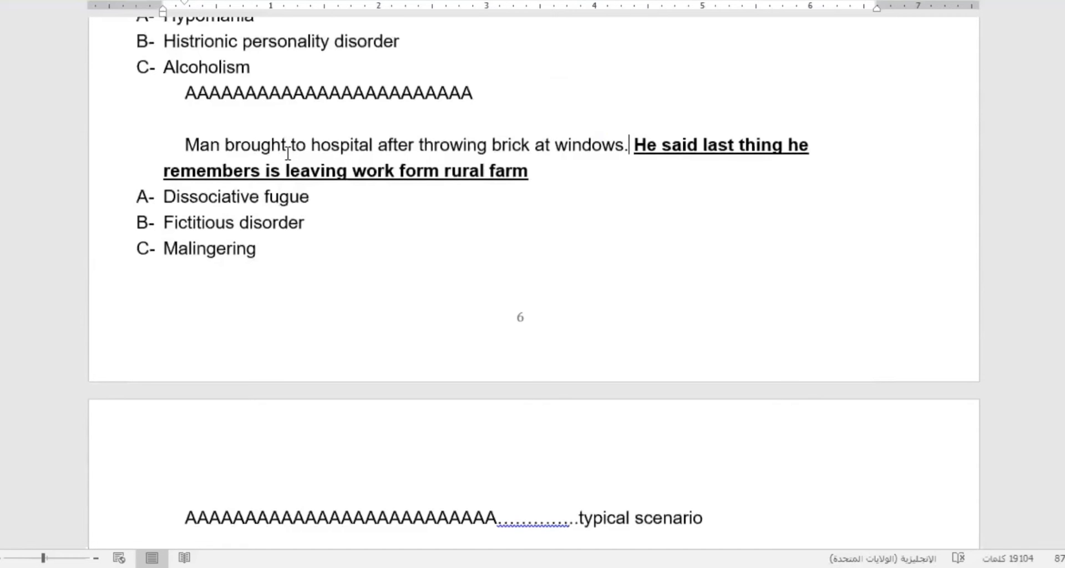
mouse_move(651, 233)
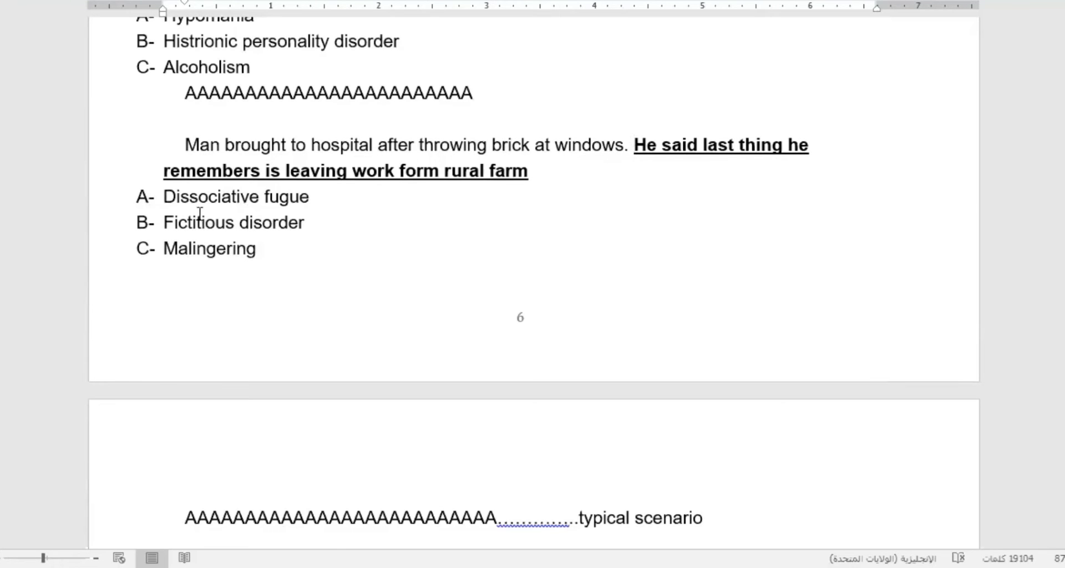
drag(163, 196, 309, 196)
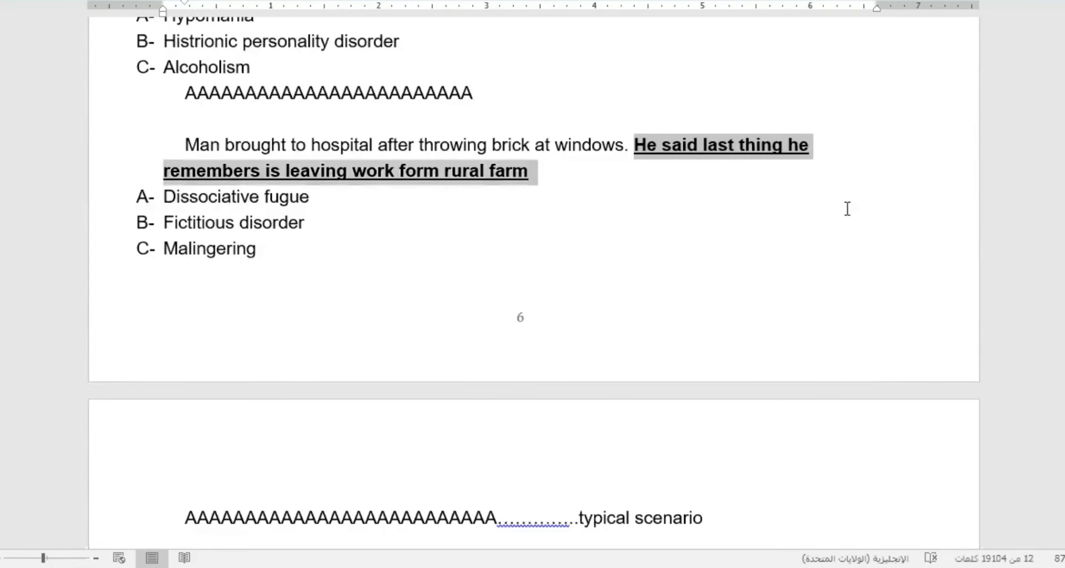
mouse_move(634, 245)
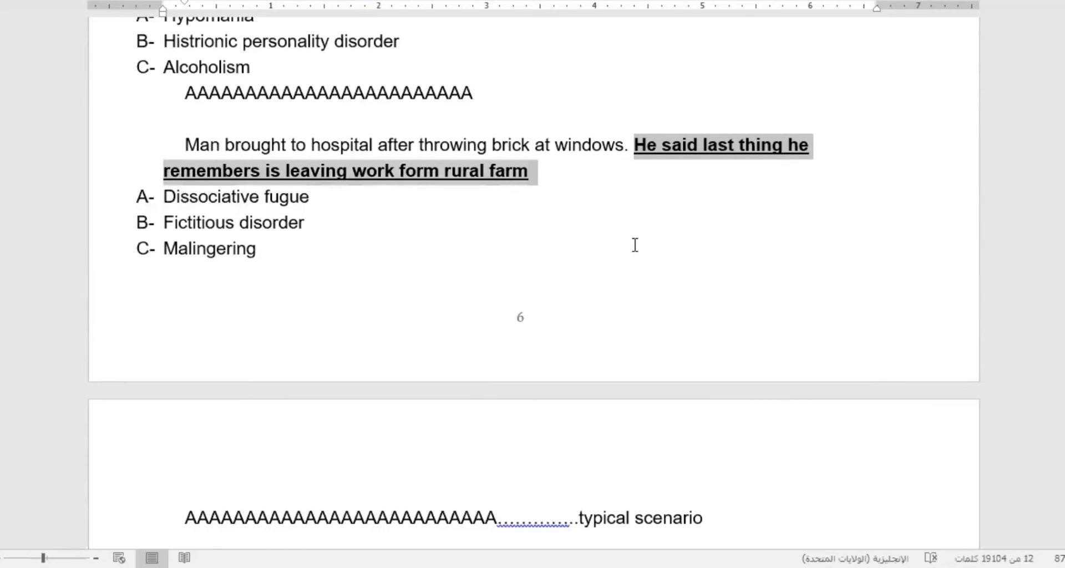
mouse_move(262, 182)
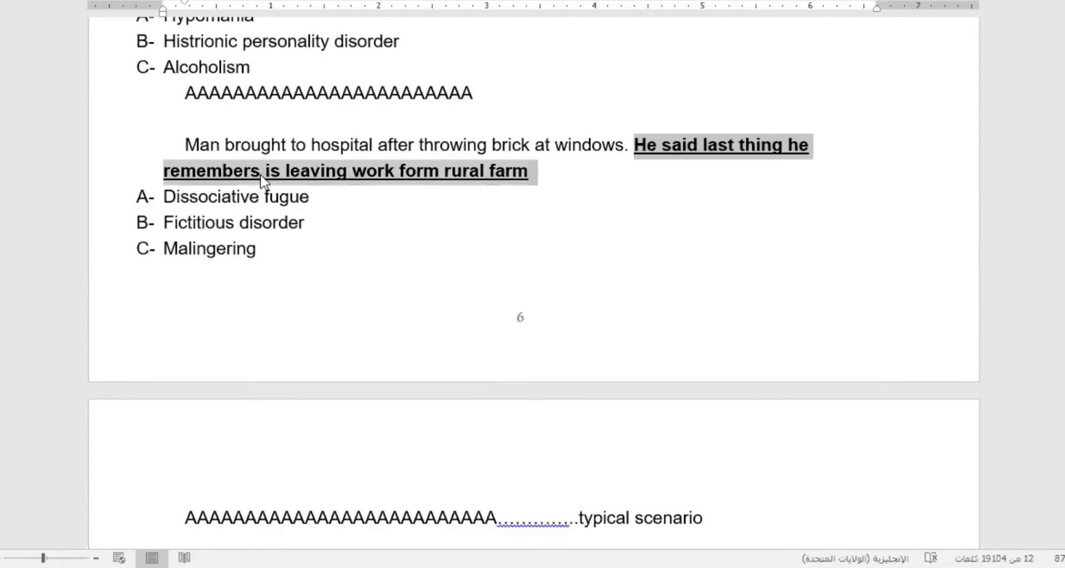
click(260, 170)
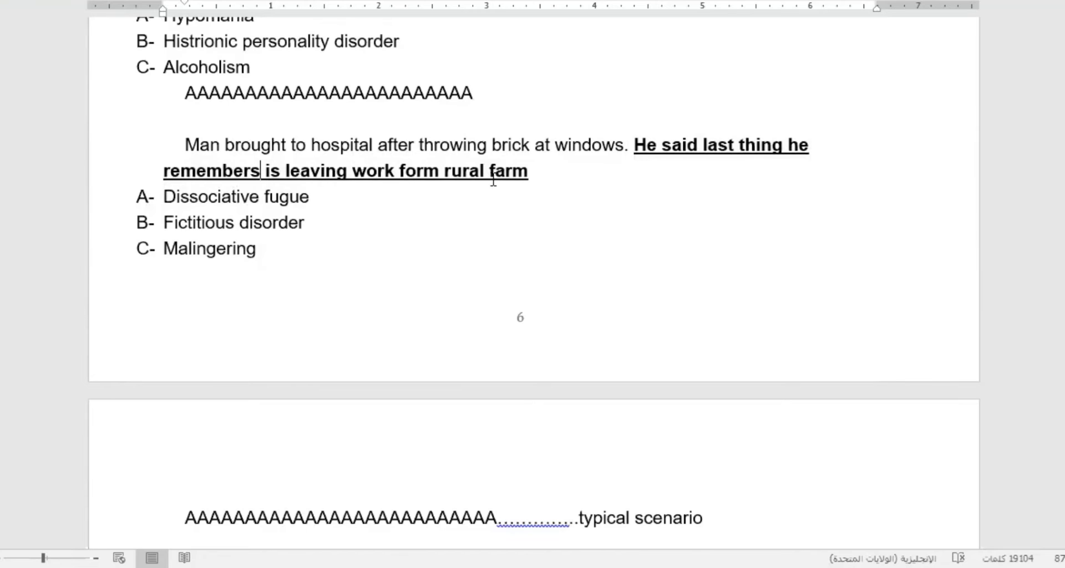
mouse_move(639, 364)
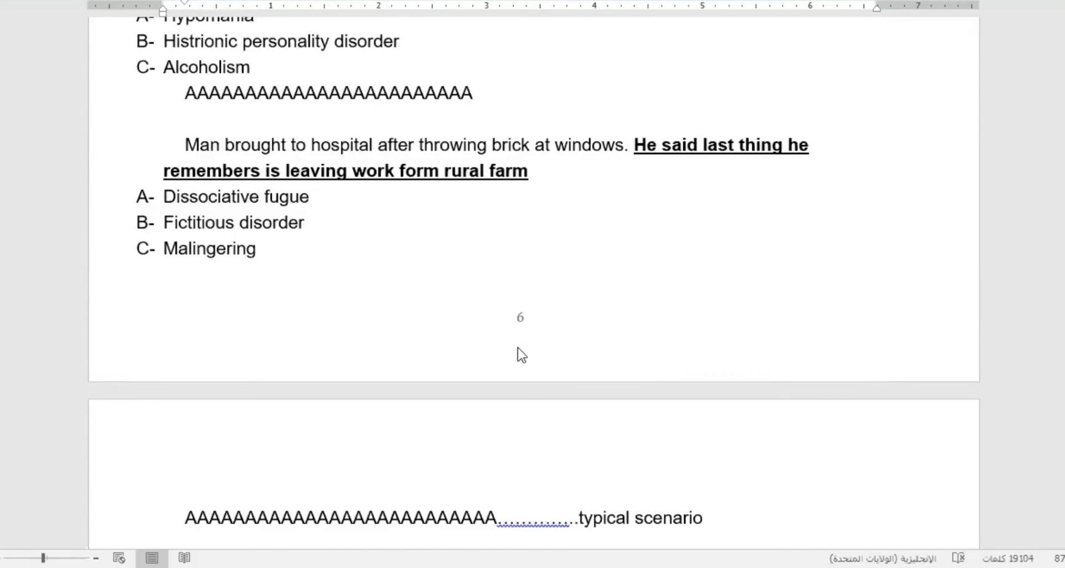
mouse_move(709, 295)
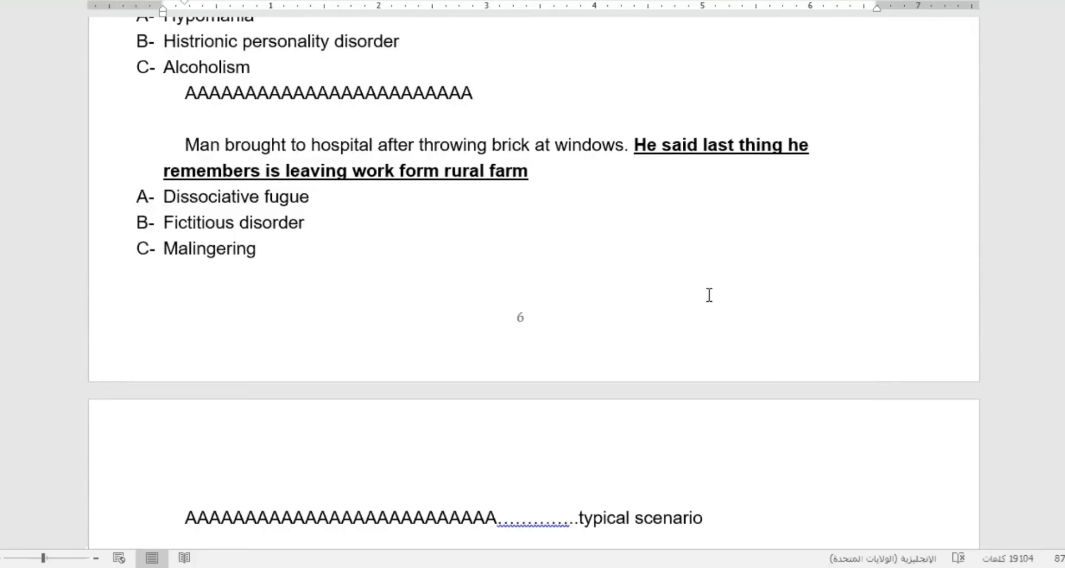
scroll(down, 3)
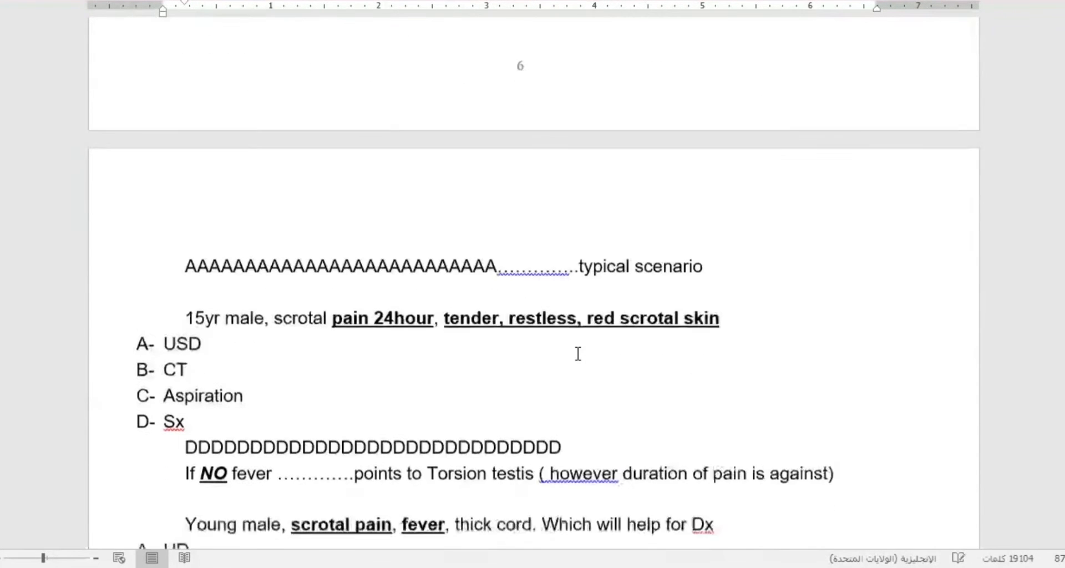
scroll(down, 3)
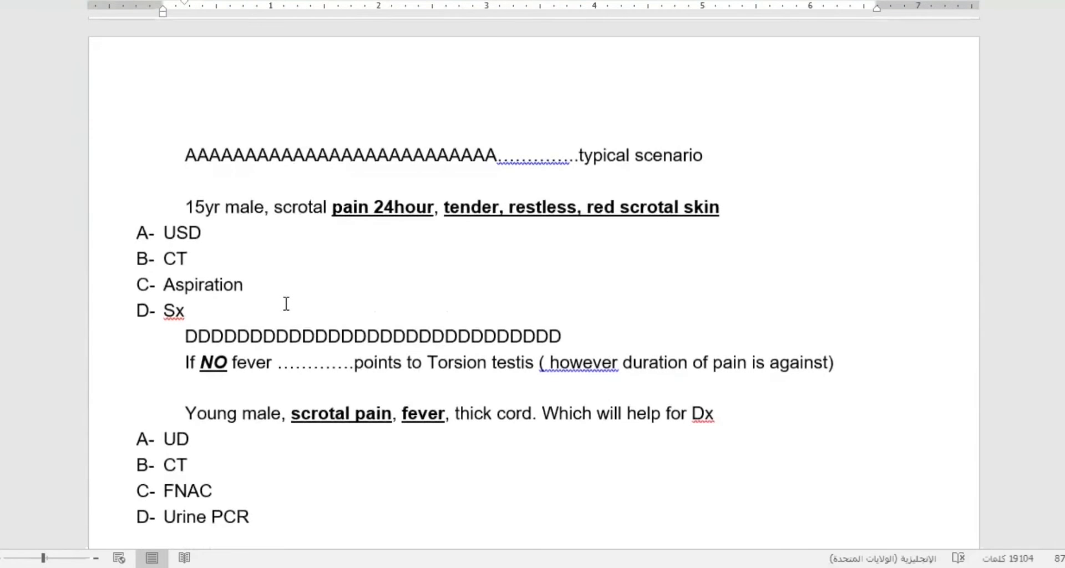
mouse_move(268, 232)
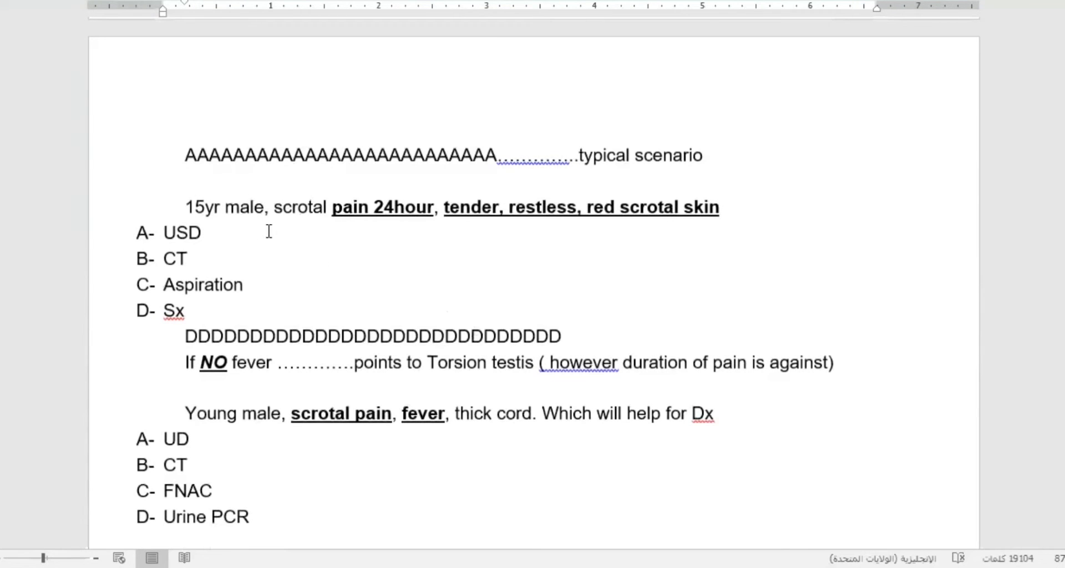
drag(275, 208, 438, 207)
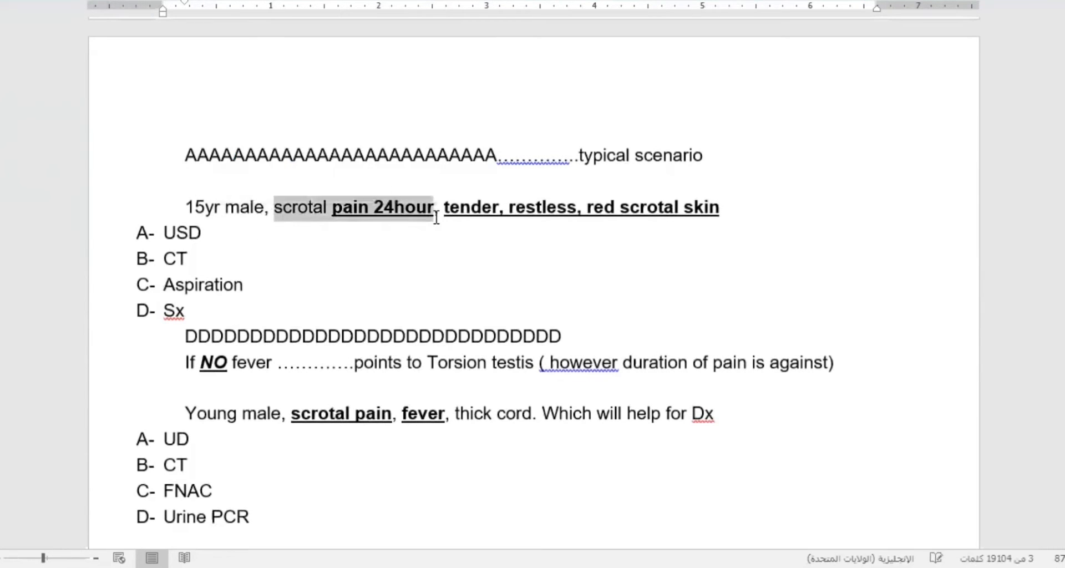
click(581, 207)
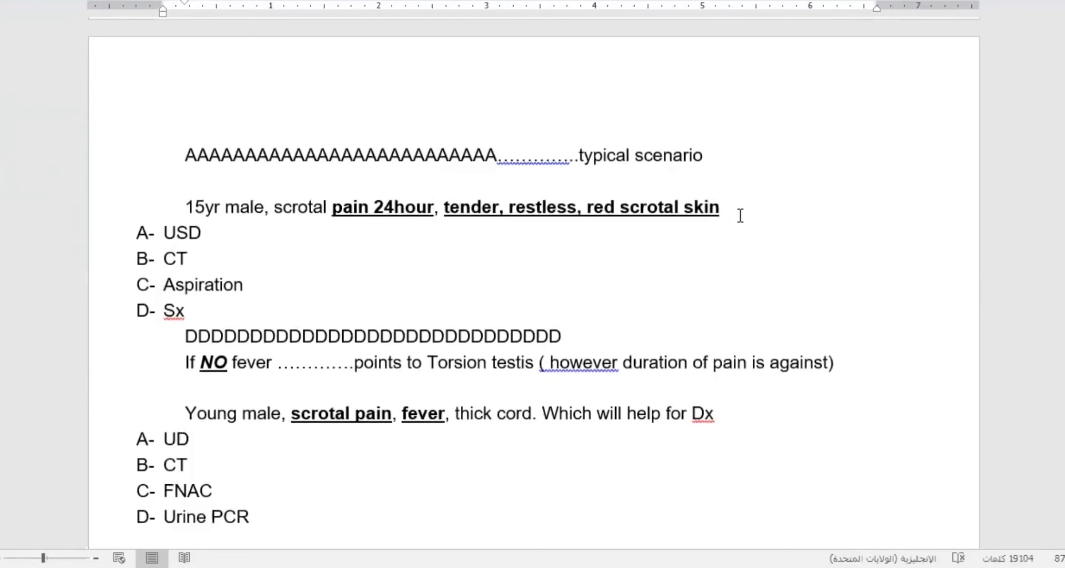
mouse_move(747, 225)
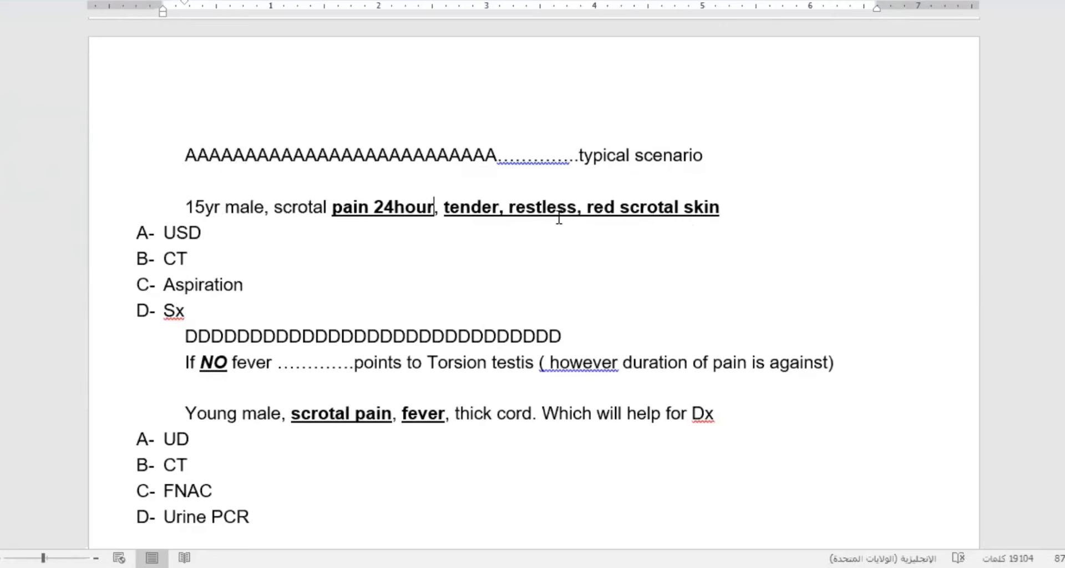
mouse_move(606, 218)
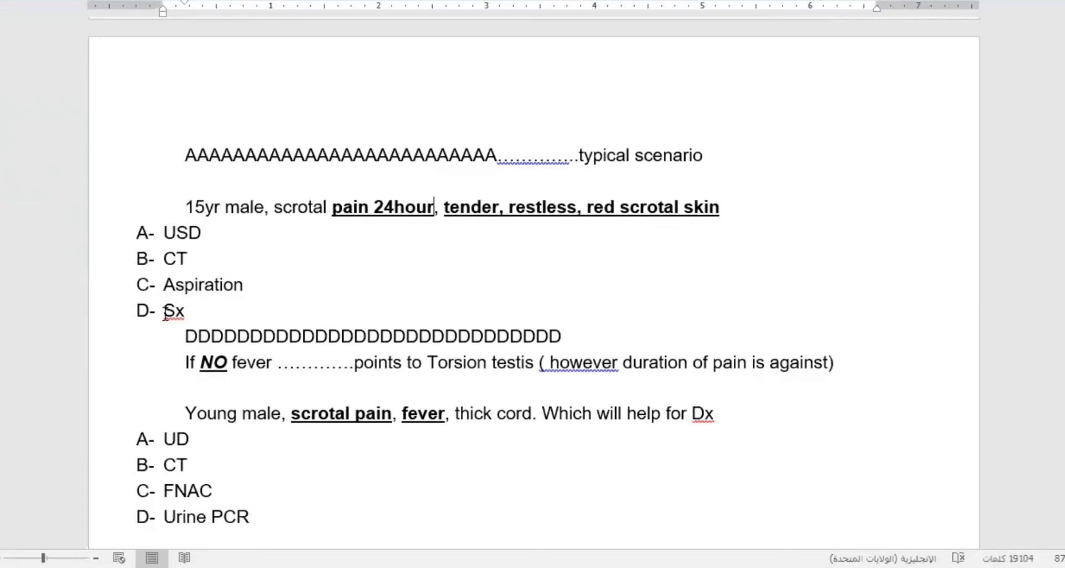
mouse_move(364, 389)
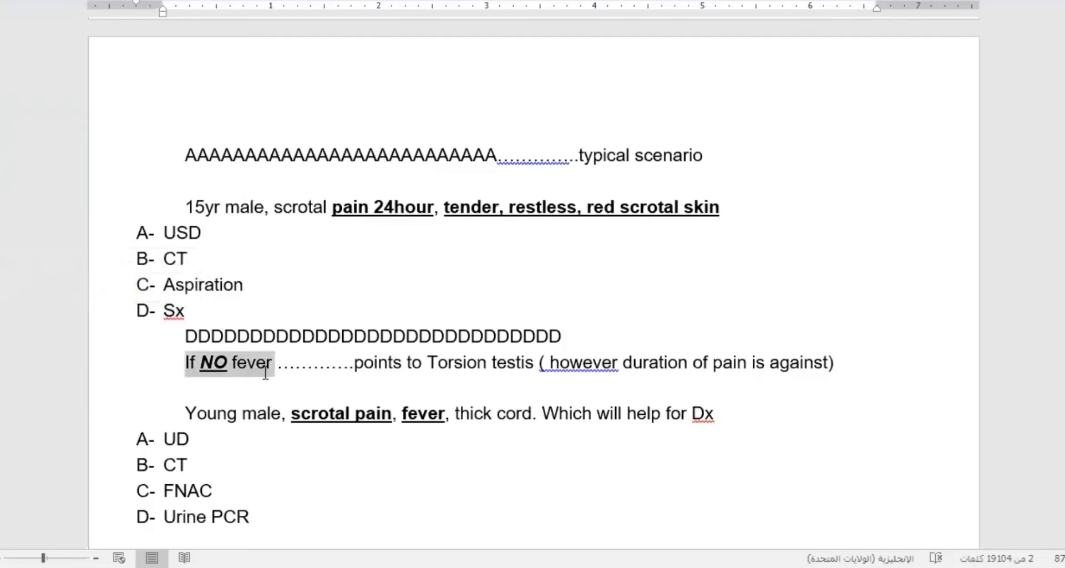
drag(355, 362, 487, 362)
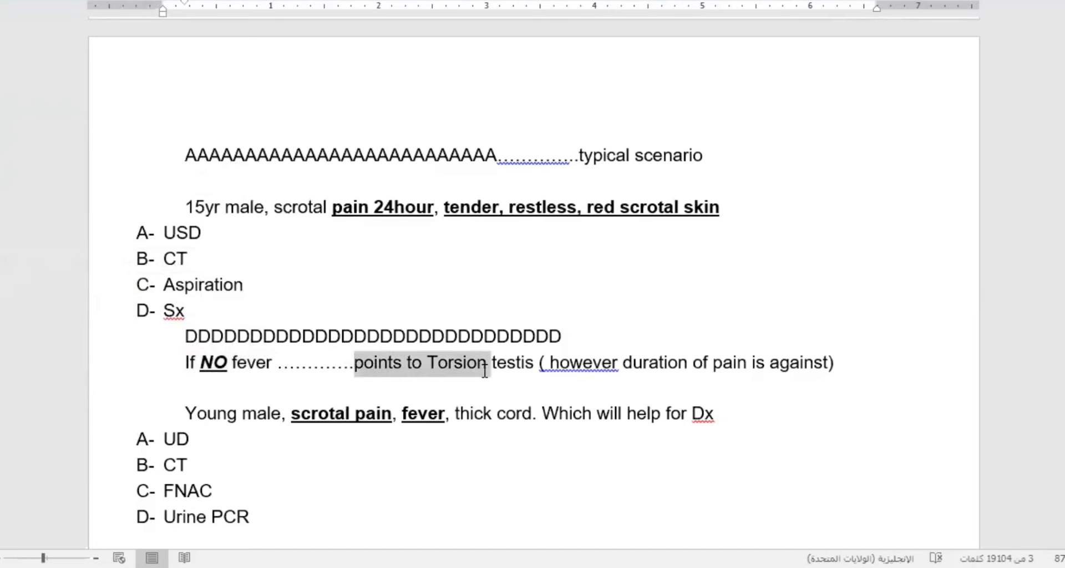
click(507, 371)
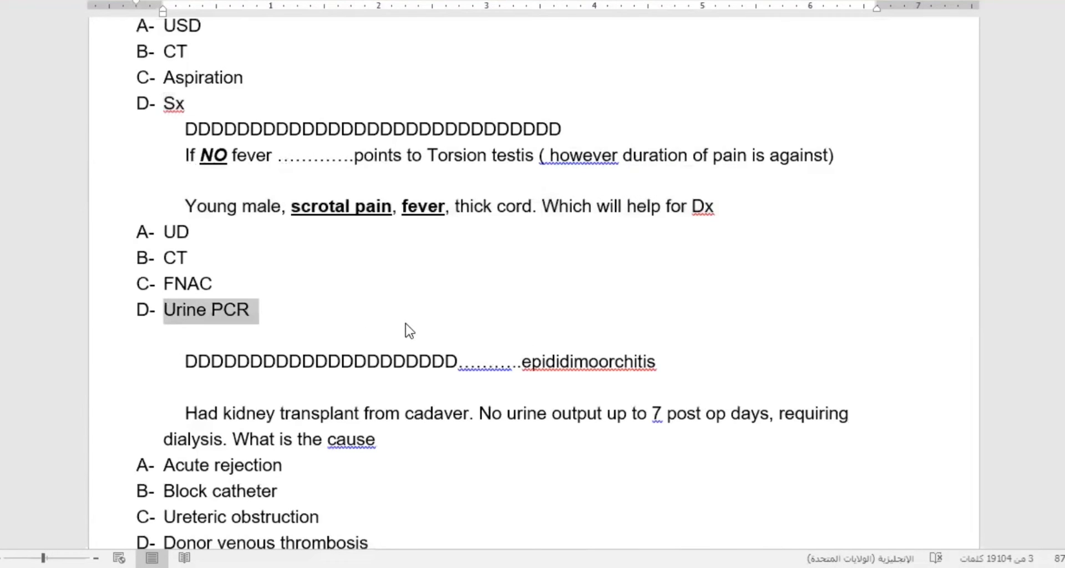
mouse_move(313, 344)
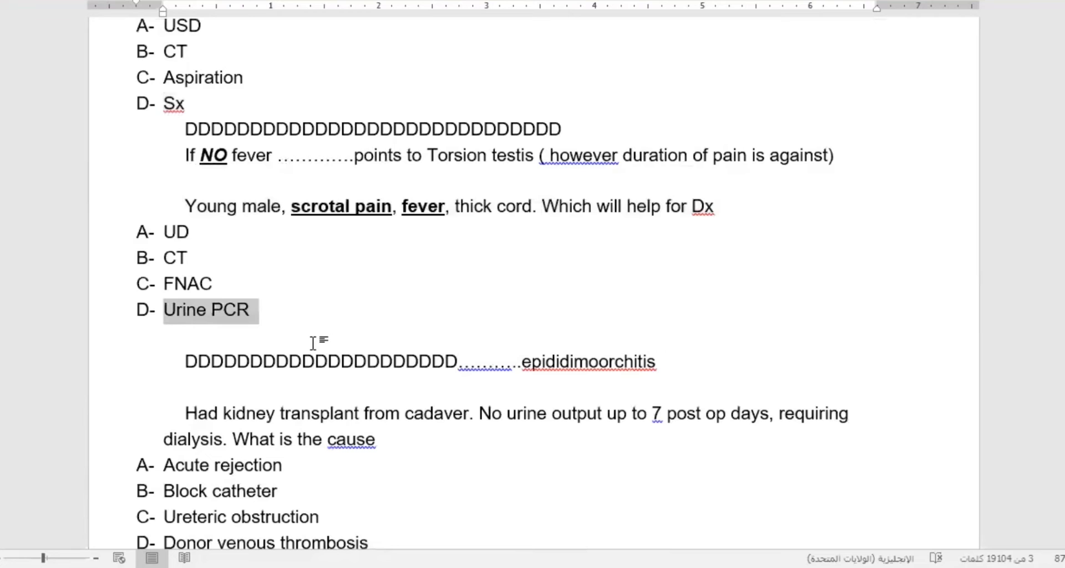
mouse_move(547, 367)
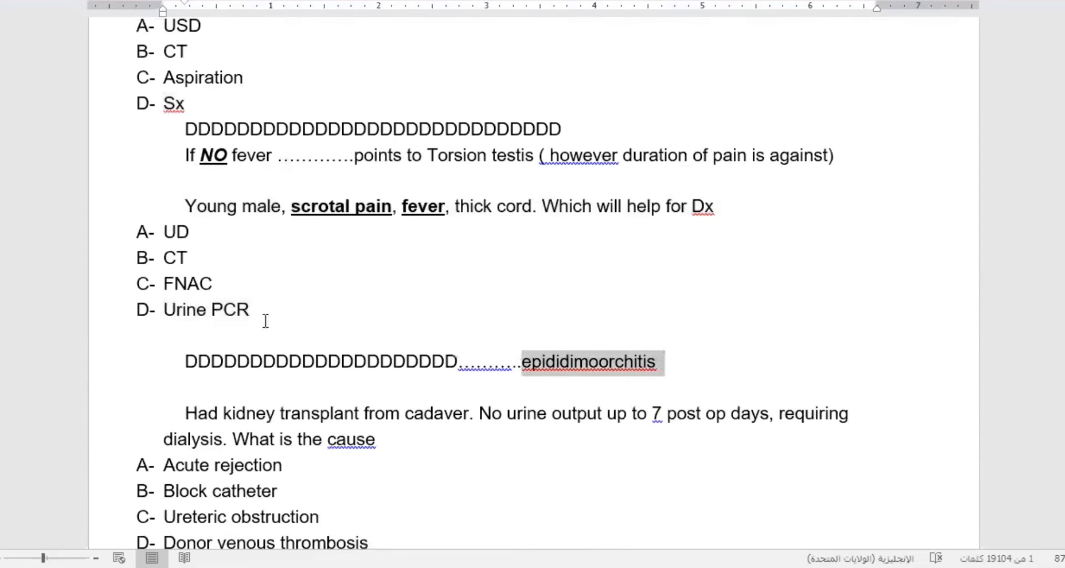
mouse_move(392, 285)
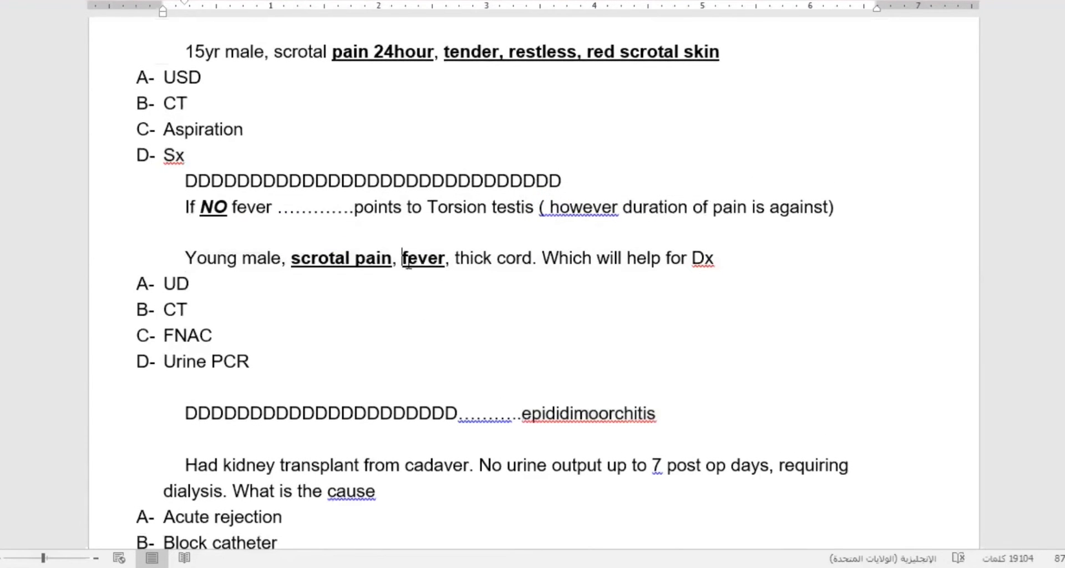
double_click(424, 258)
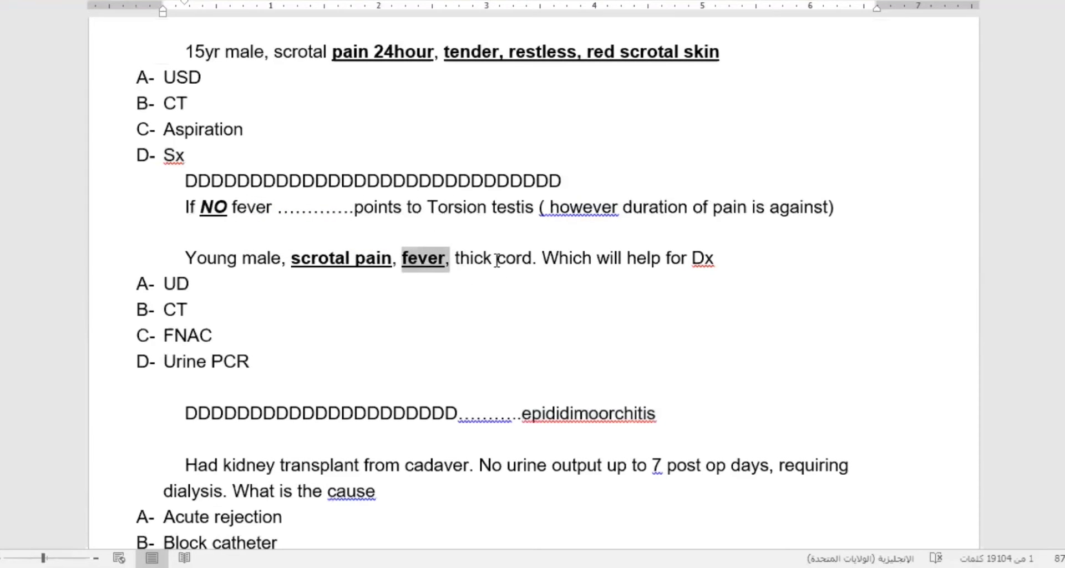
double_click(469, 258)
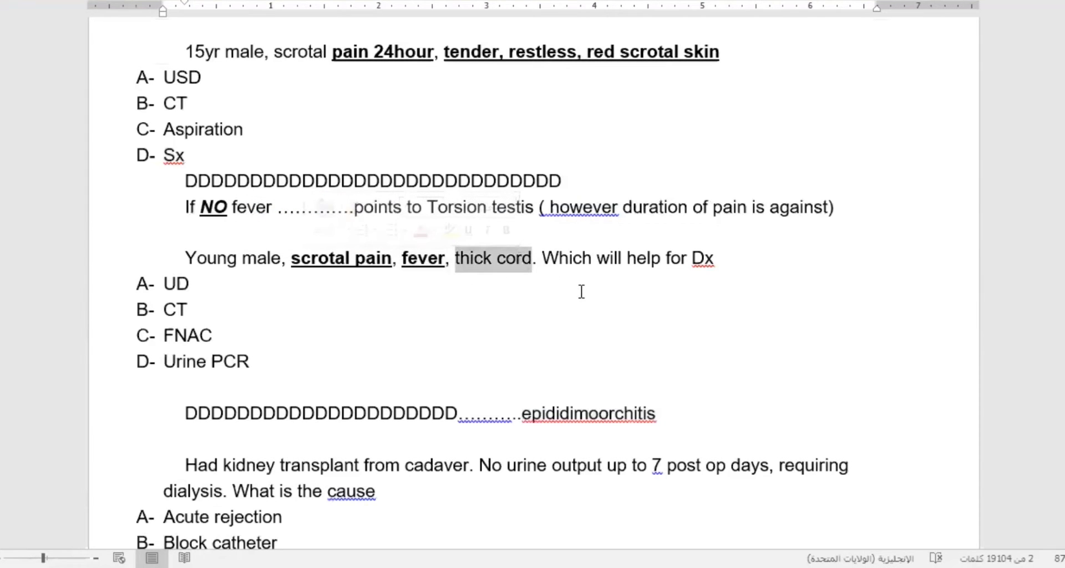
mouse_move(646, 307)
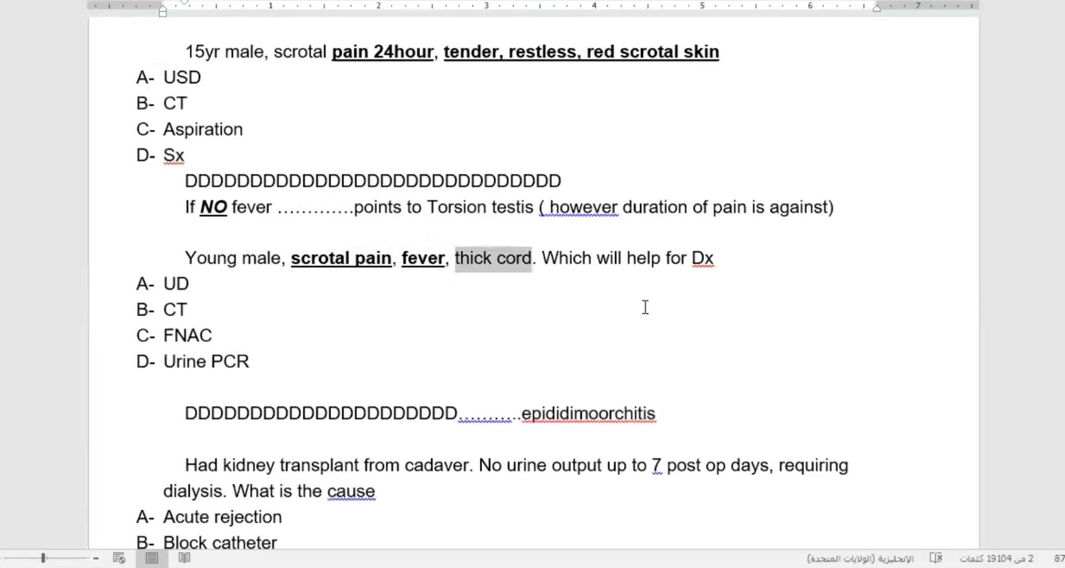
mouse_move(663, 378)
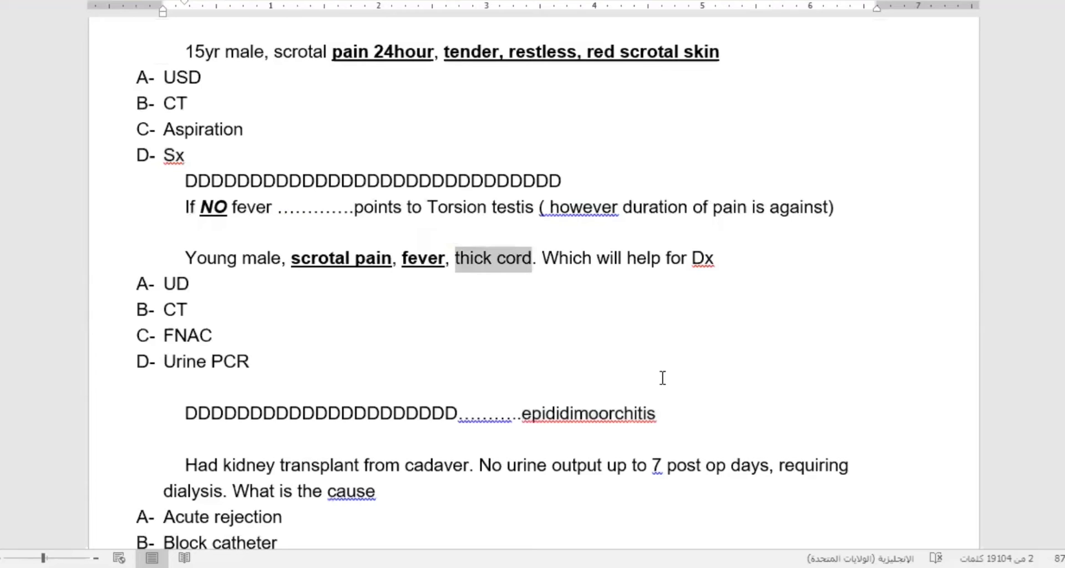
mouse_move(301, 400)
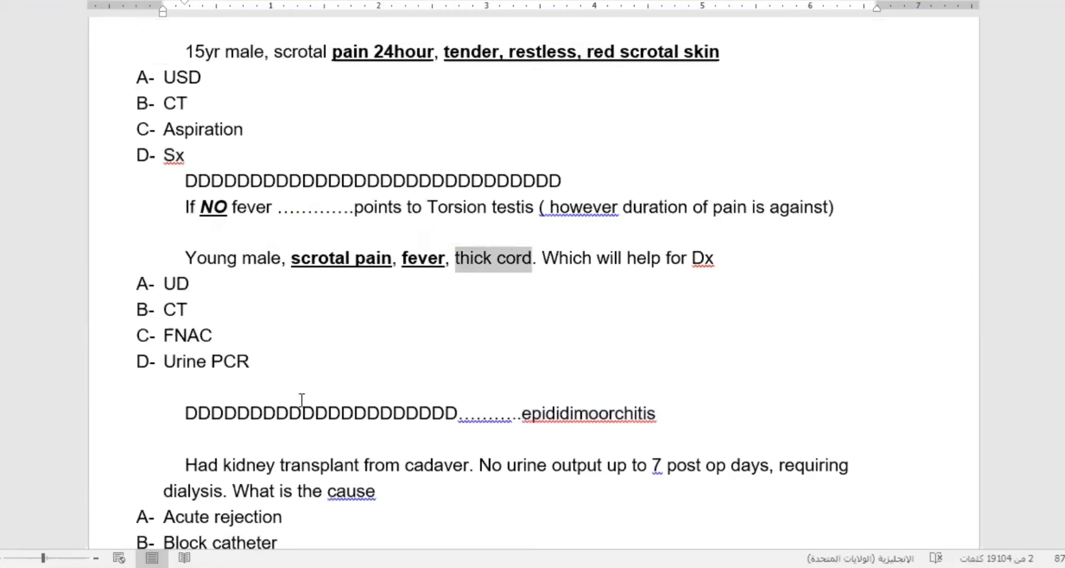
double_click(178, 361)
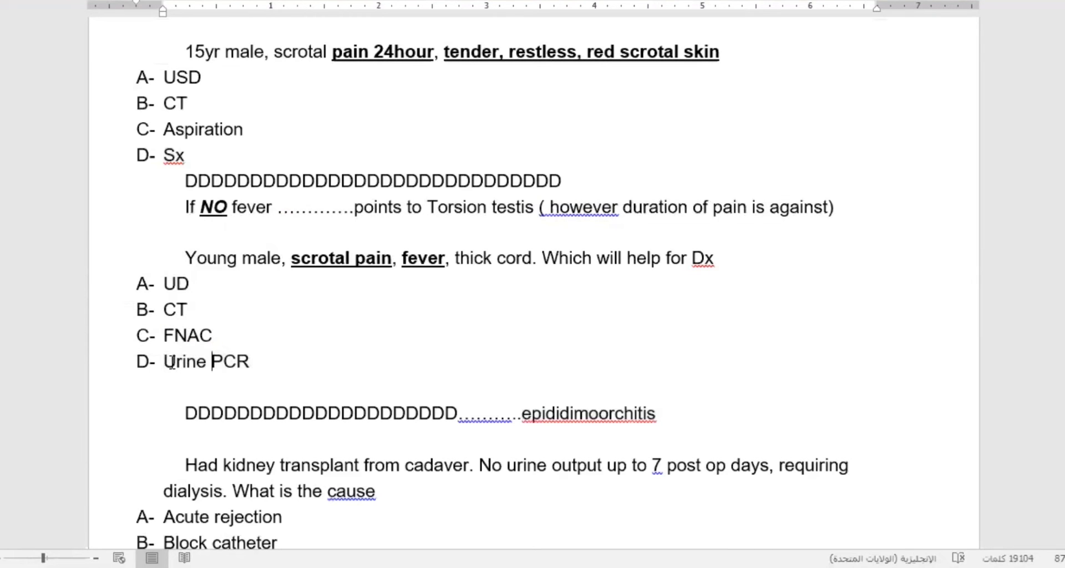
drag(163, 361, 249, 361)
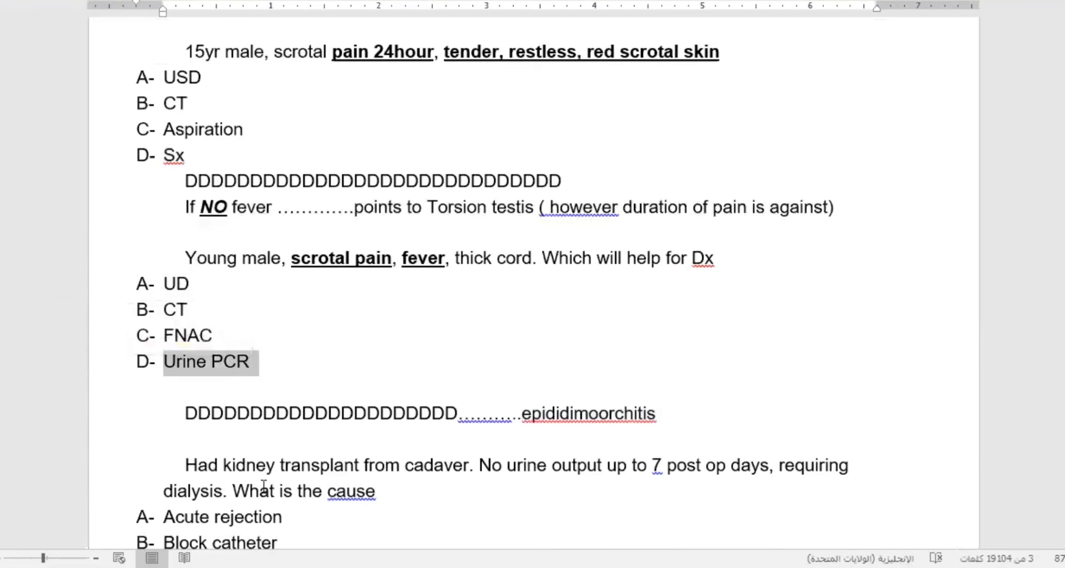
scroll(down, 3)
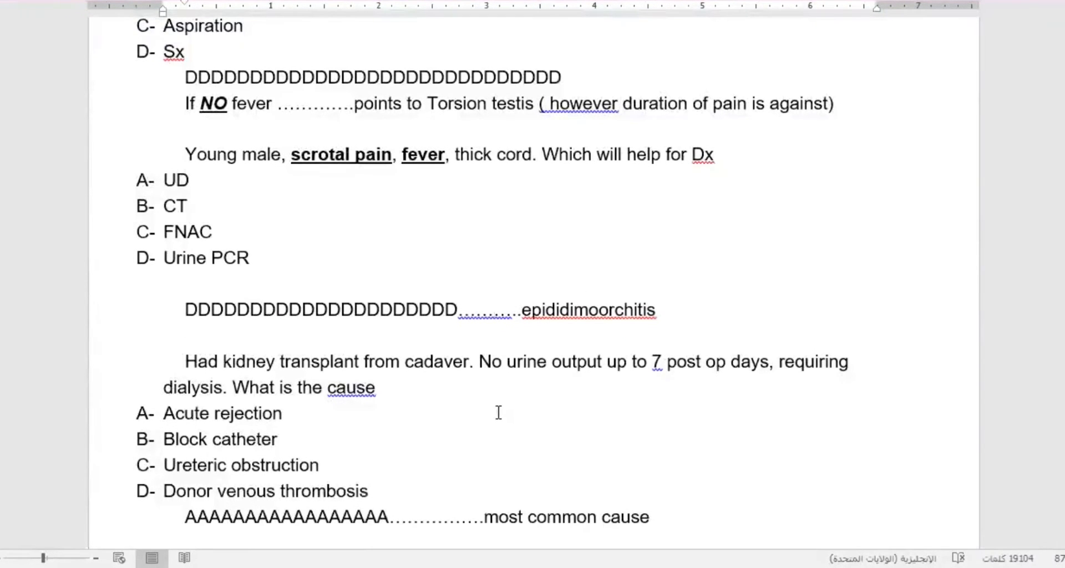
click(495, 309)
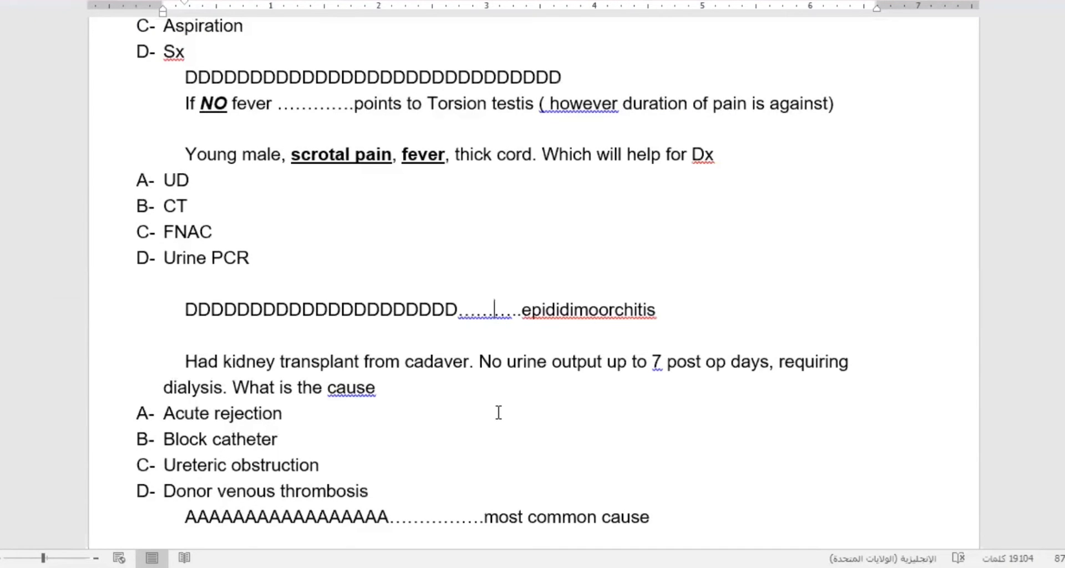
mouse_move(388, 402)
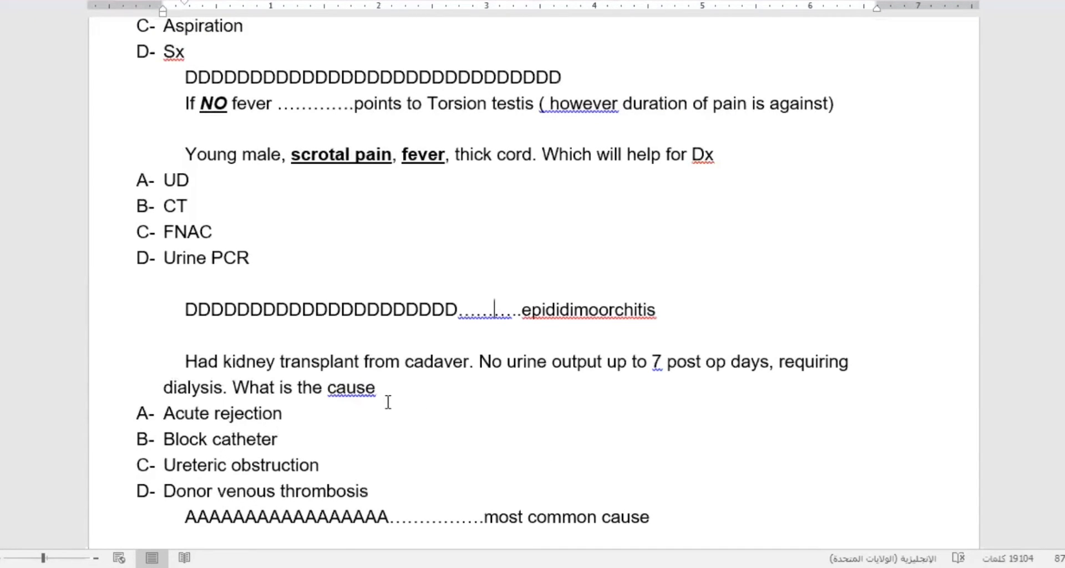
scroll(down, 3)
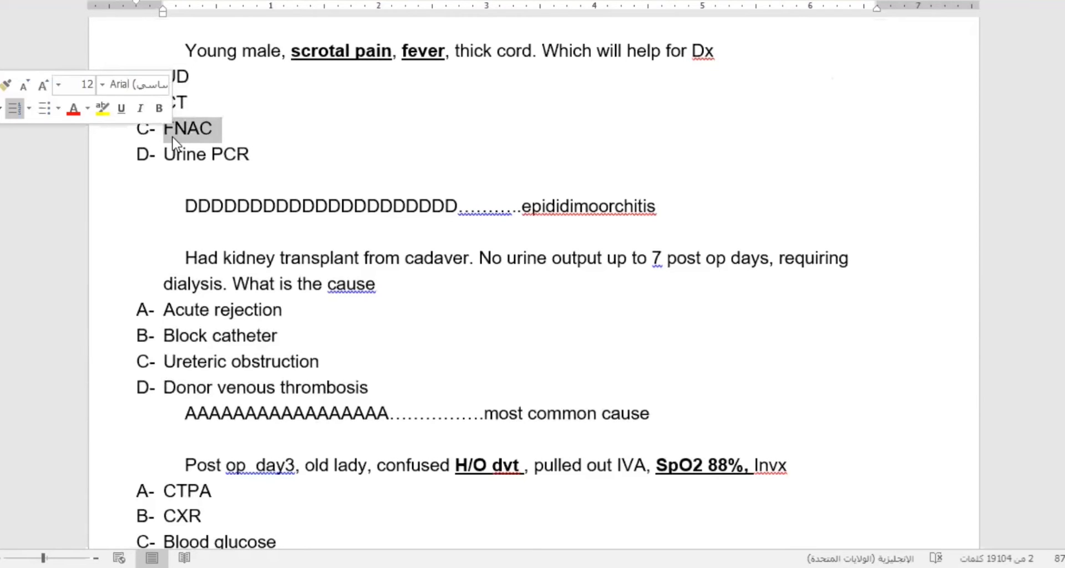
click(837, 367)
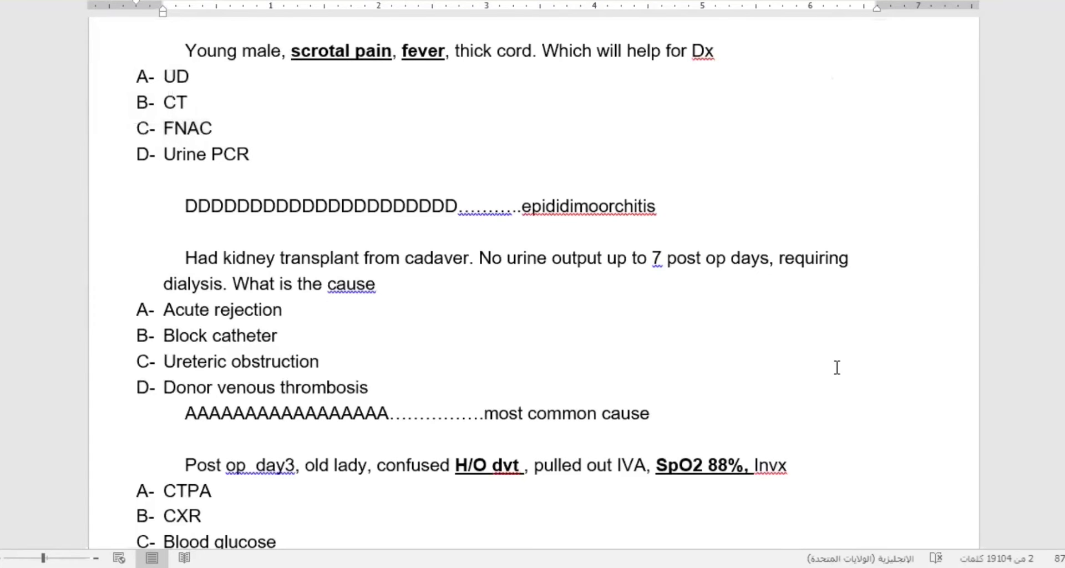
mouse_move(345, 339)
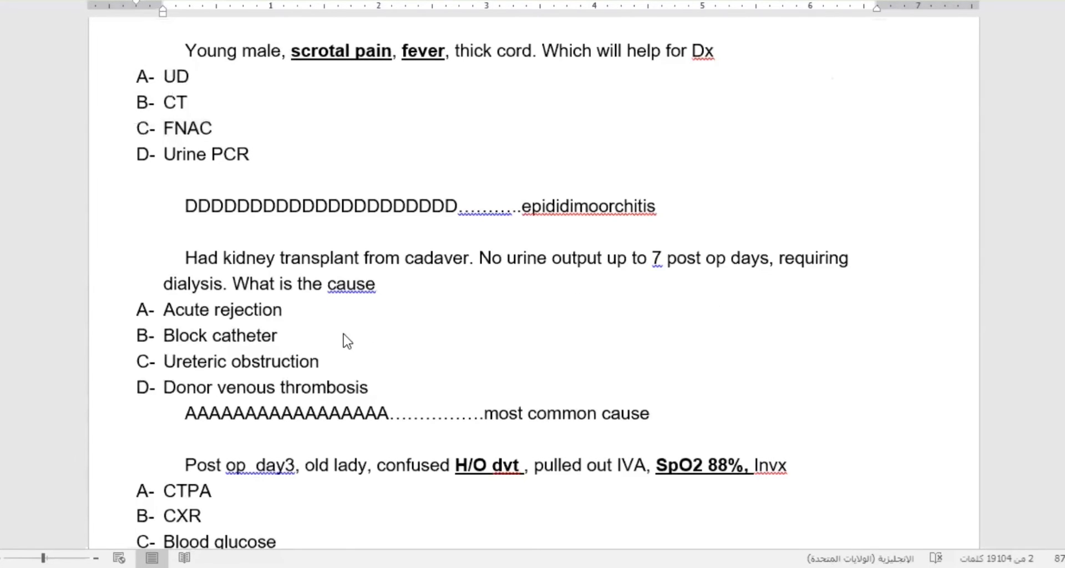
scroll(down, 3)
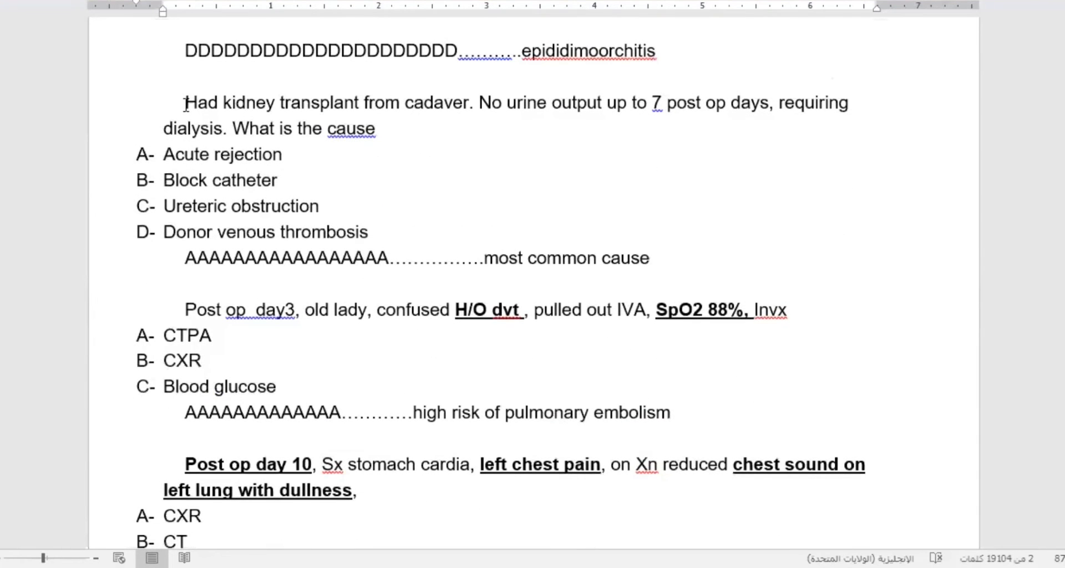
mouse_move(317, 169)
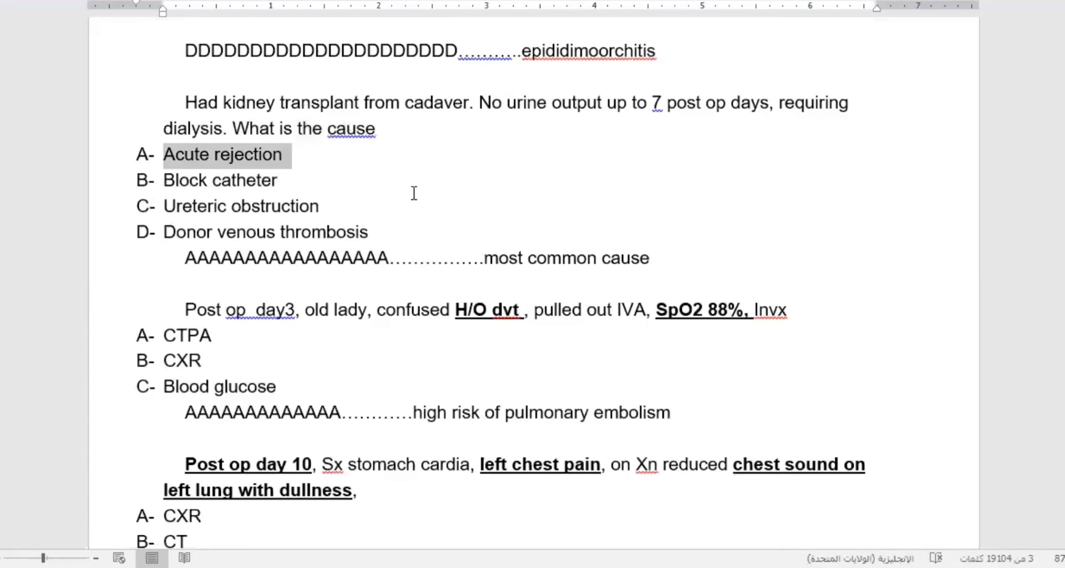
click(283, 257)
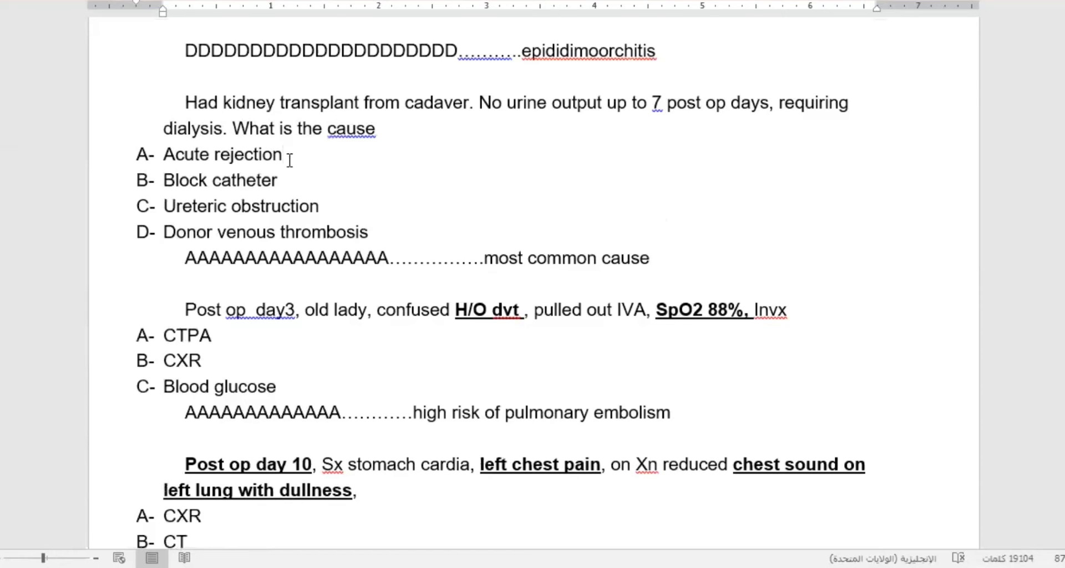
click(282, 155)
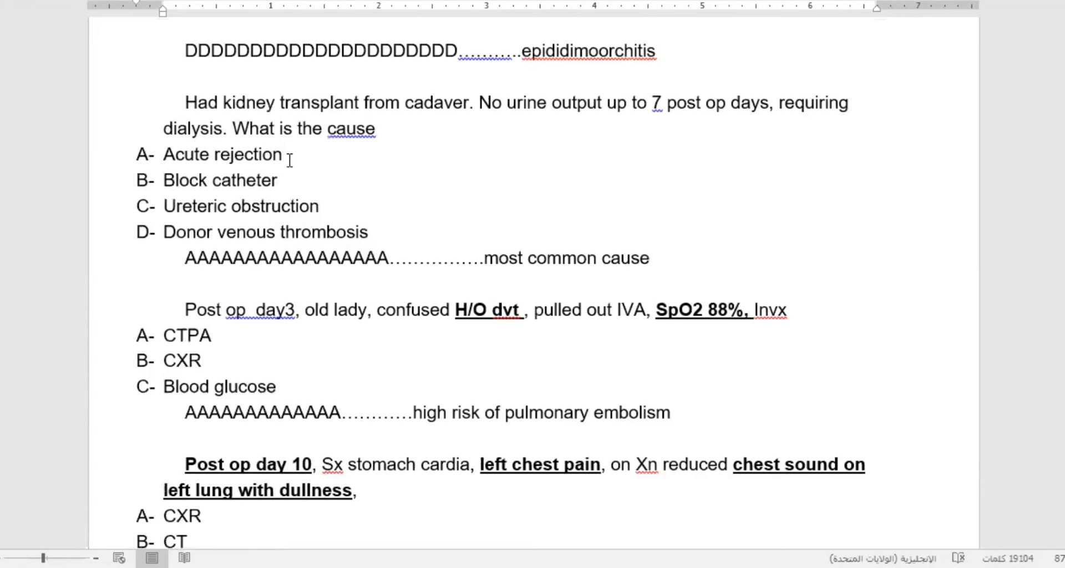
click(283, 156)
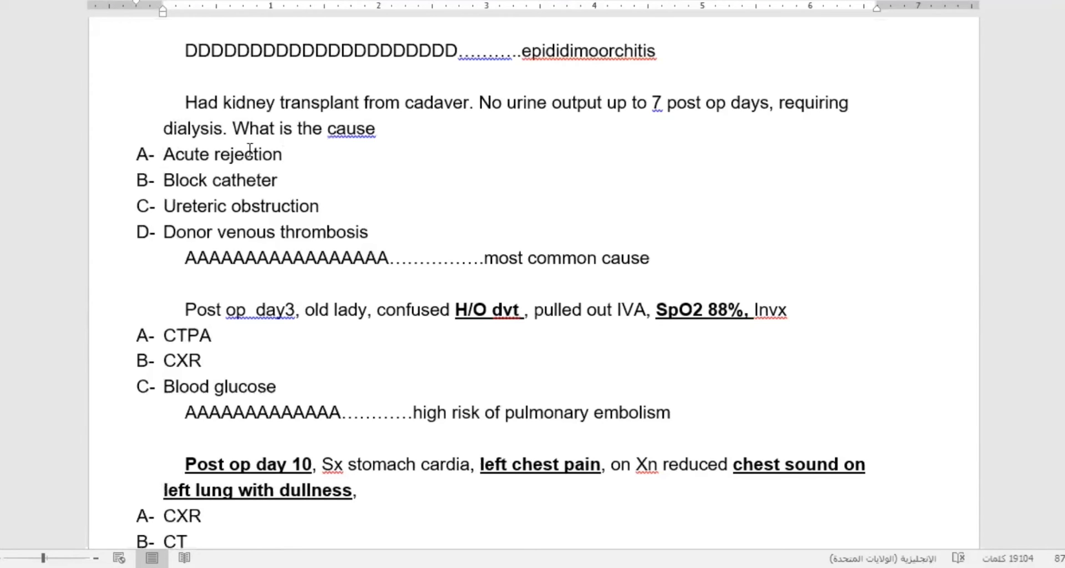
mouse_move(292, 160)
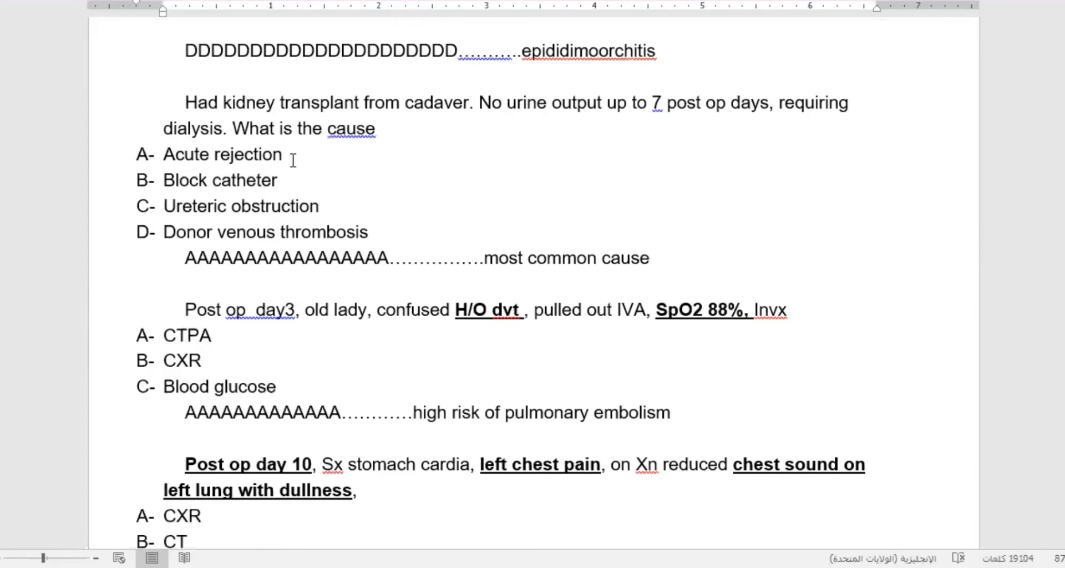
click(287, 156)
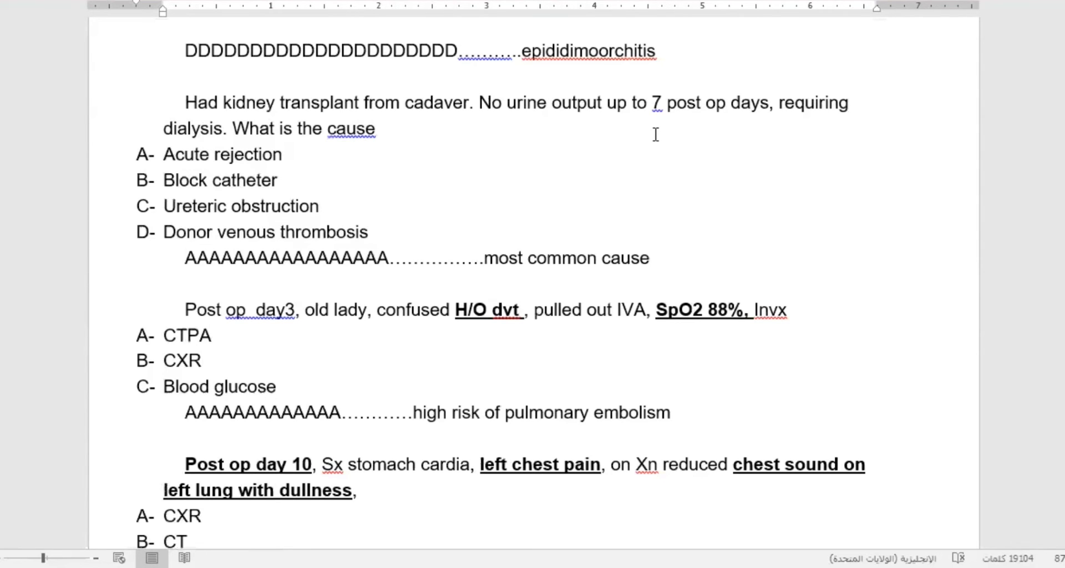
mouse_move(334, 216)
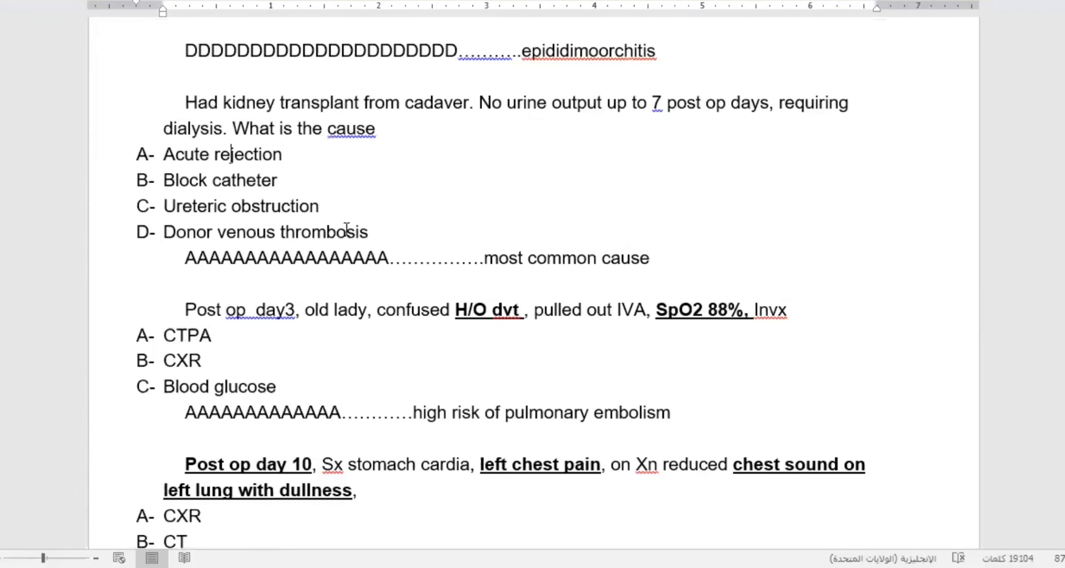
Scroll to the old-lady question, type 'common cause' and clear the pulmonary embolism selection.
scroll(down, 3)
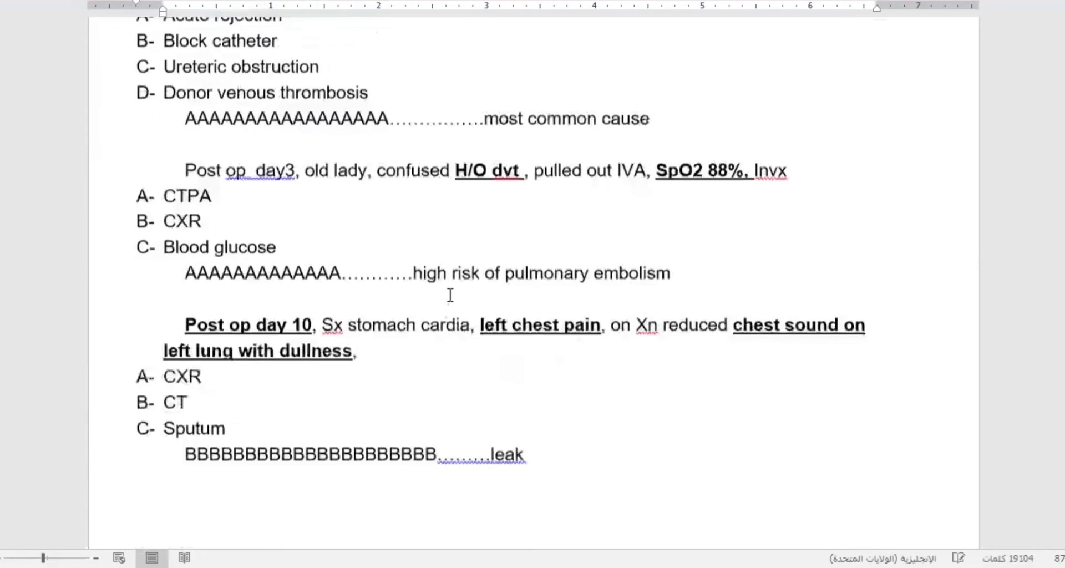
scroll(down, 3)
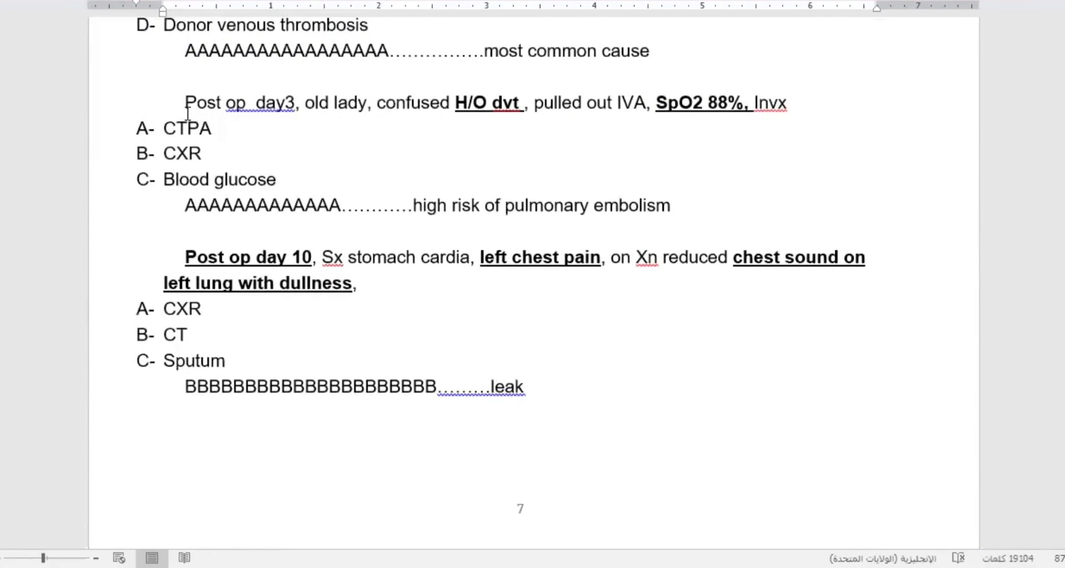
mouse_move(401, 130)
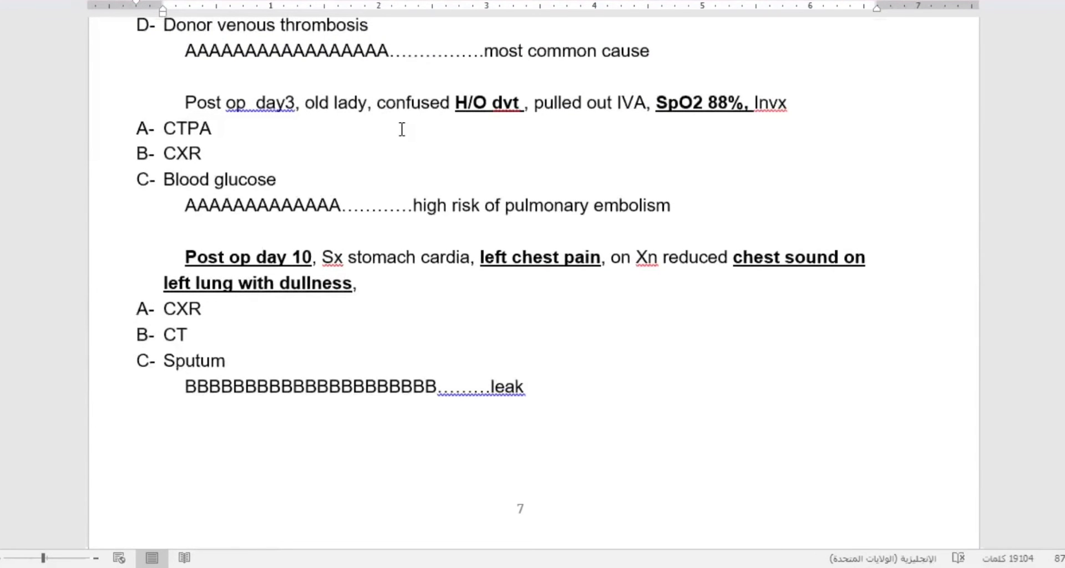
mouse_move(569, 145)
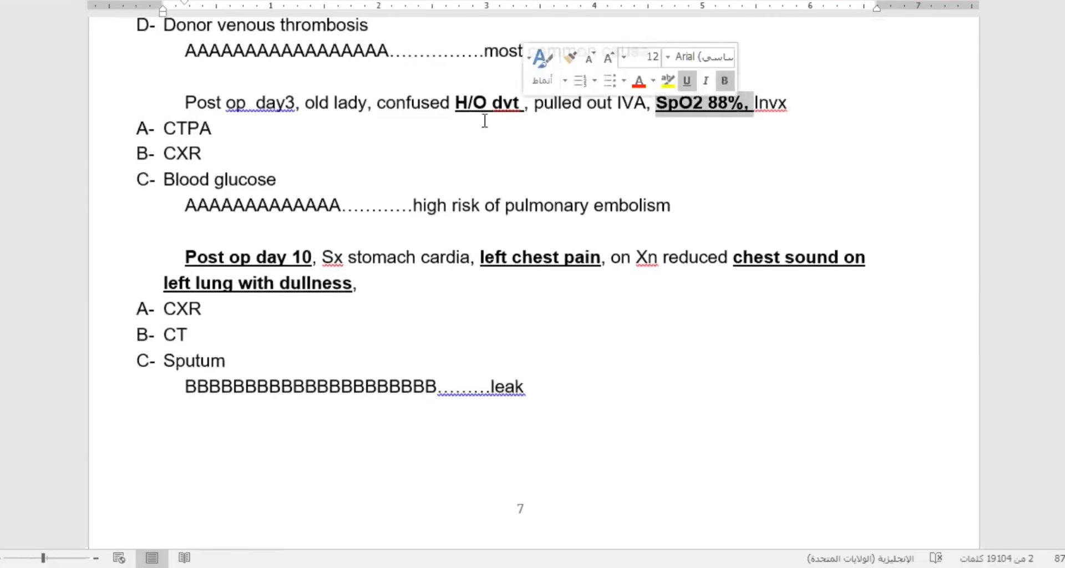
text(common cause)
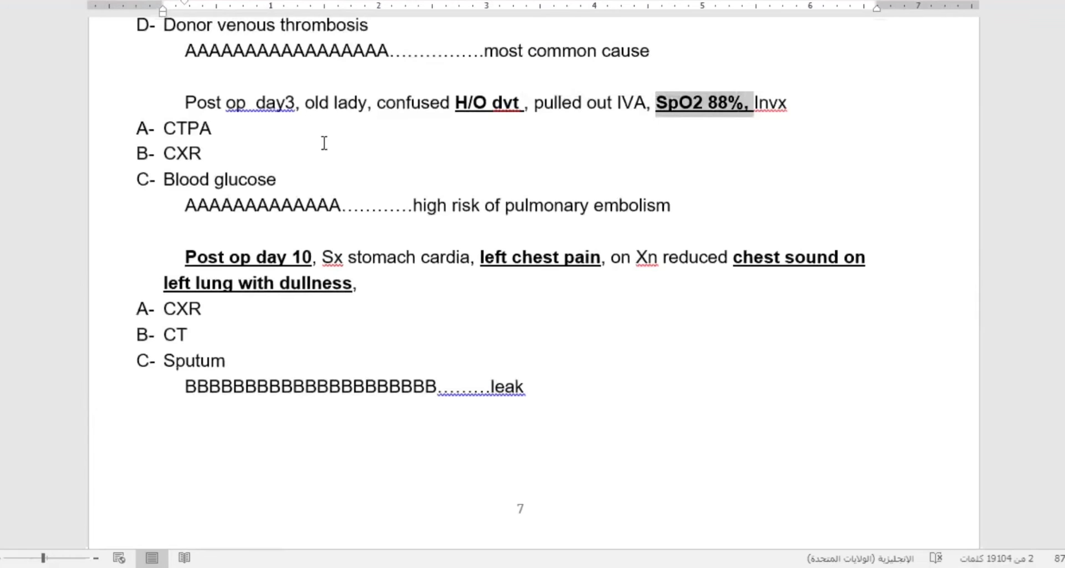
mouse_move(763, 201)
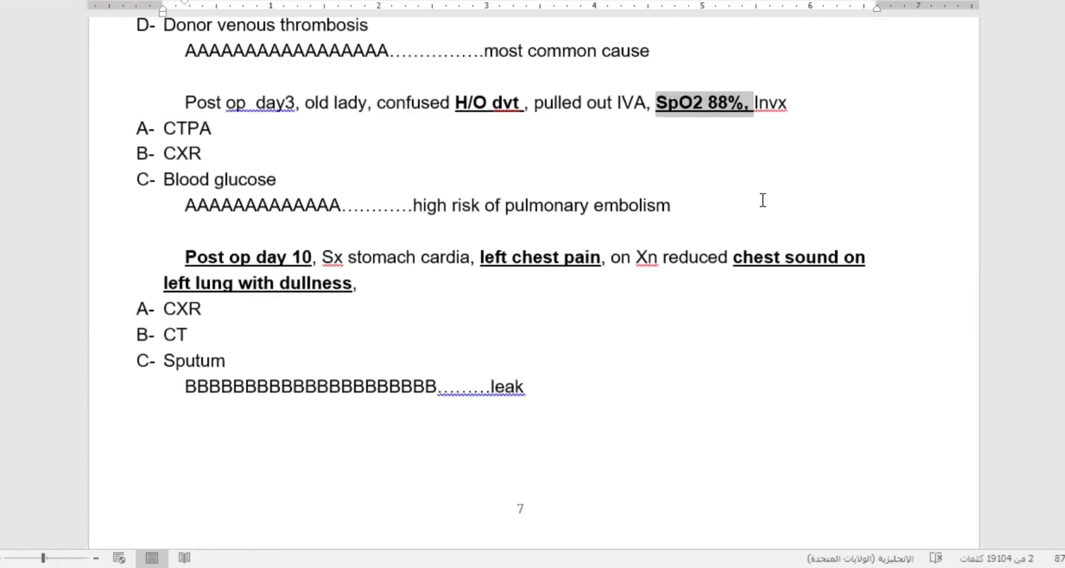
mouse_move(487, 132)
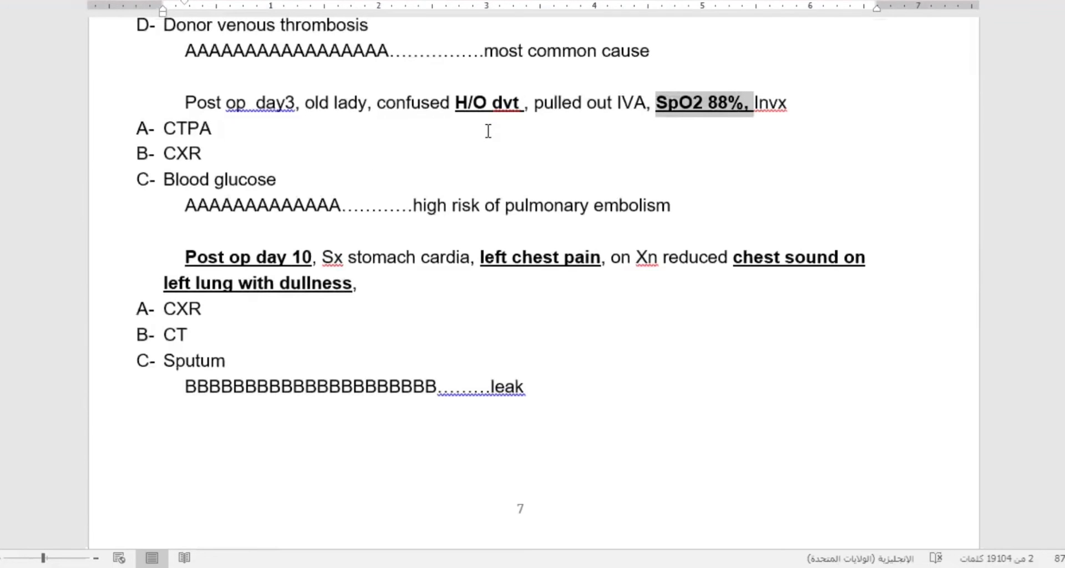
mouse_move(727, 129)
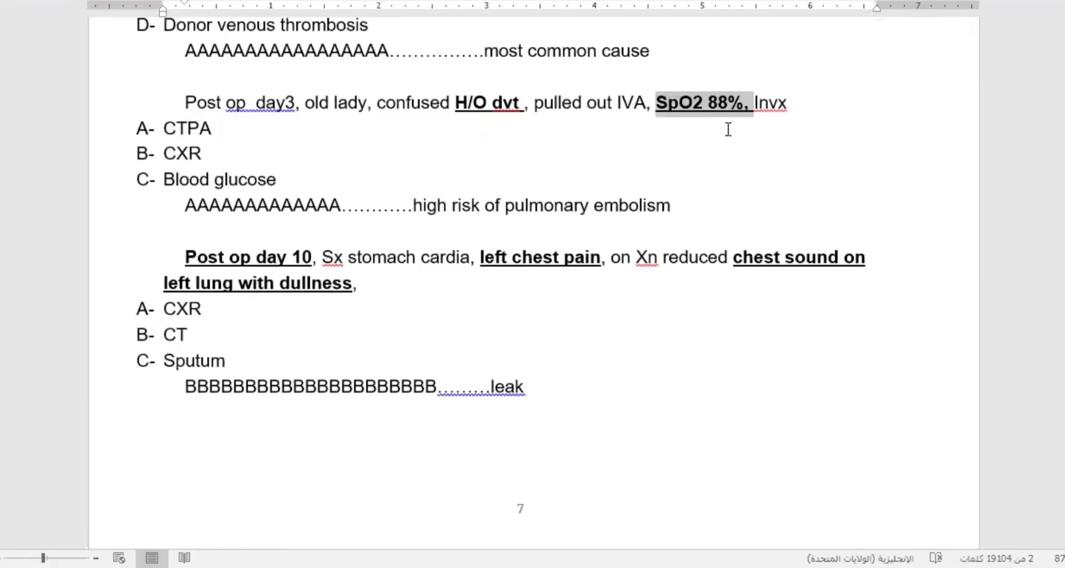
double_click(187, 128)
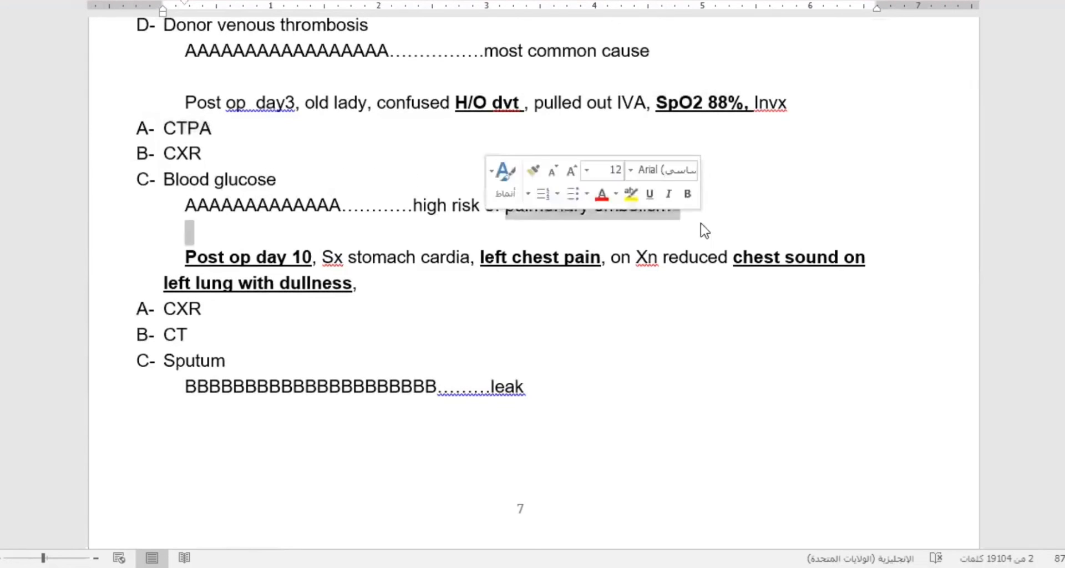
click(238, 102)
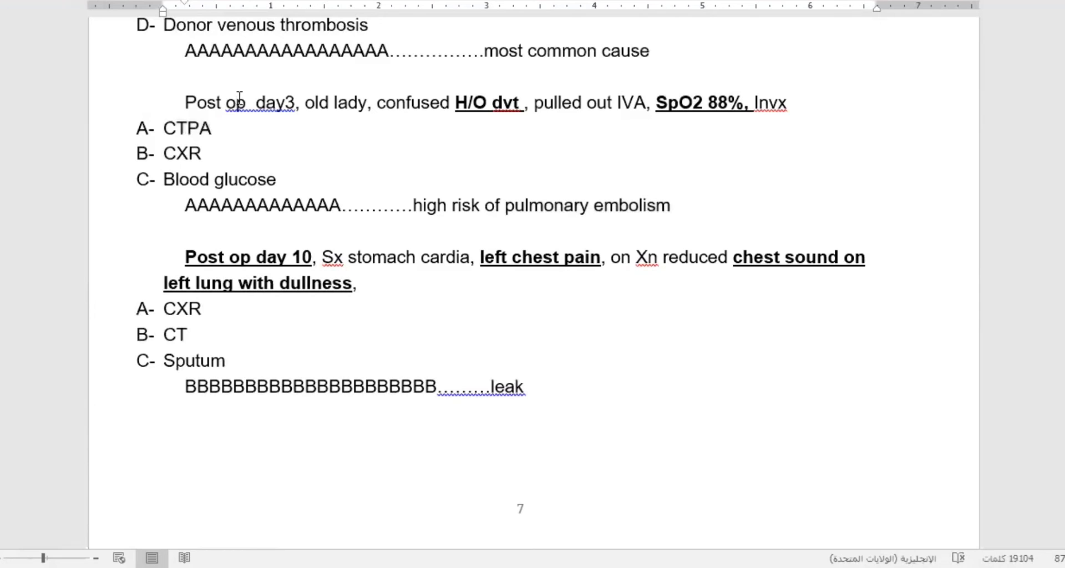
Color 'Post op day3' and 'dvt' red, then select answer option CTPA.
drag(185, 103, 319, 103)
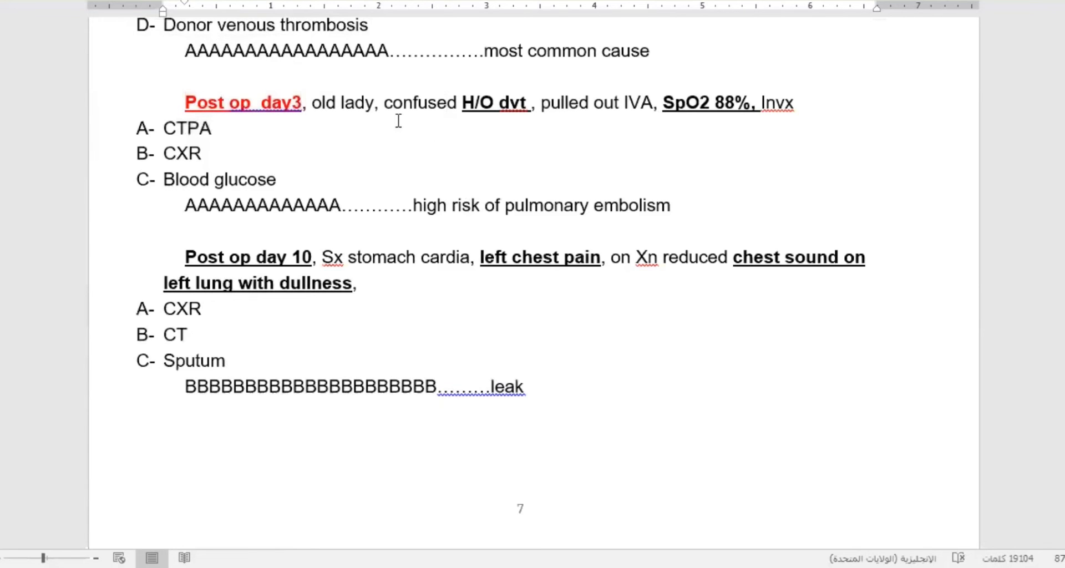
double_click(509, 103)
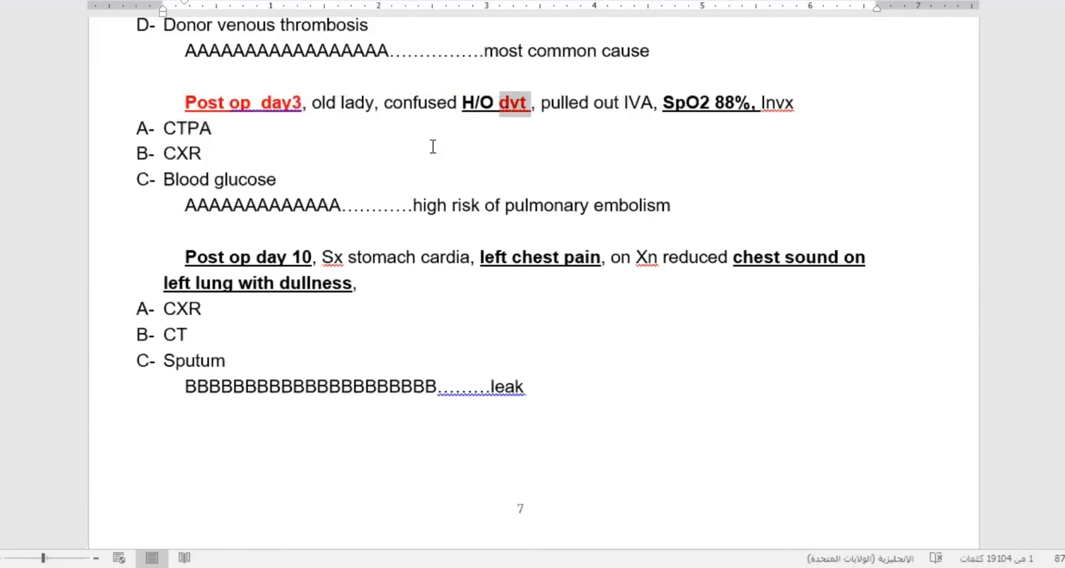
mouse_move(634, 111)
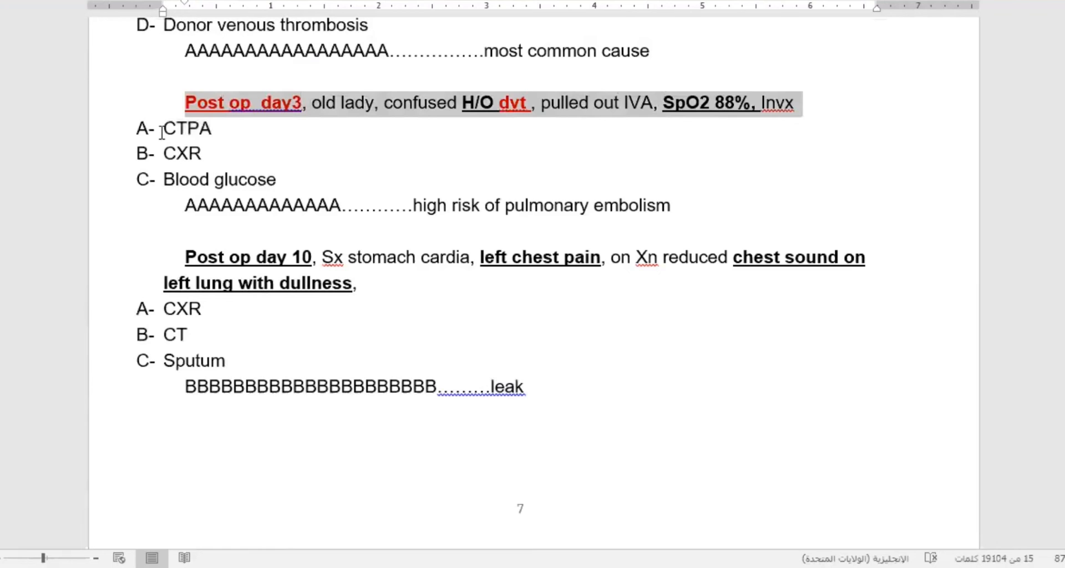
mouse_move(366, 150)
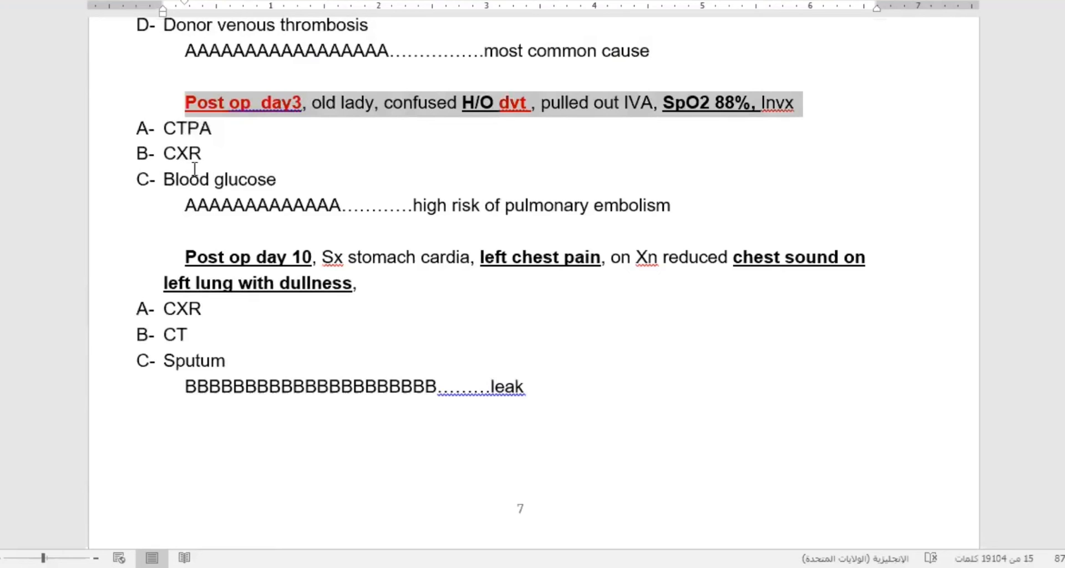
double_click(187, 128)
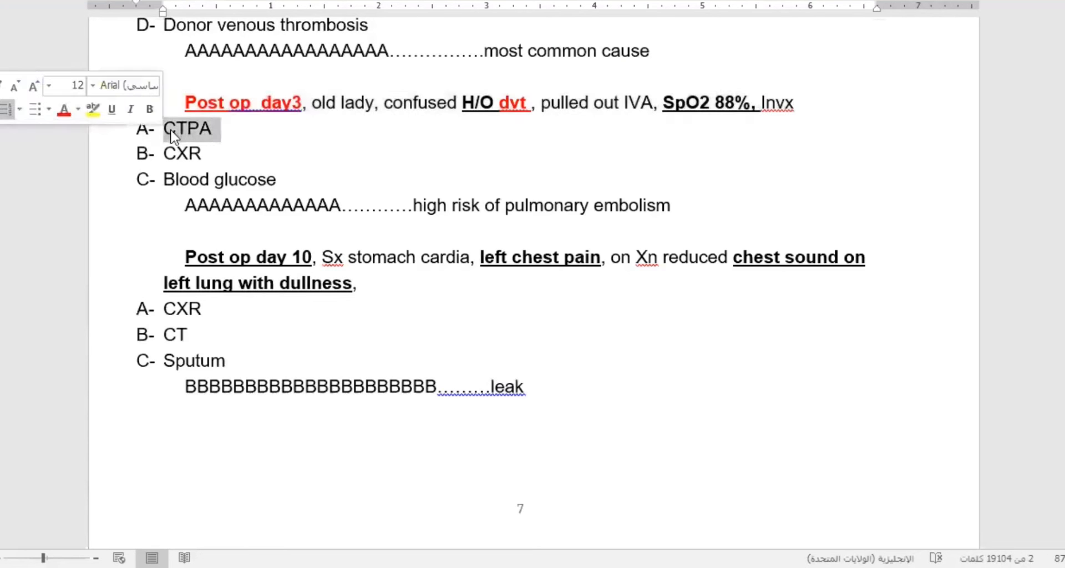
mouse_move(234, 135)
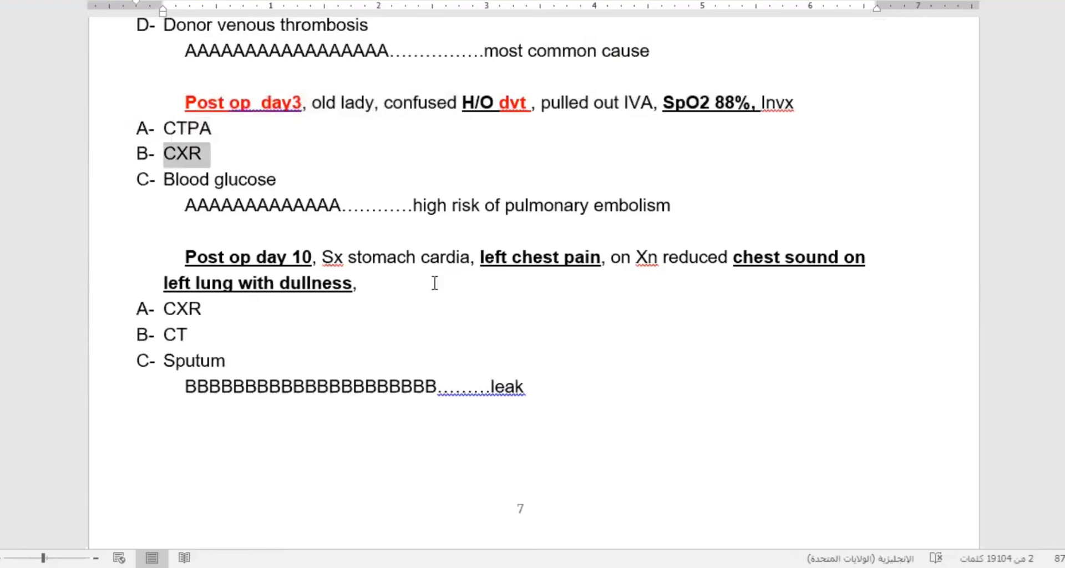
Scroll to the post-op day 10 question and select 'on Xn reduced', leaving formatting unchanged.
scroll(down, 3)
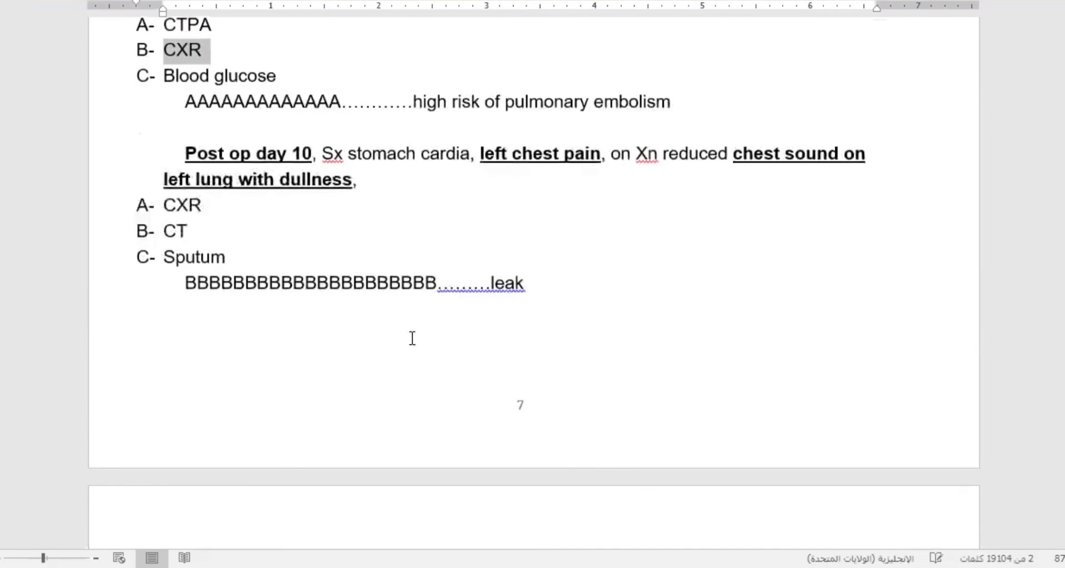
scroll(down, 3)
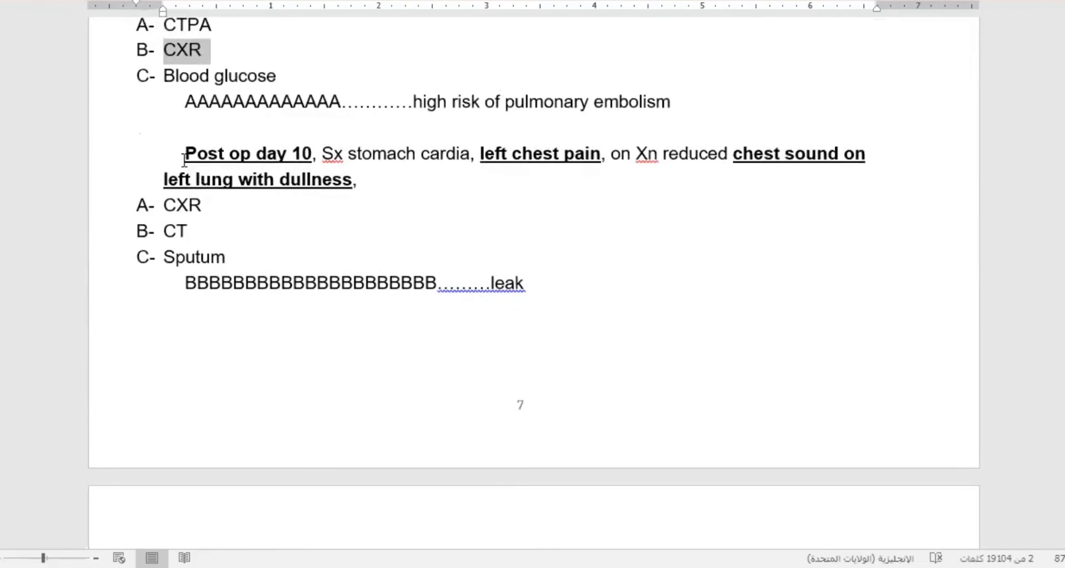
mouse_move(344, 178)
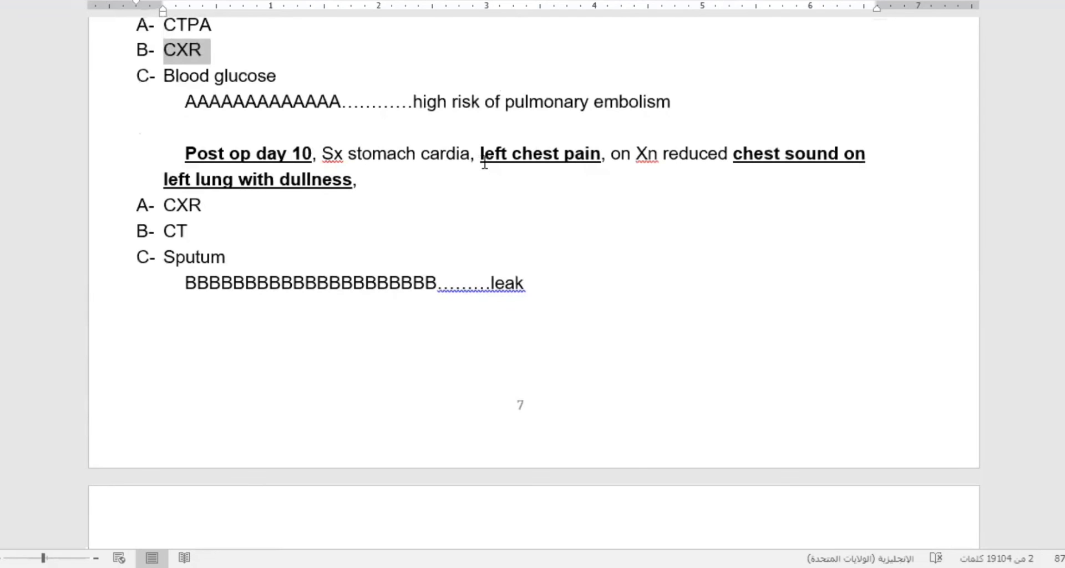
mouse_move(572, 175)
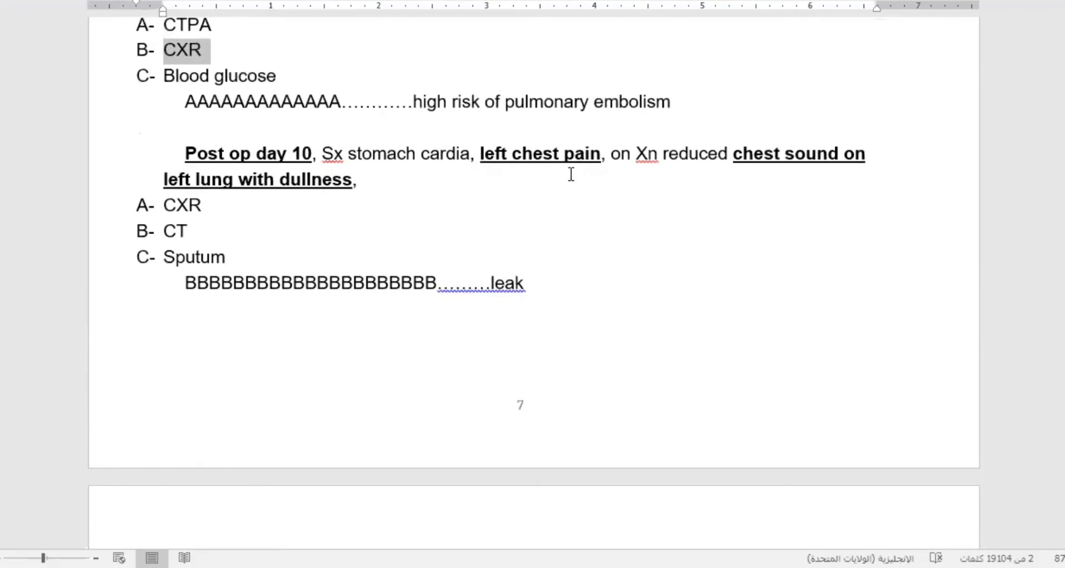
mouse_move(314, 178)
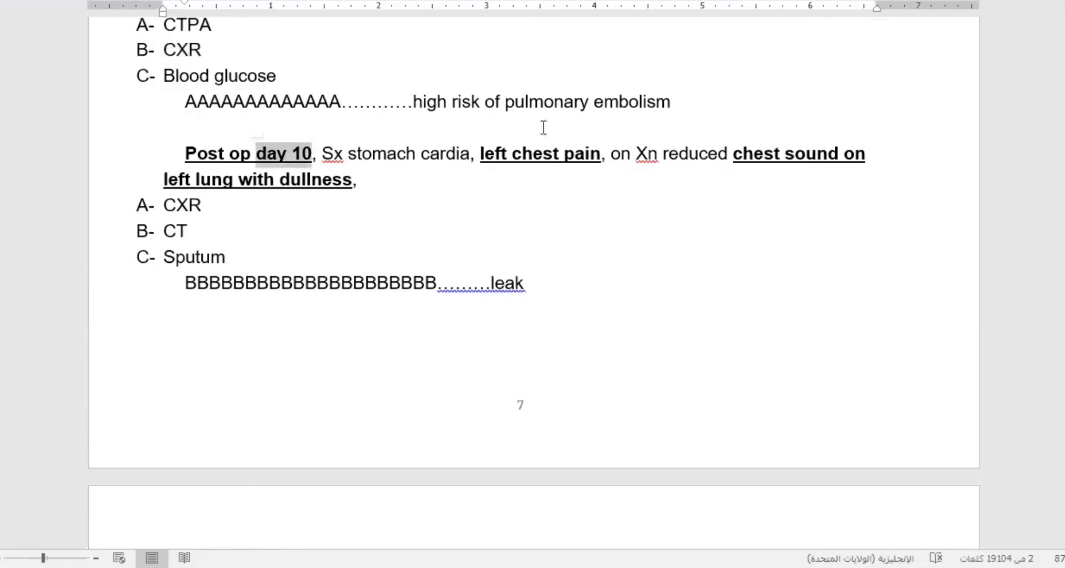
drag(610, 154, 729, 153)
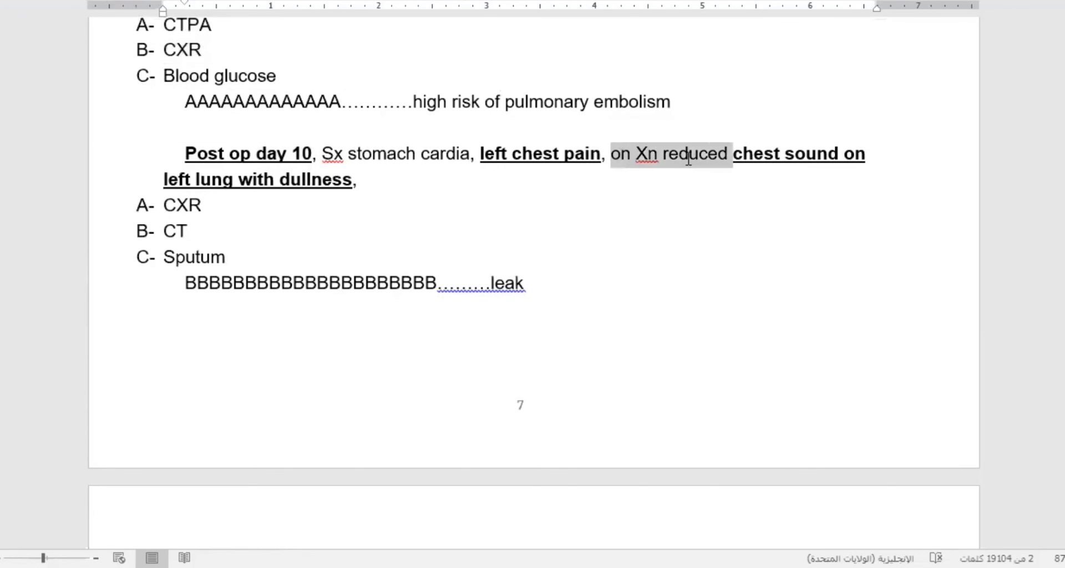
click(638, 153)
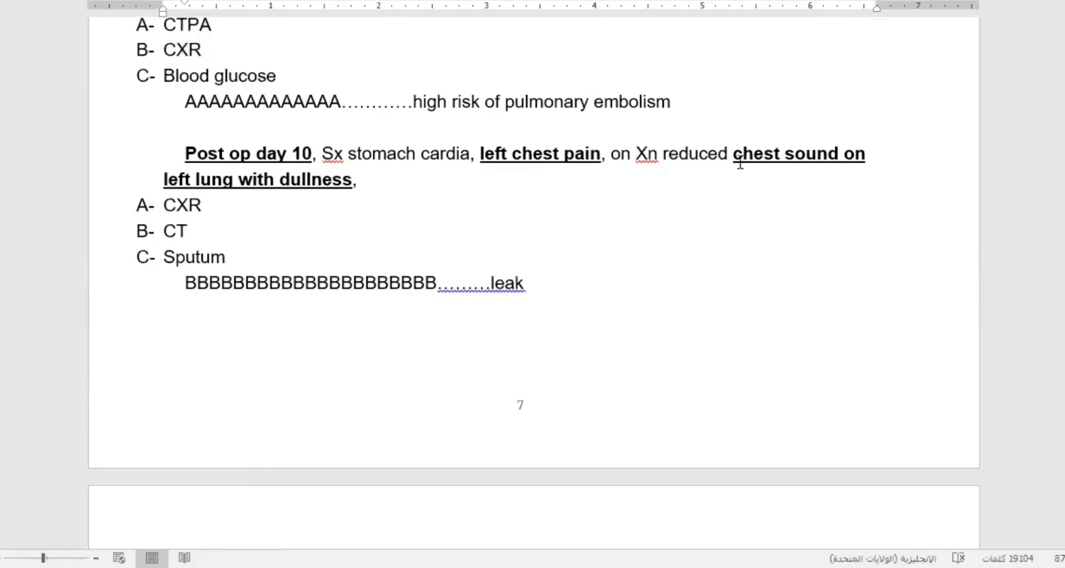
mouse_move(640, 157)
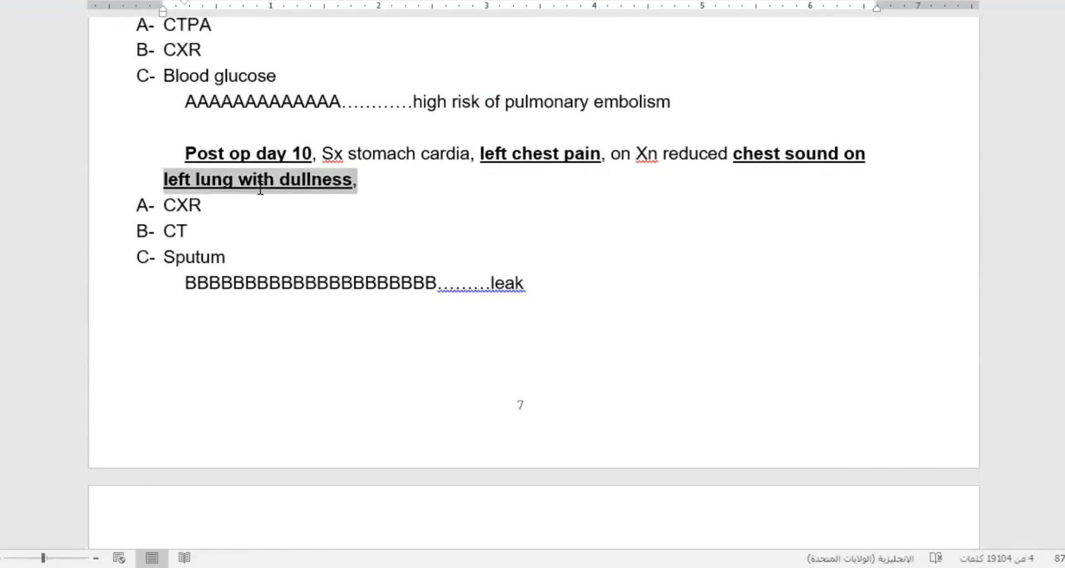
click(228, 256)
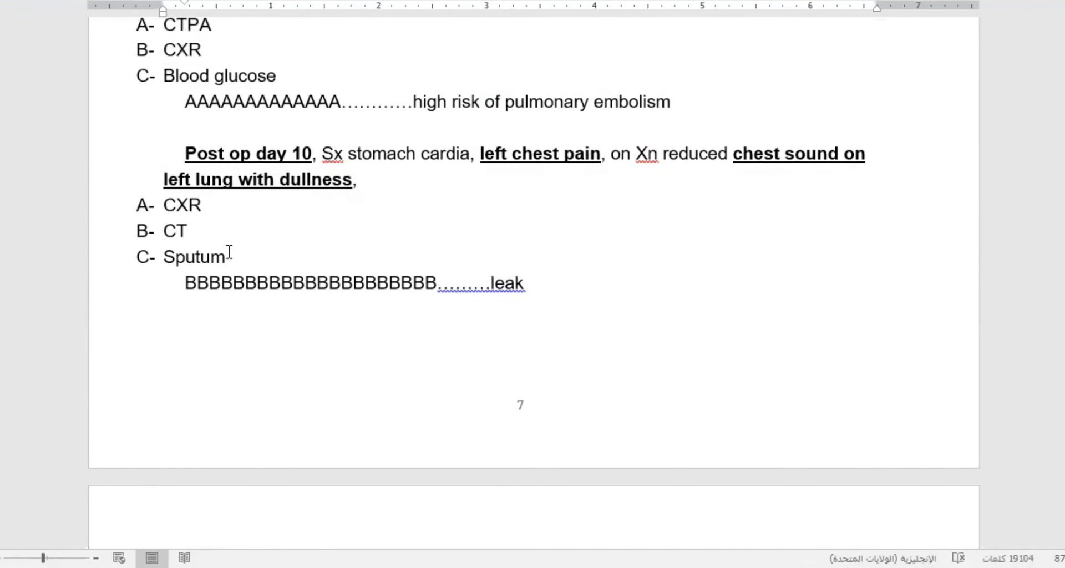
mouse_move(287, 249)
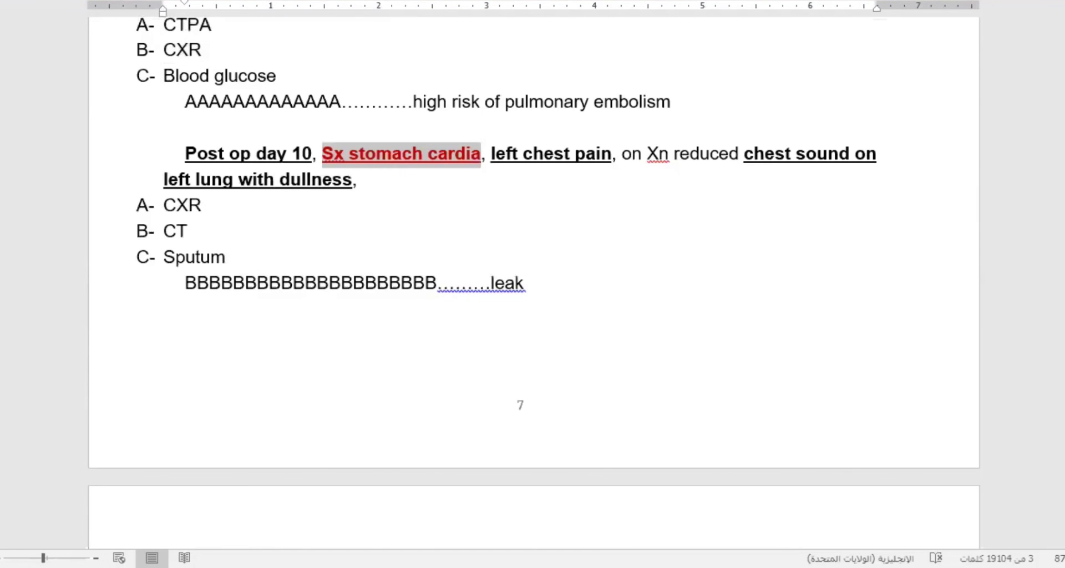
mouse_move(682, 91)
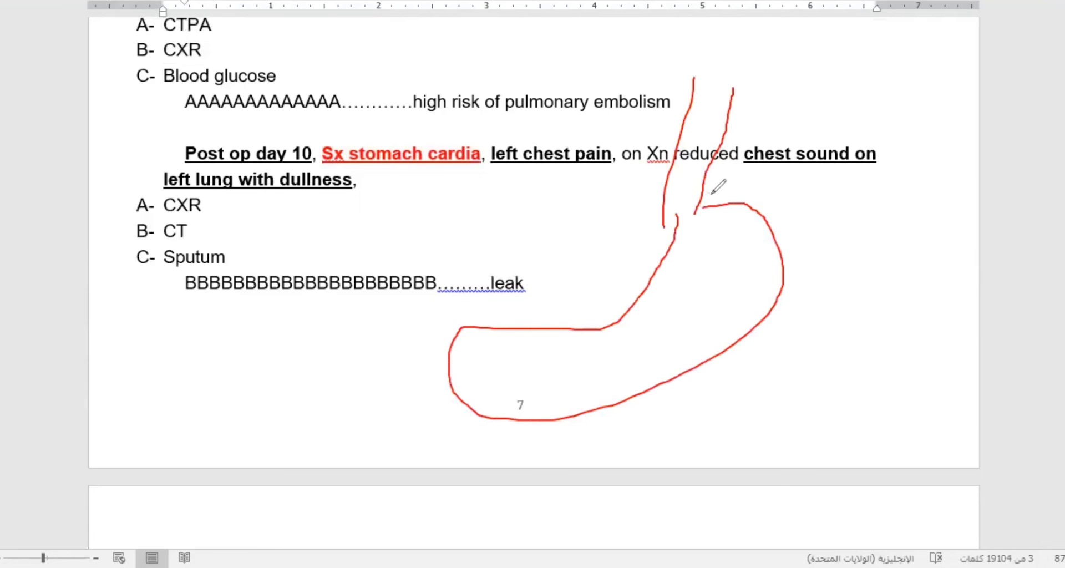
Draw a red ink stomach outline with oesophagus beside the post-op day 10 question.
drag(699, 204, 767, 184)
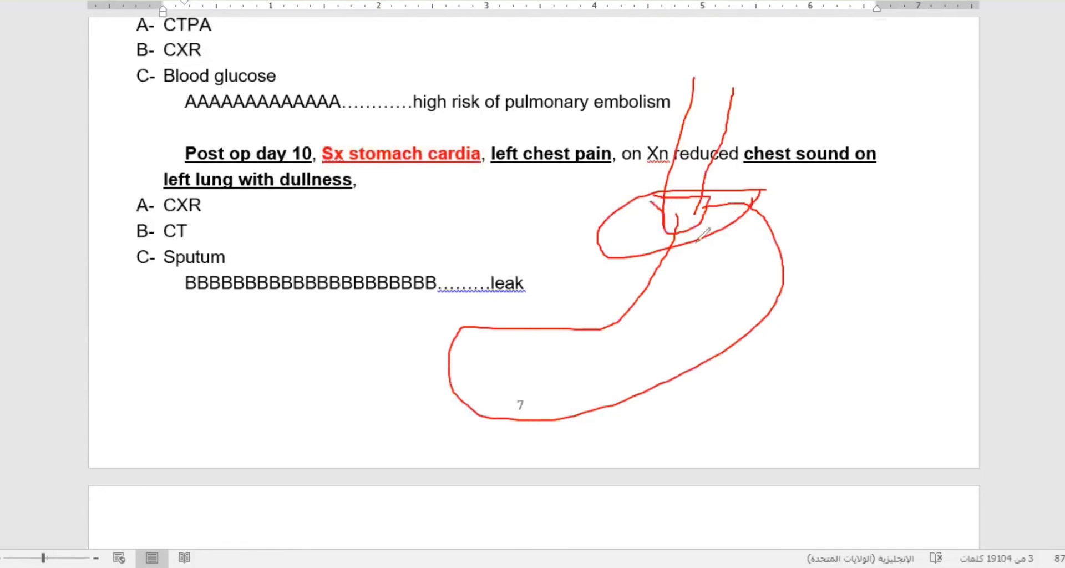
mouse_move(618, 237)
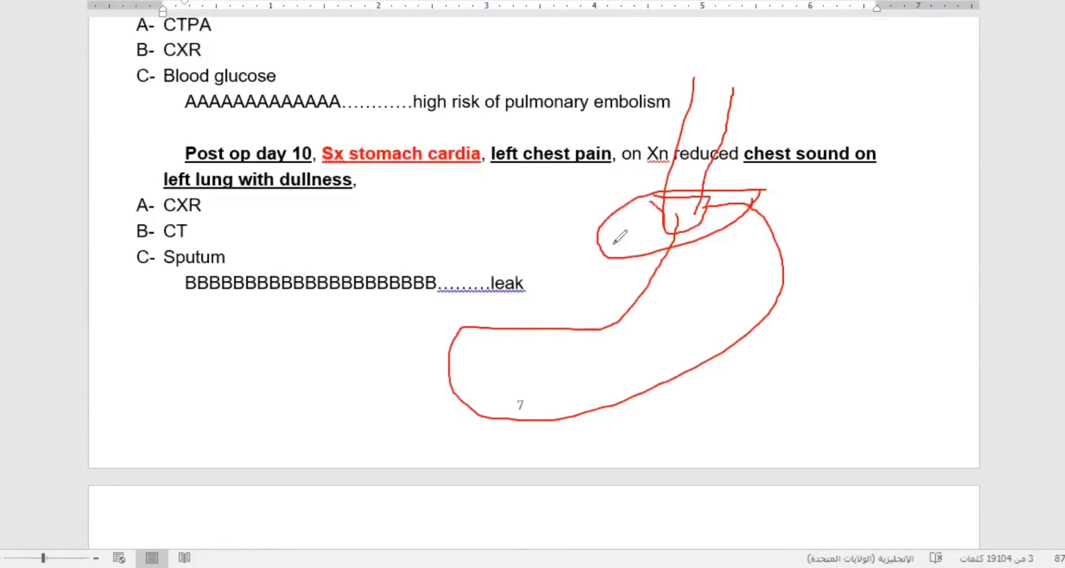
mouse_move(685, 217)
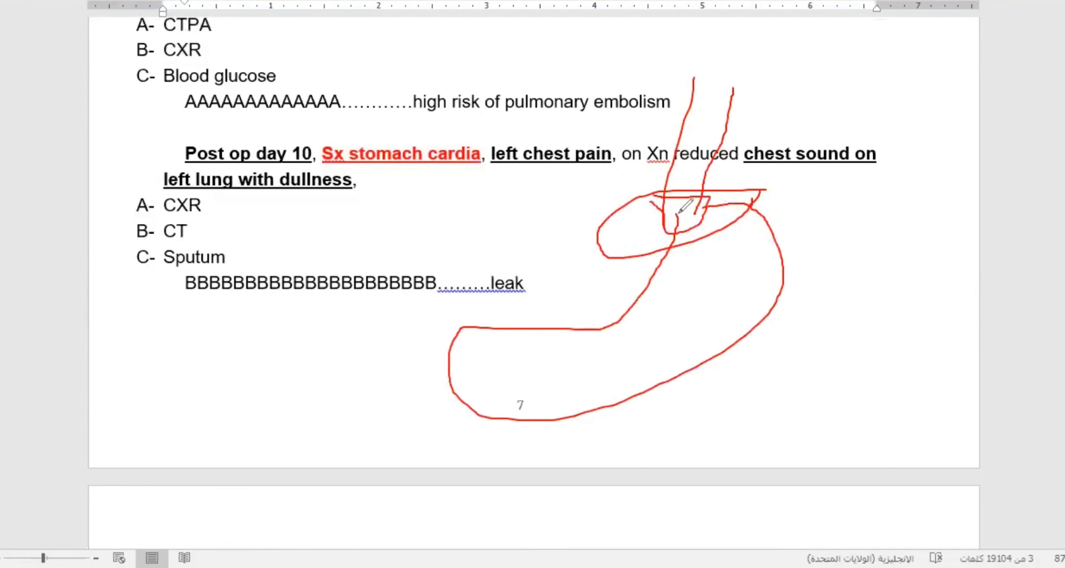
mouse_move(716, 101)
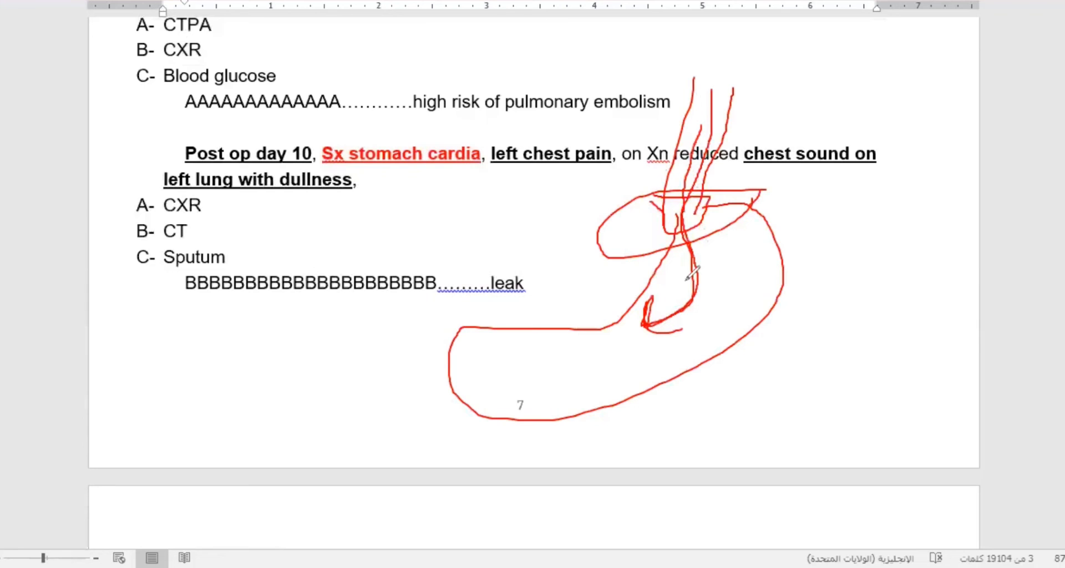
Sketch a second red stomach showing a leak and ink strokes under the lung findings.
drag(679, 262, 795, 197)
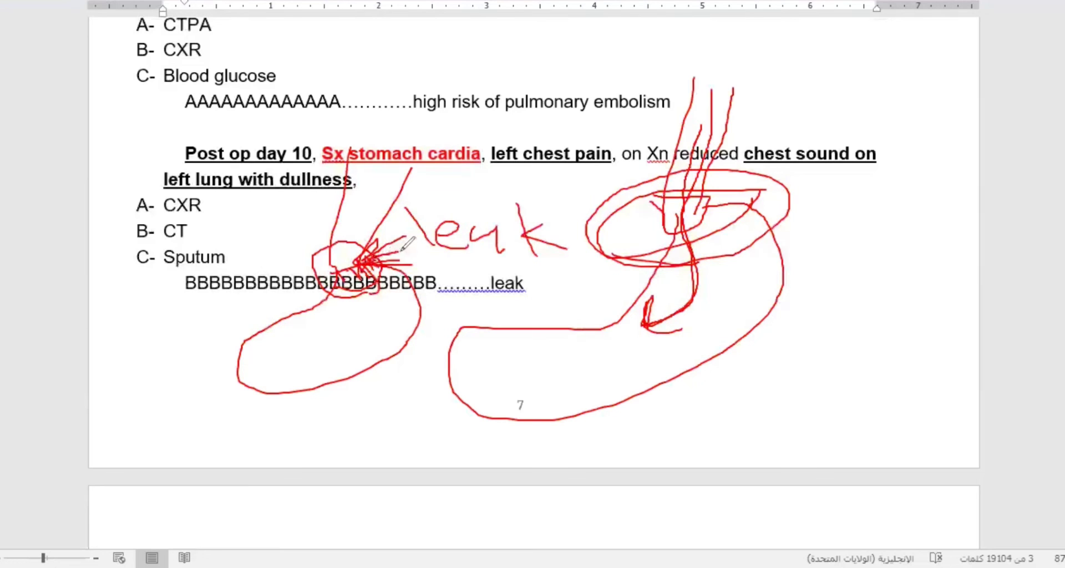
mouse_move(375, 208)
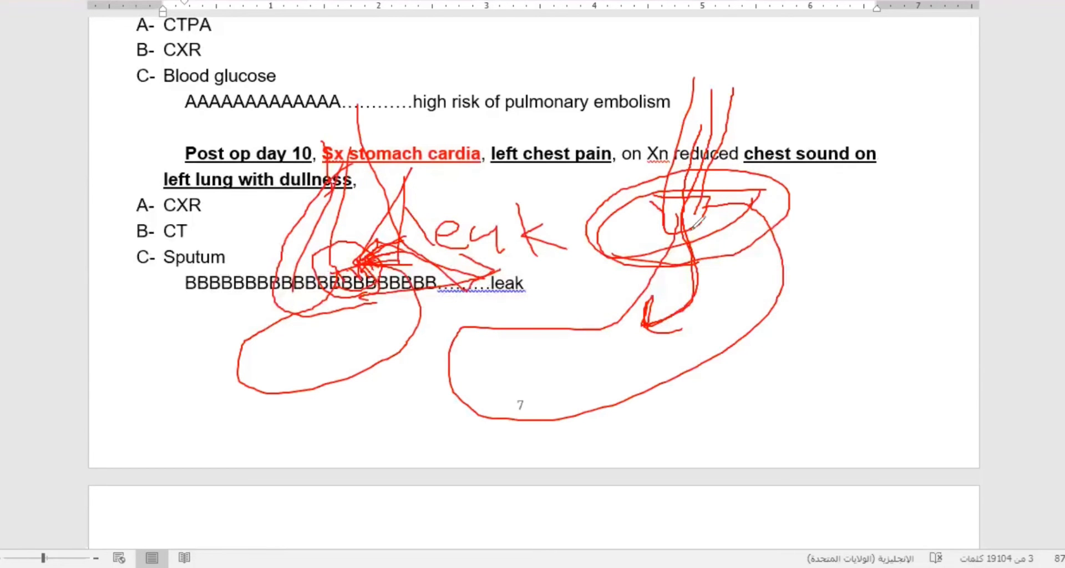
drag(781, 197, 883, 173)
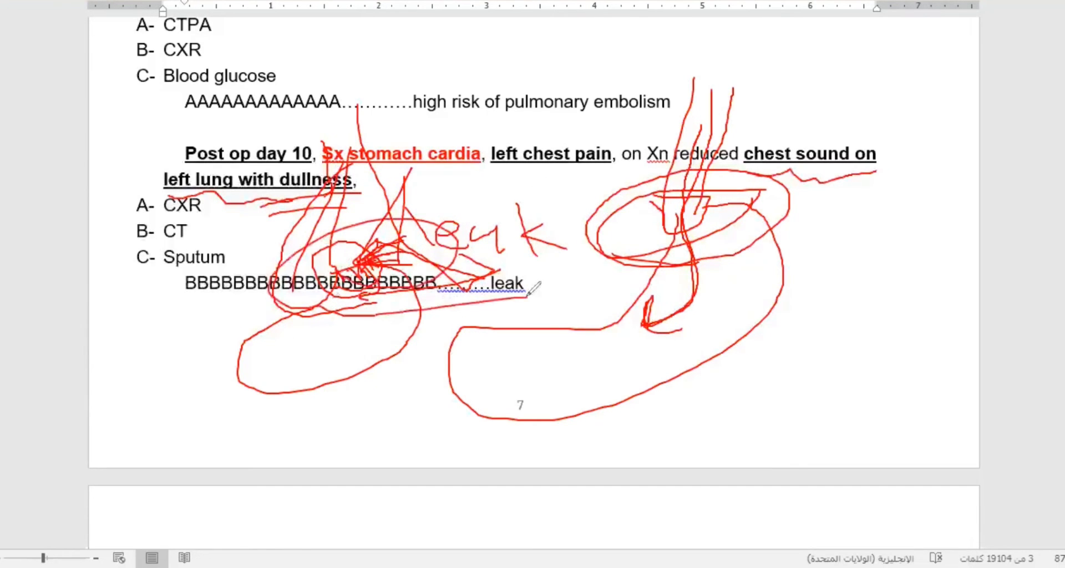
mouse_move(727, 59)
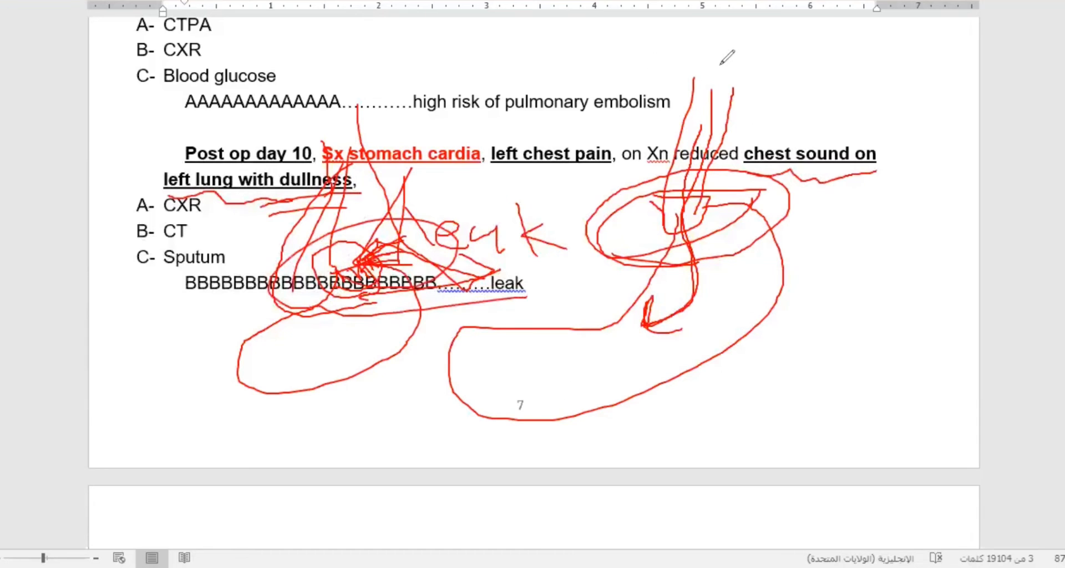